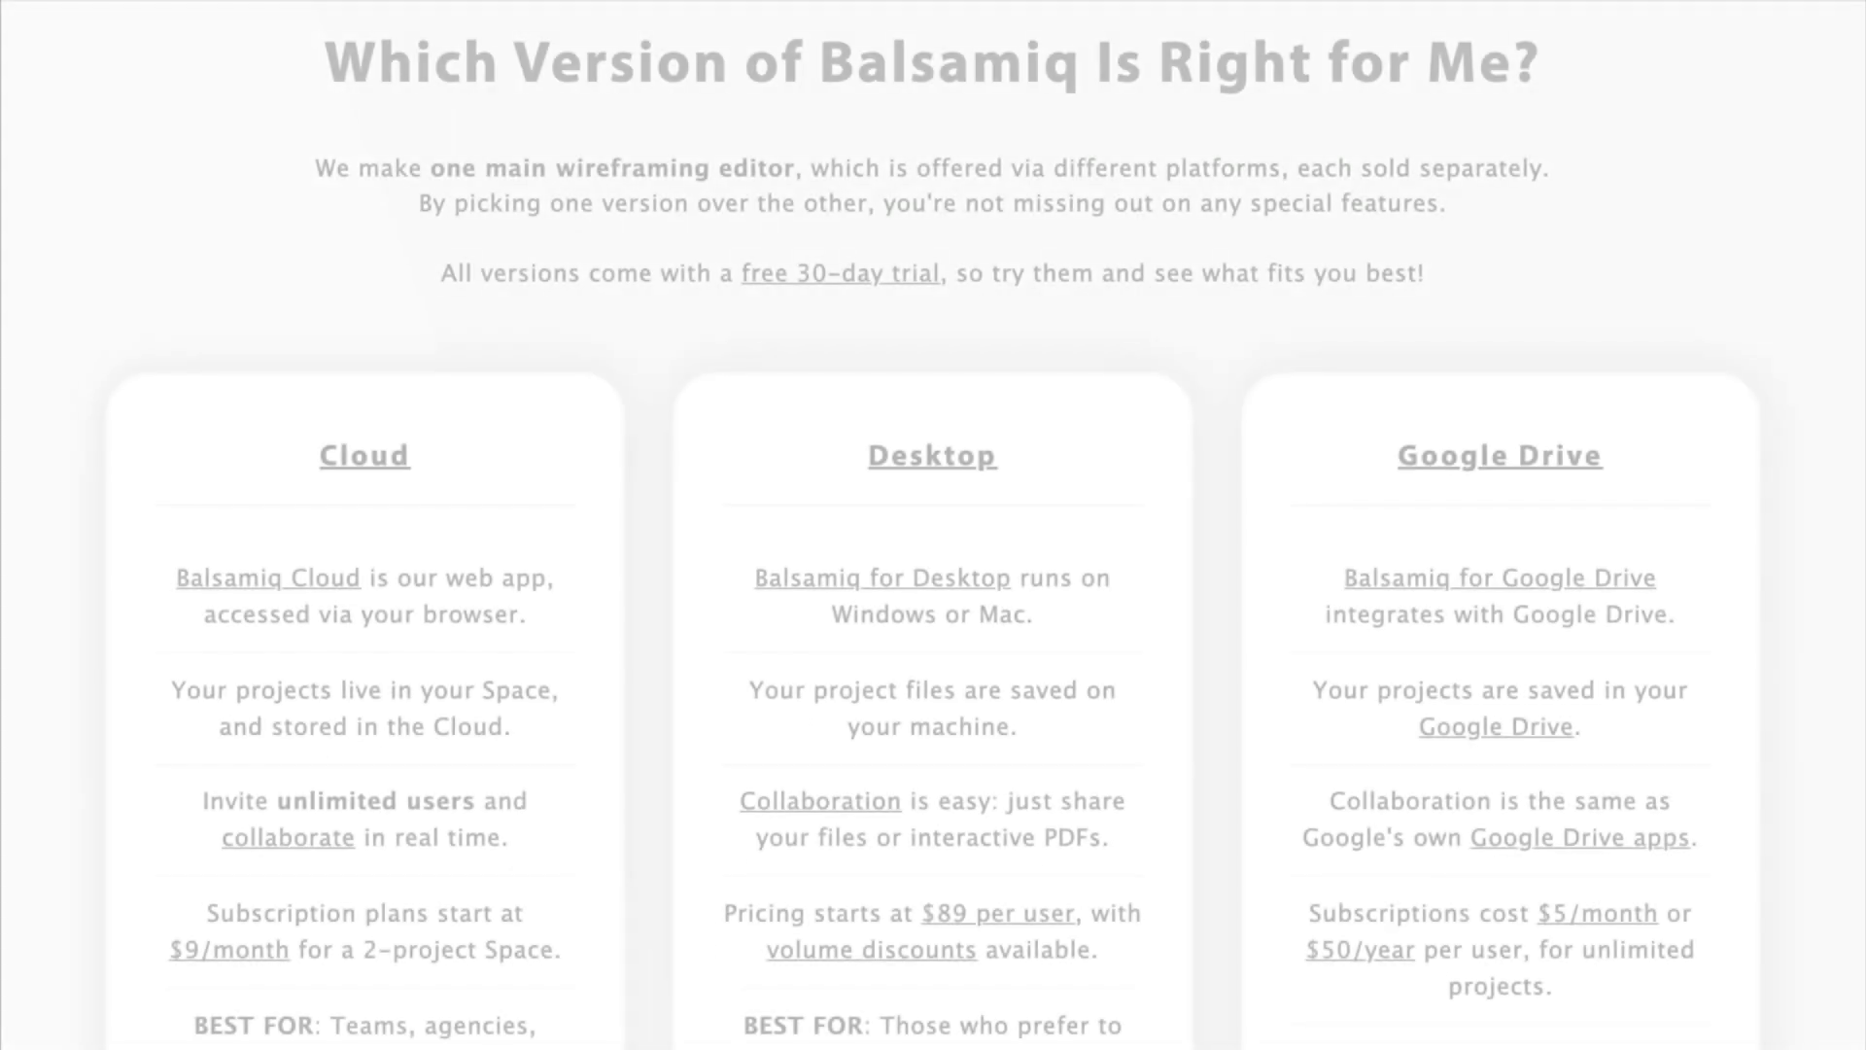
- Name the project 'Funstagram!' in the Rename Project dialog
{"action": "scroll", "scroll_direction": "down", "scroll_amount": 3}
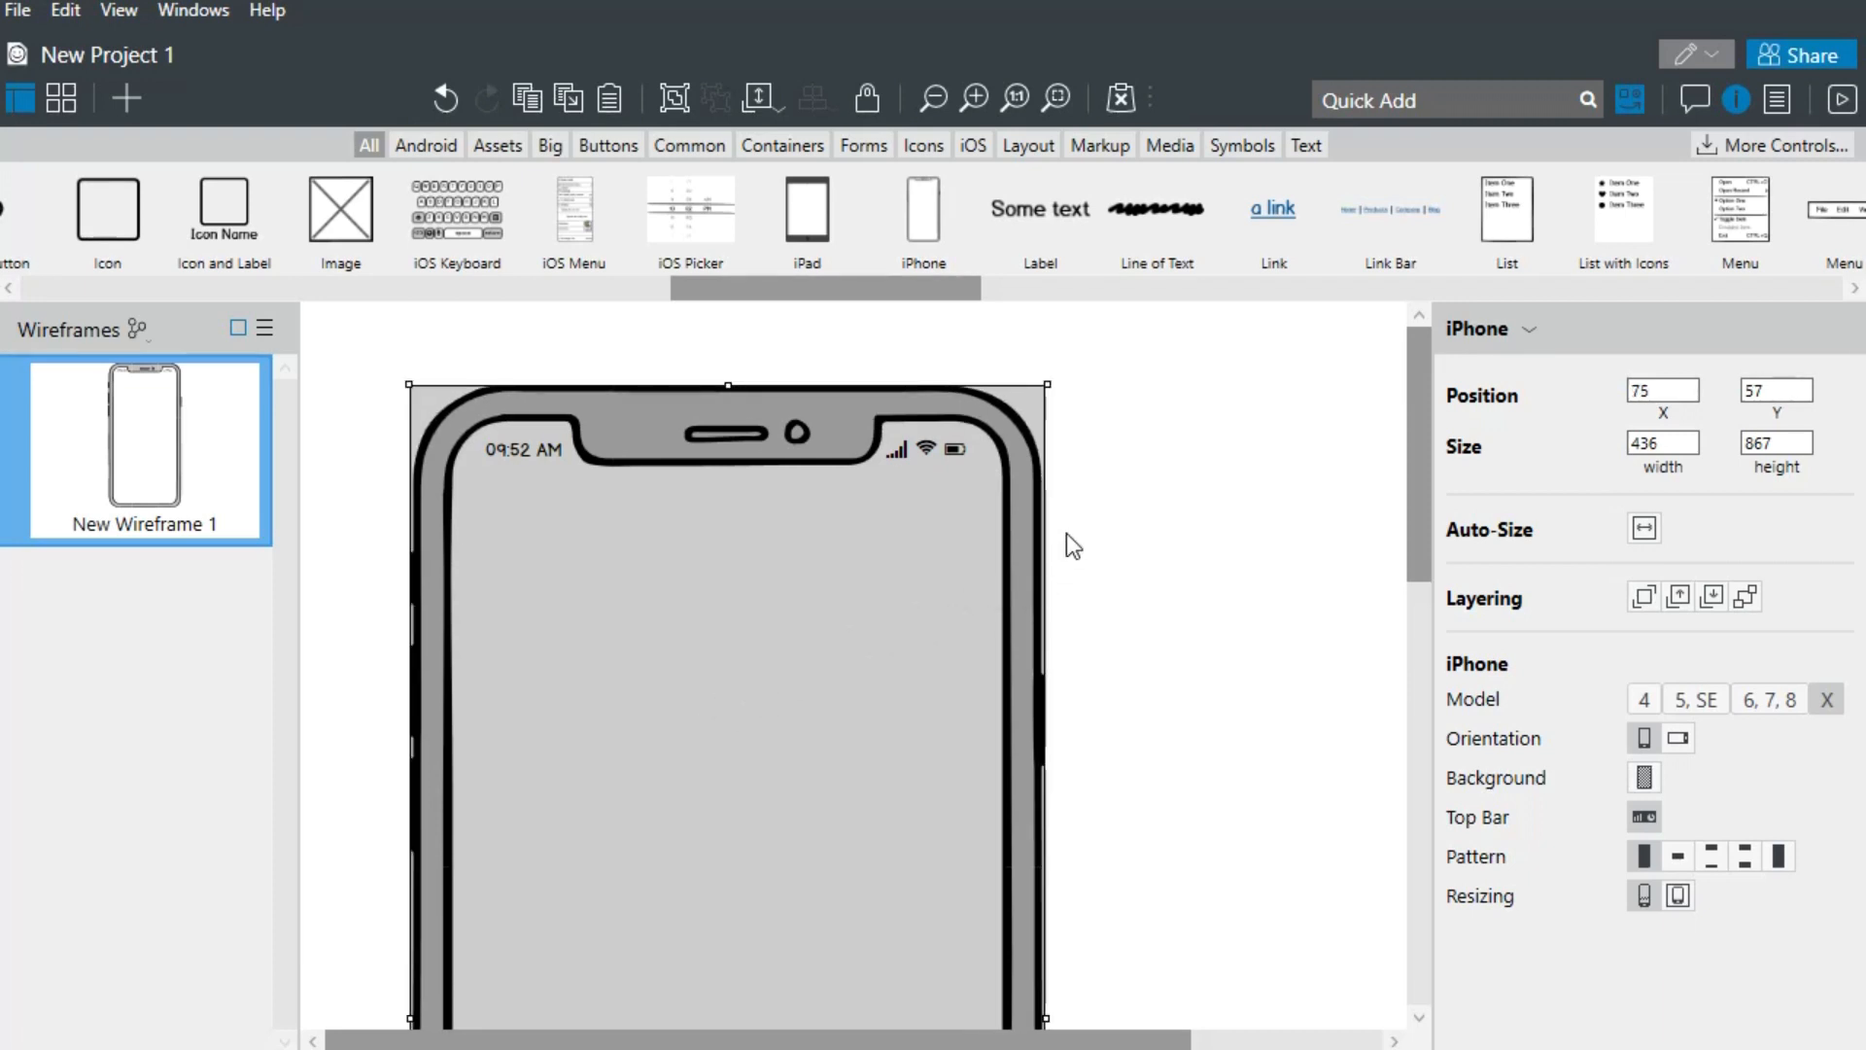
{"action": "type", "text": "Fun"}
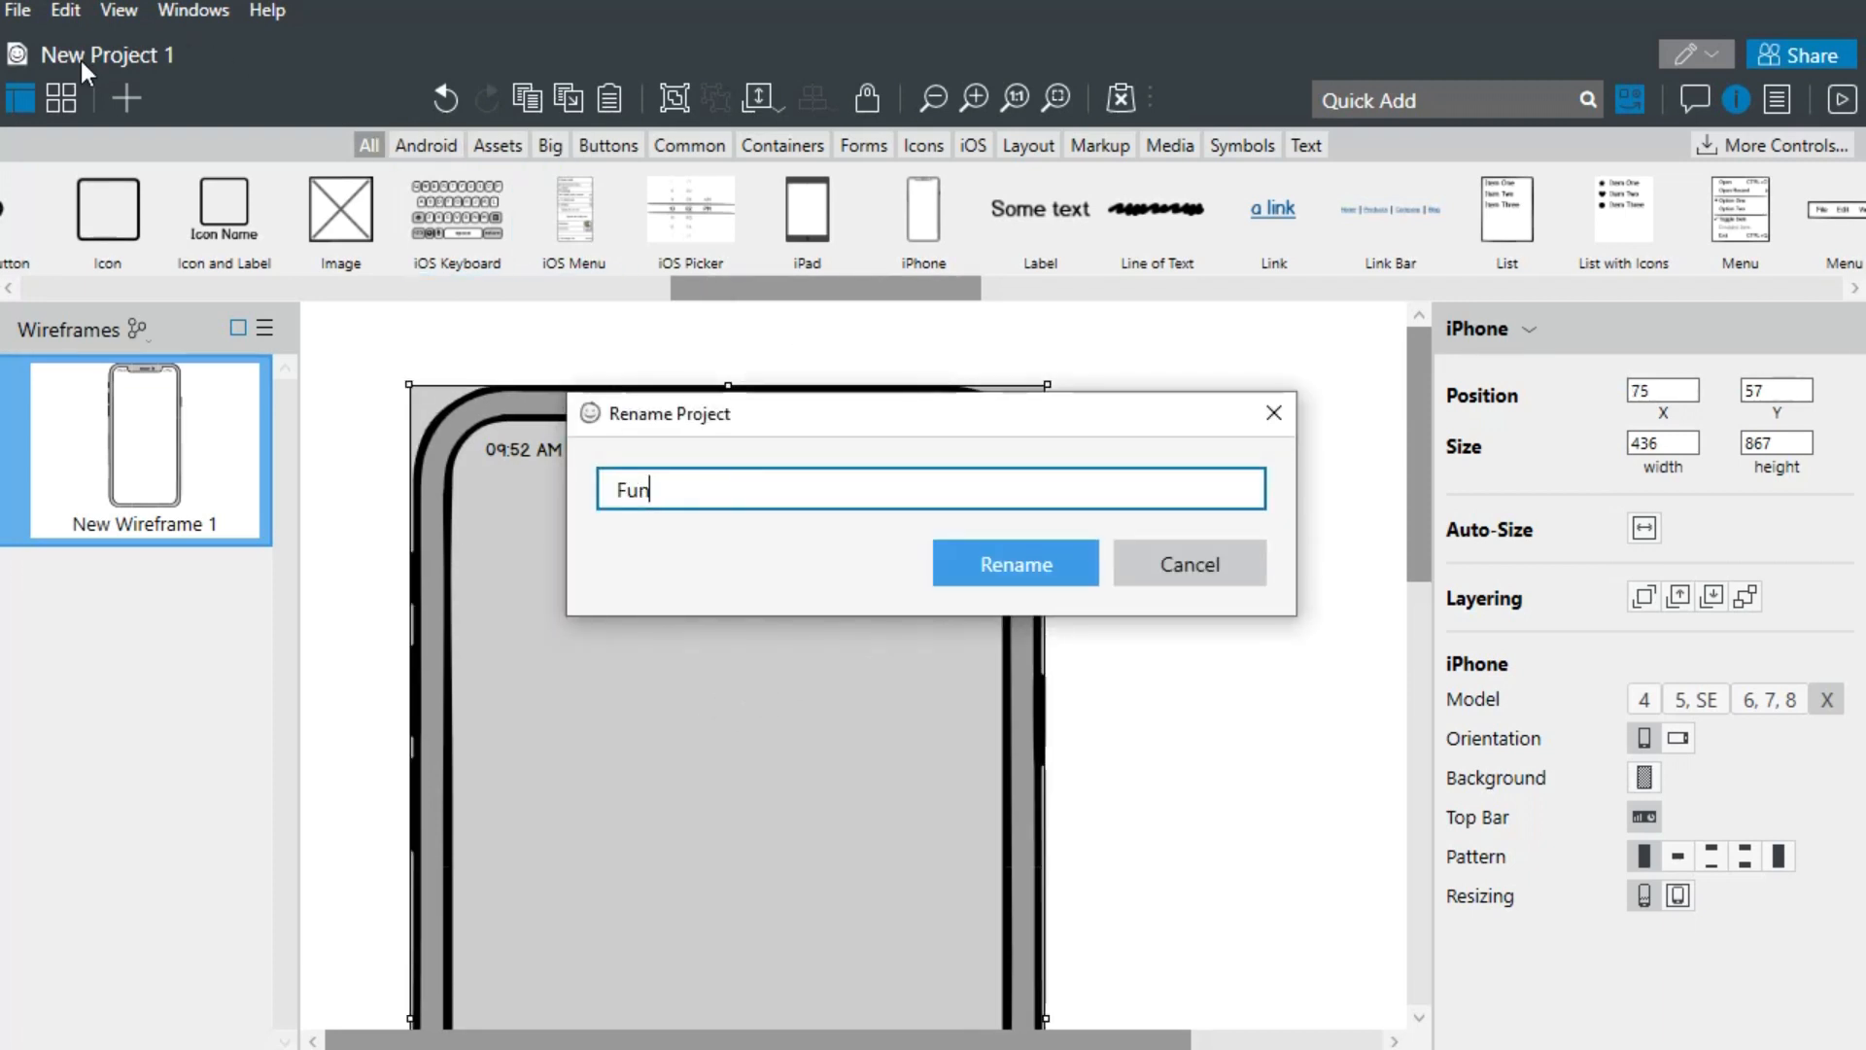
{"action": "type", "text": "stagram!"}
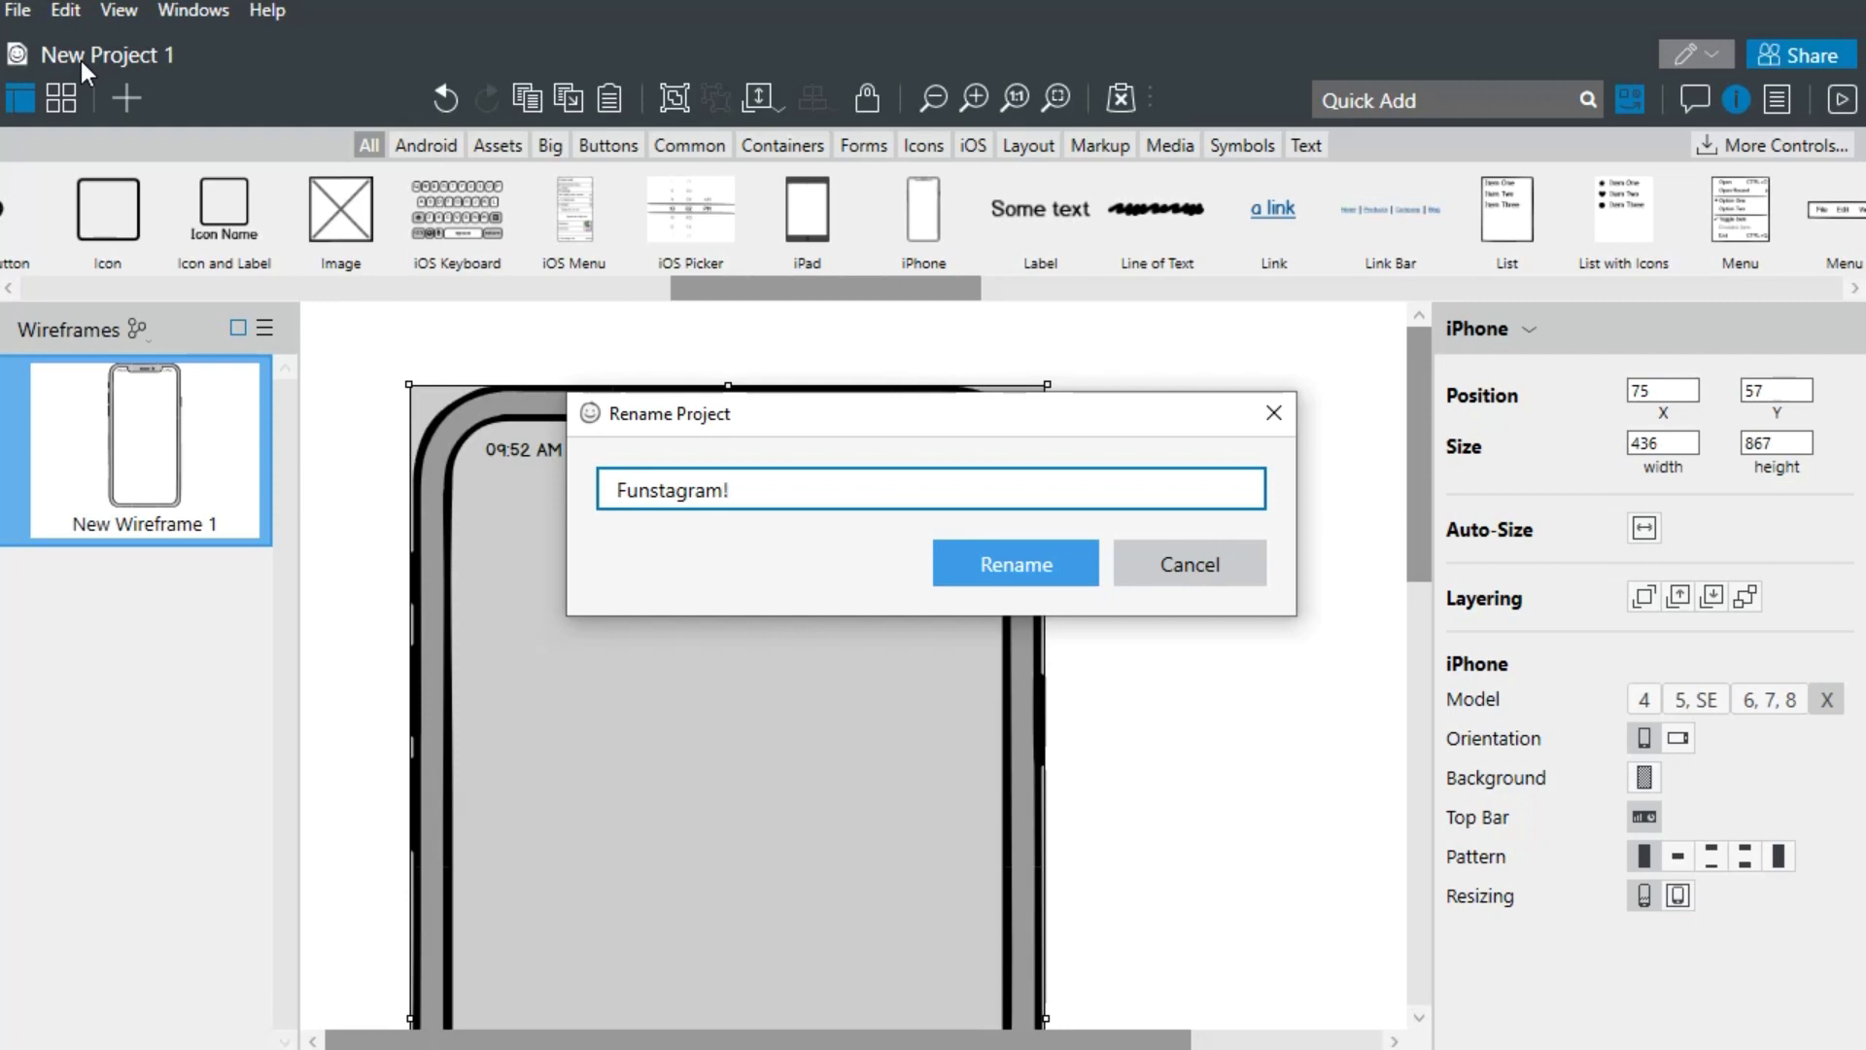
{"action": "left_click", "coordinate": [1013, 563]}
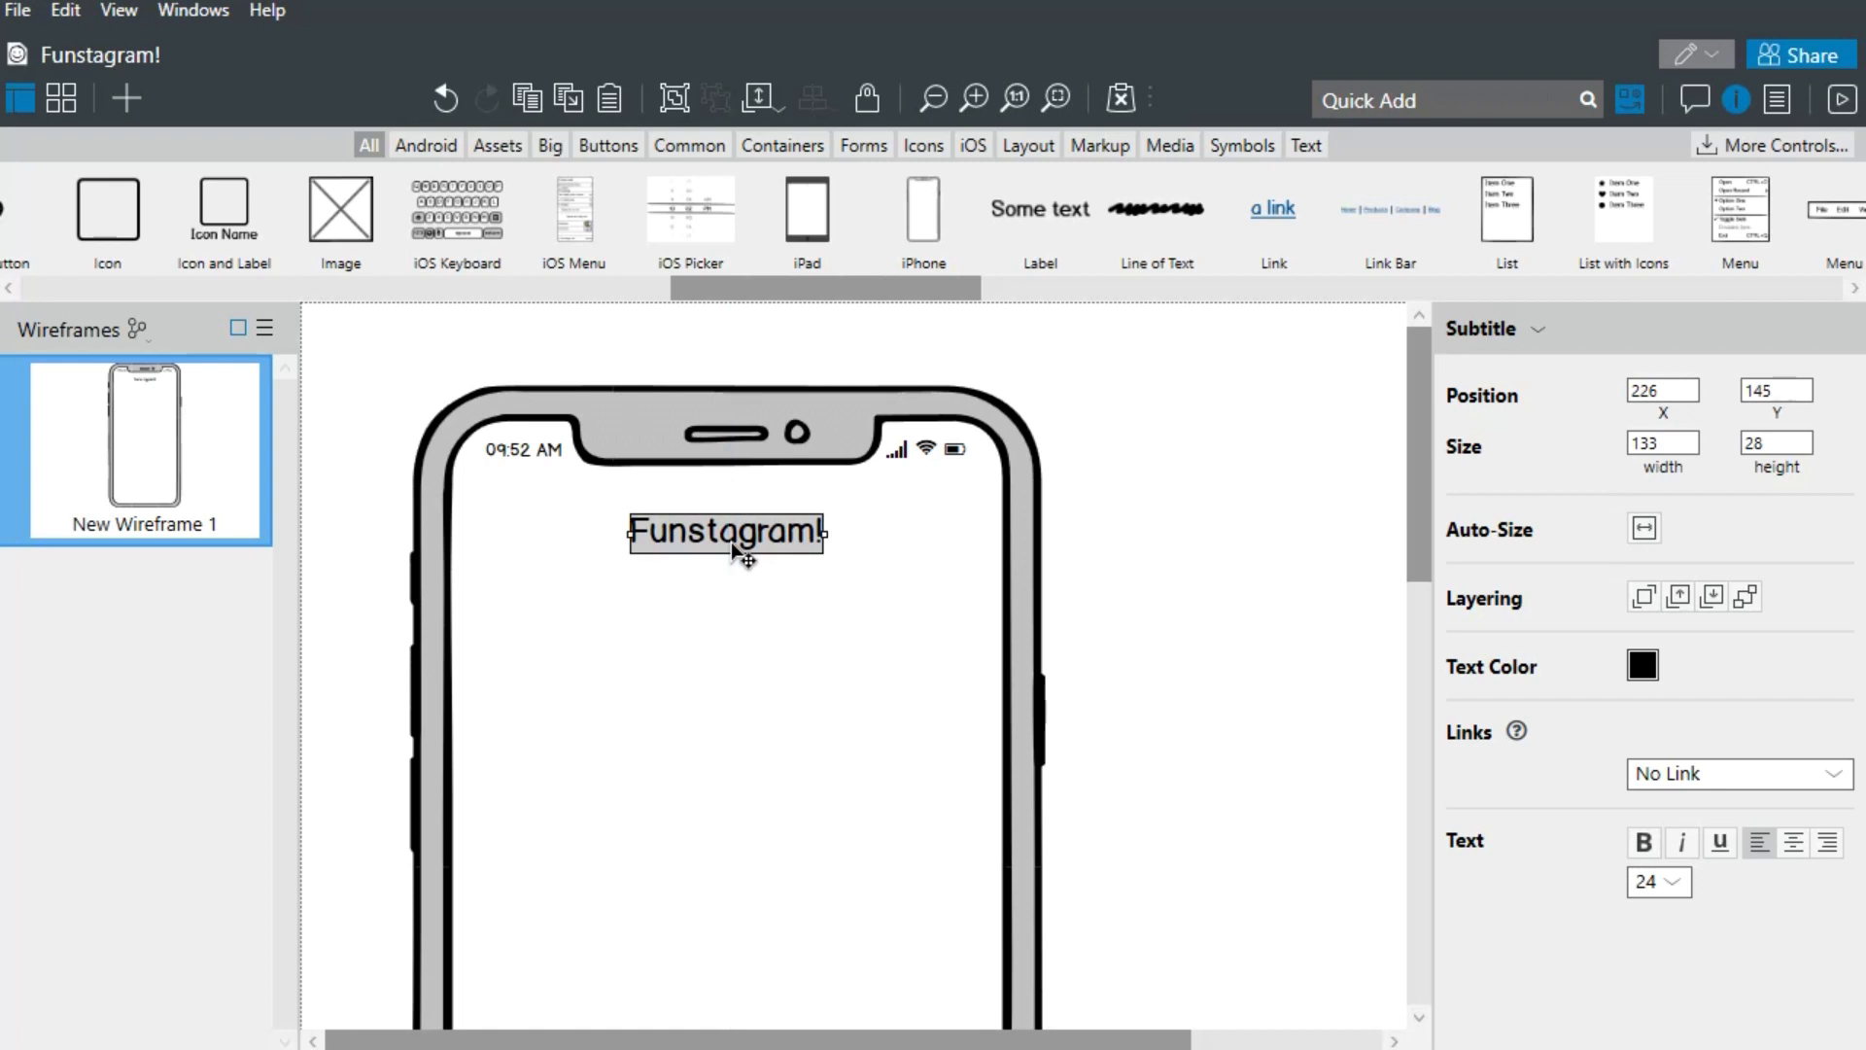
- Quick Add a camera icon and line it up beside the Funstagram! title
{"action": "type", "text": "icon"}
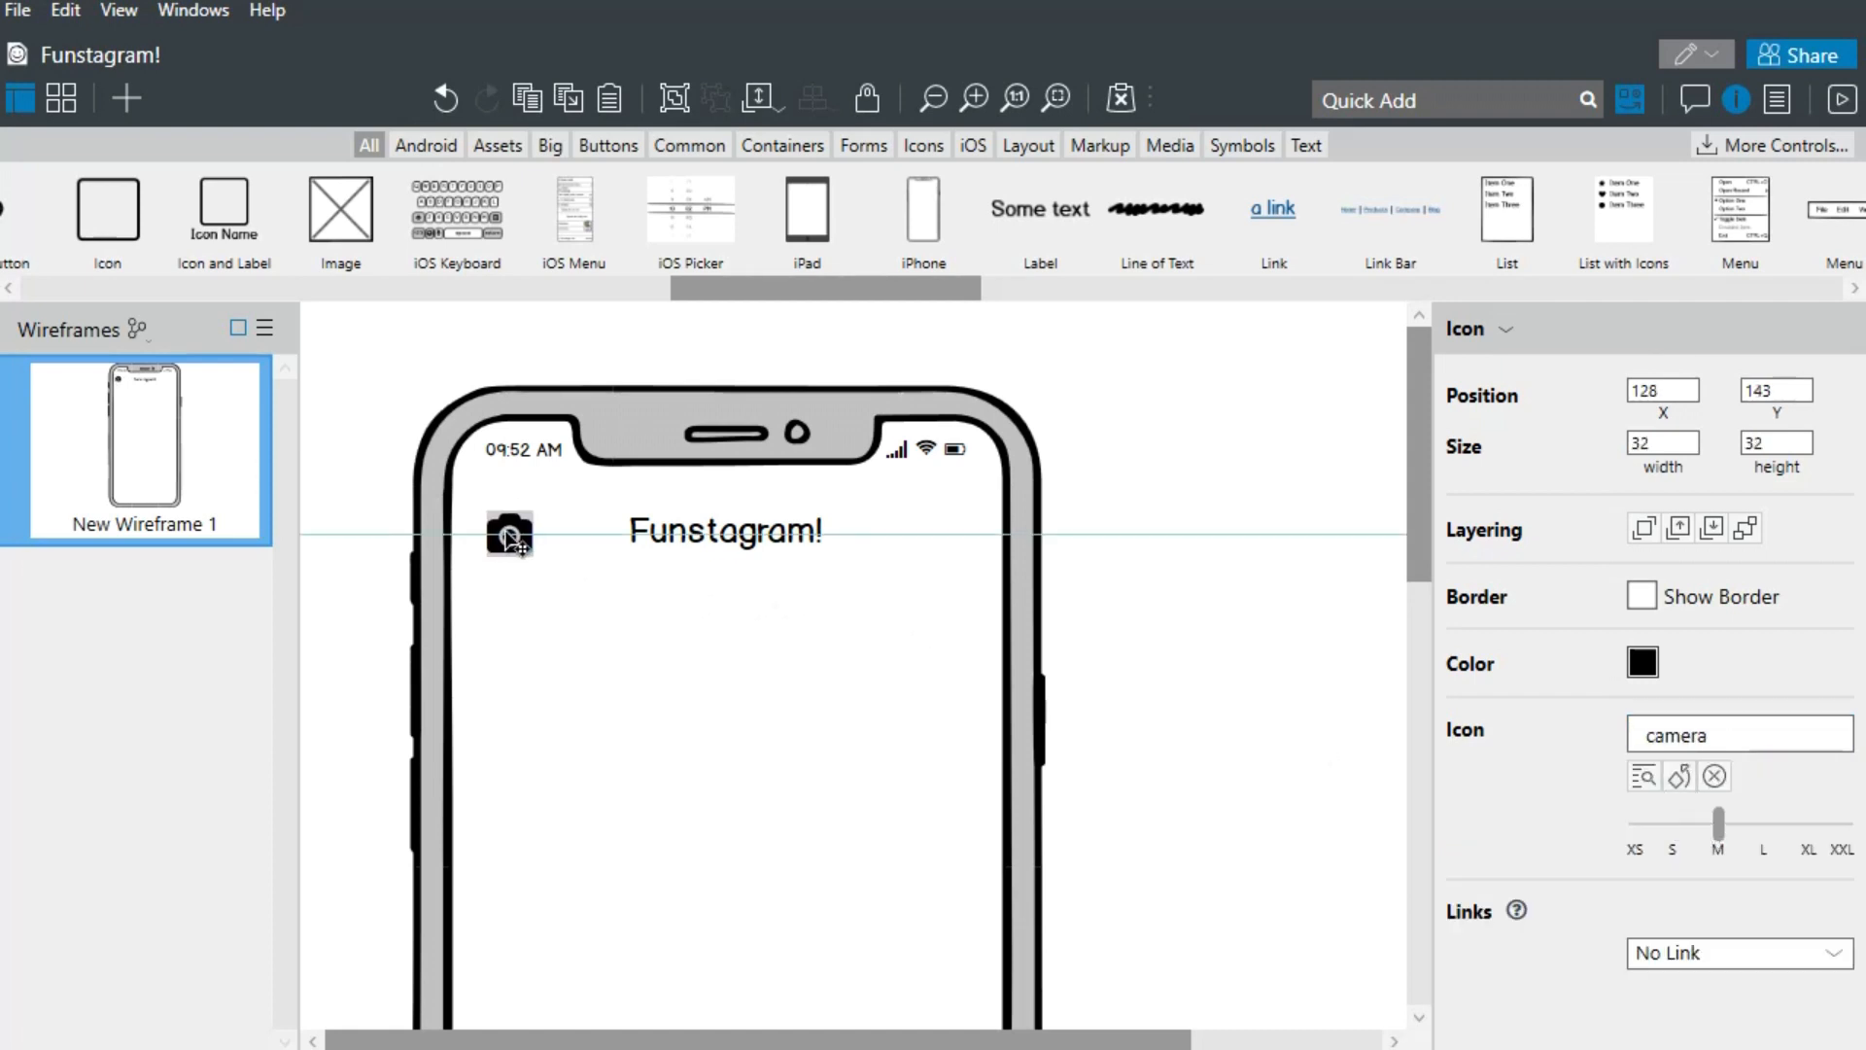
{"action": "left_click_drag", "start_coordinate": [509, 531], "coordinate": [928, 548]}
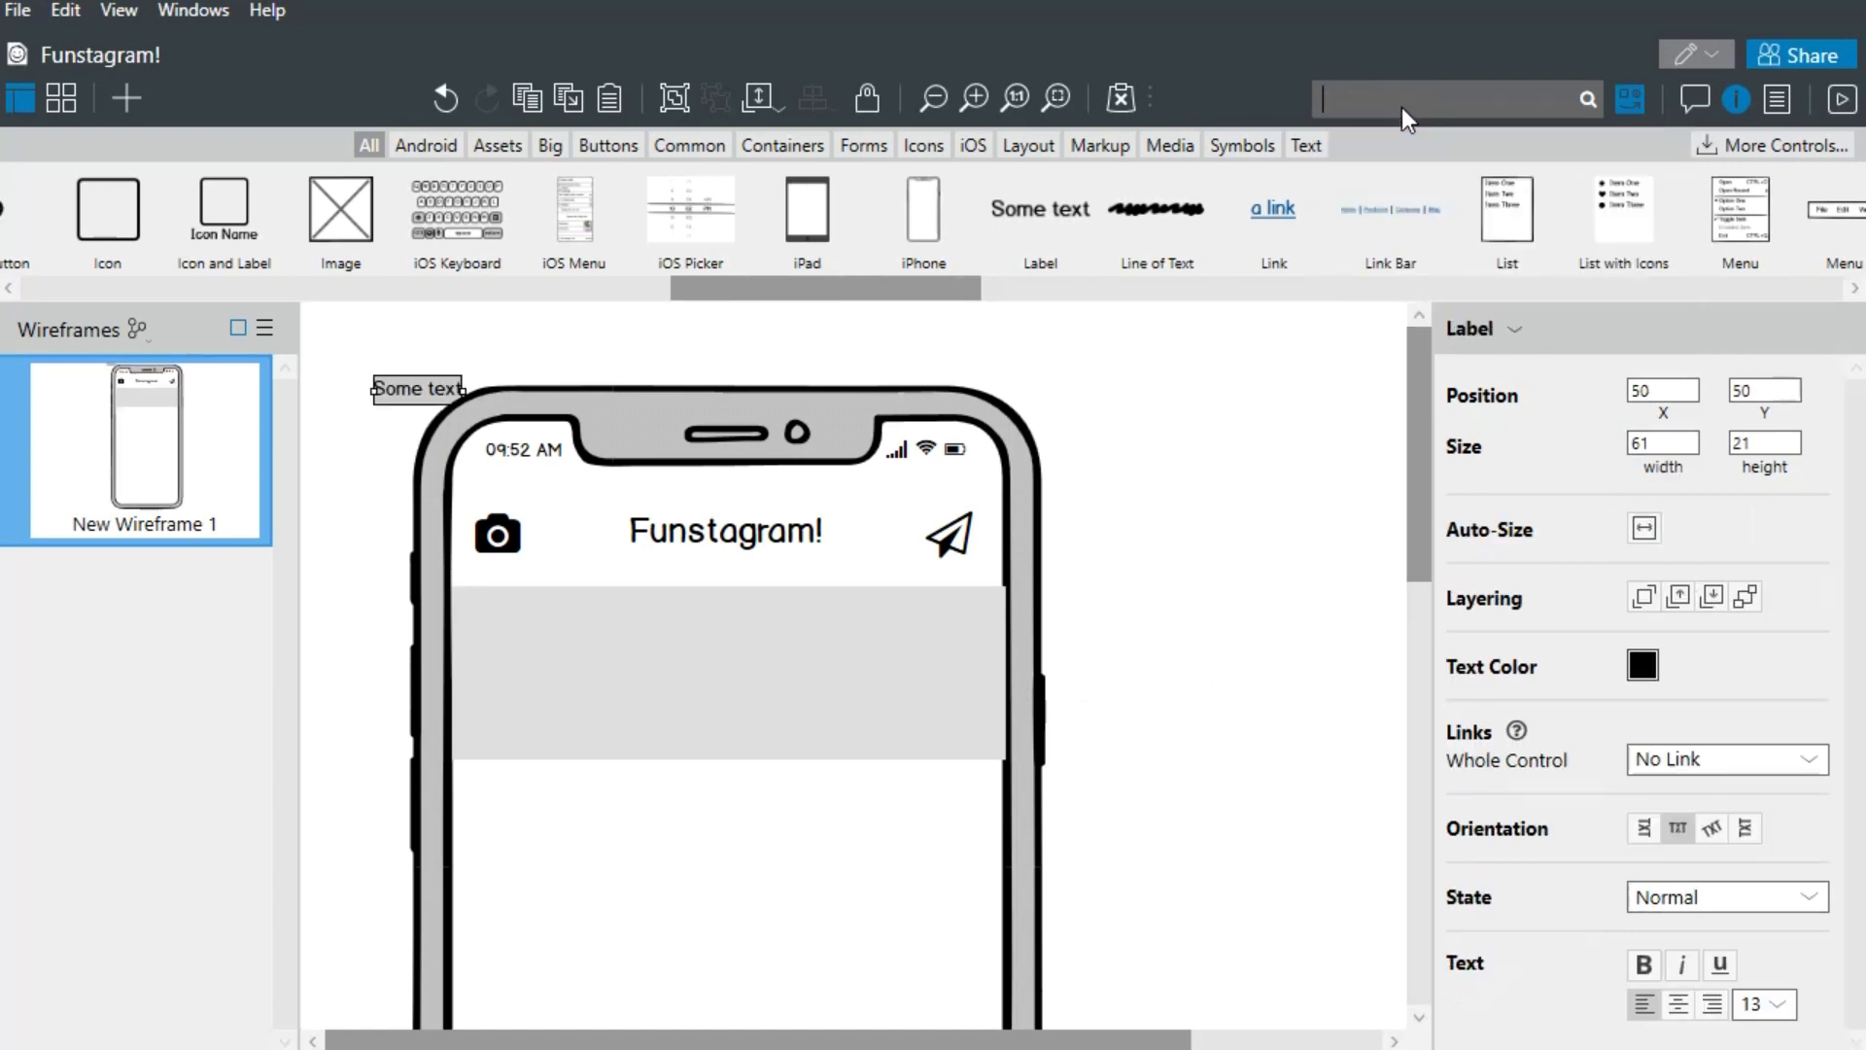
- Place a 'Stories' label in the gray strip and add a labeled avatar icon
{"action": "left_click_drag", "start_coordinate": [417, 387], "coordinate": [510, 611]}
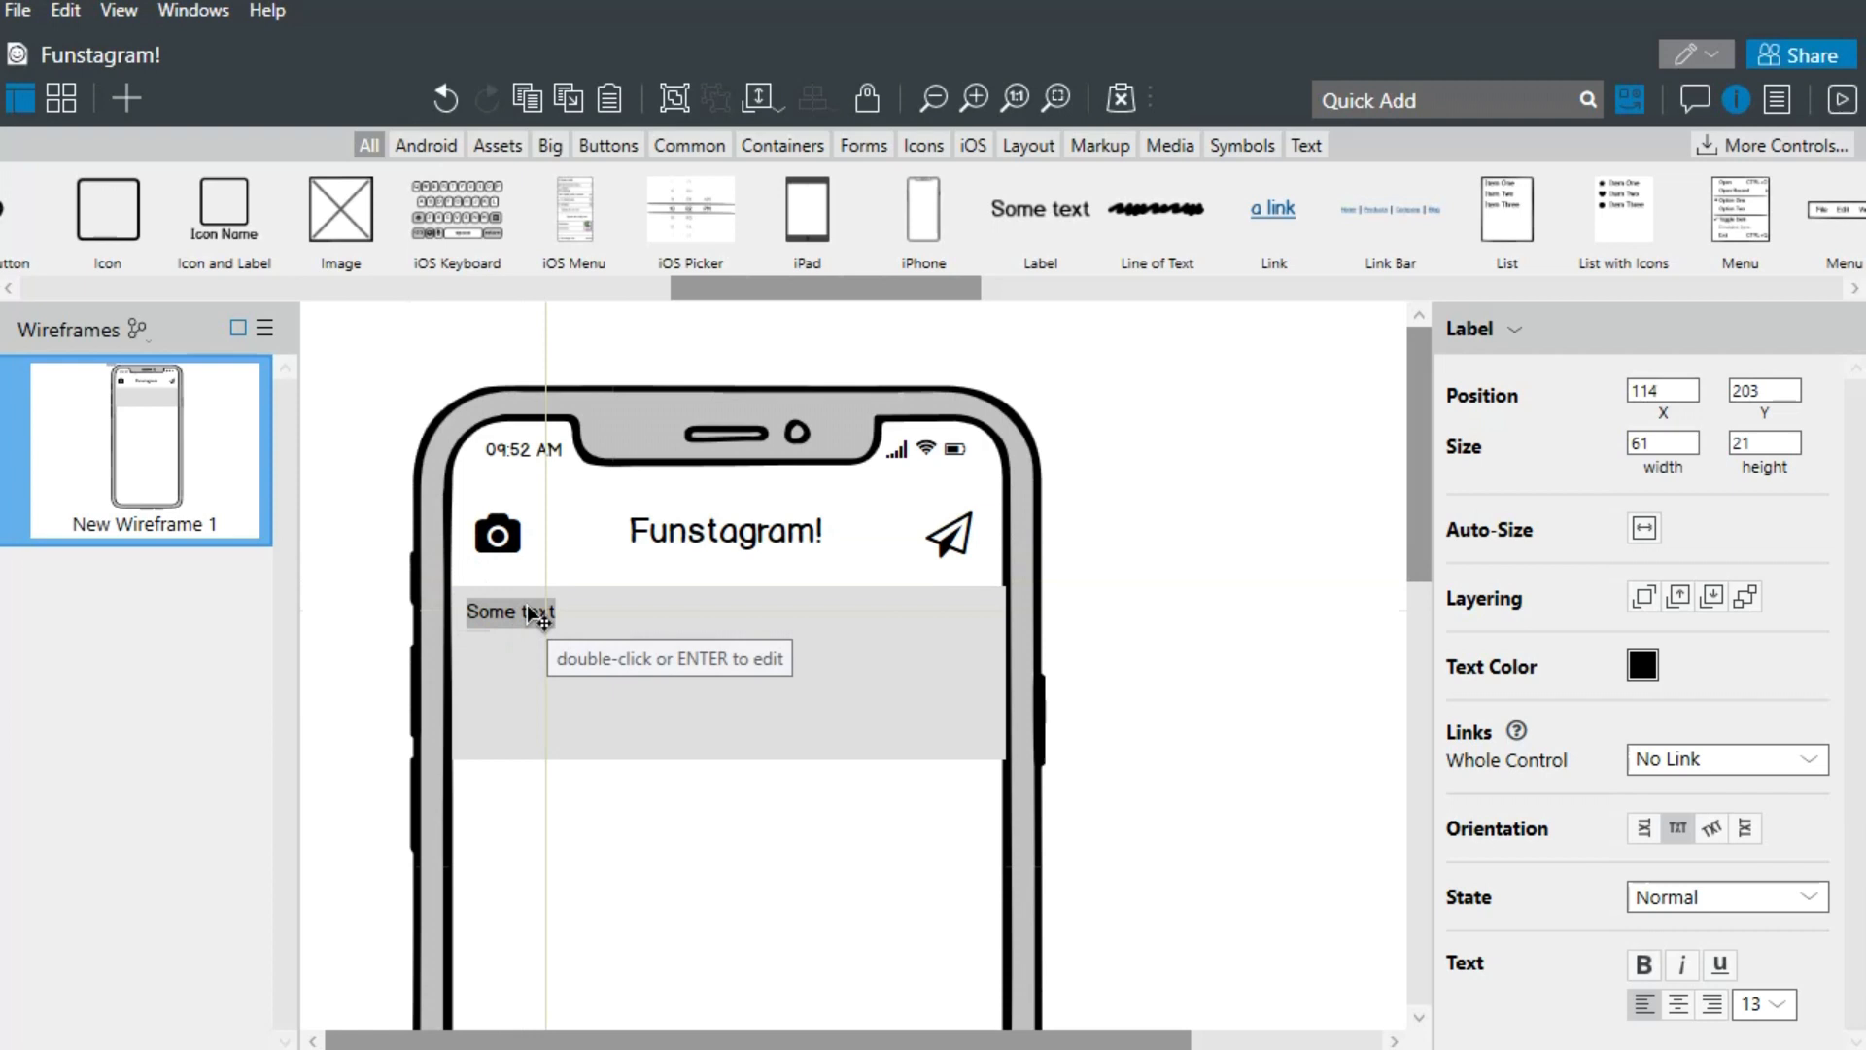
{"action": "type", "text": "Stories"}
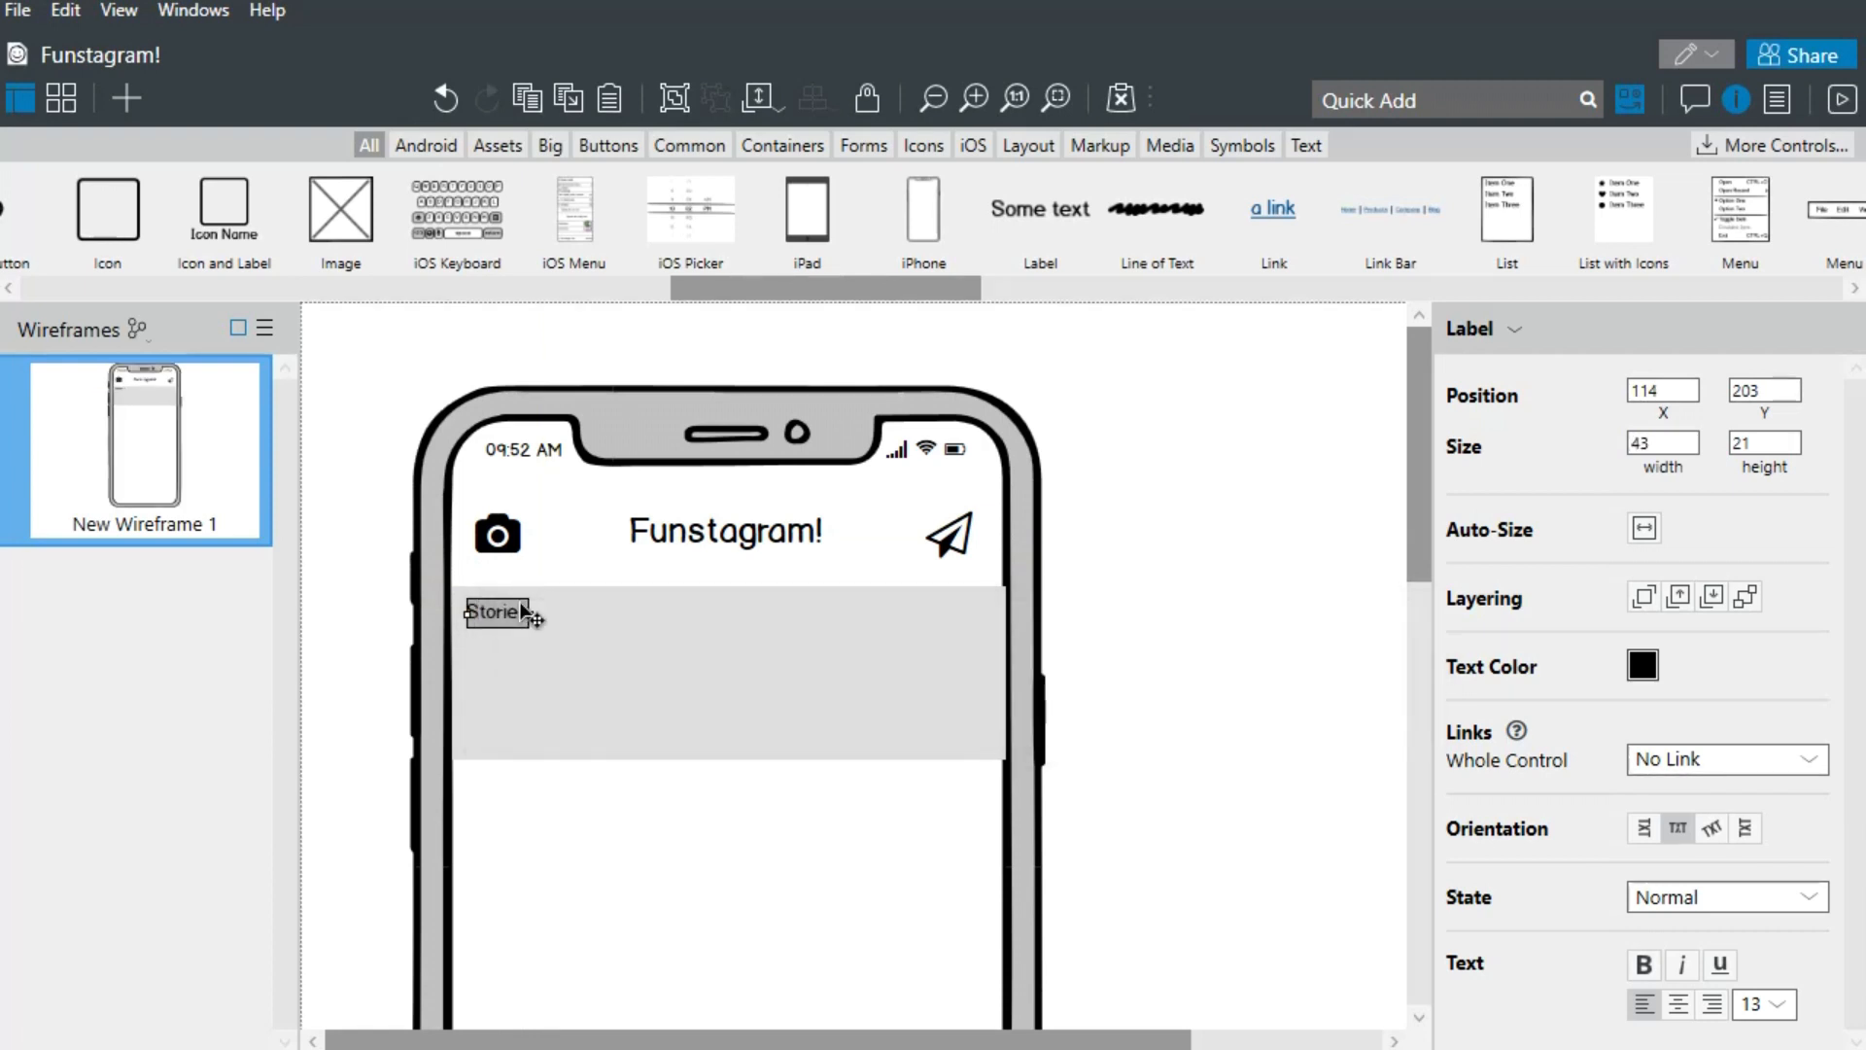
{"action": "type", "text": "icon"}
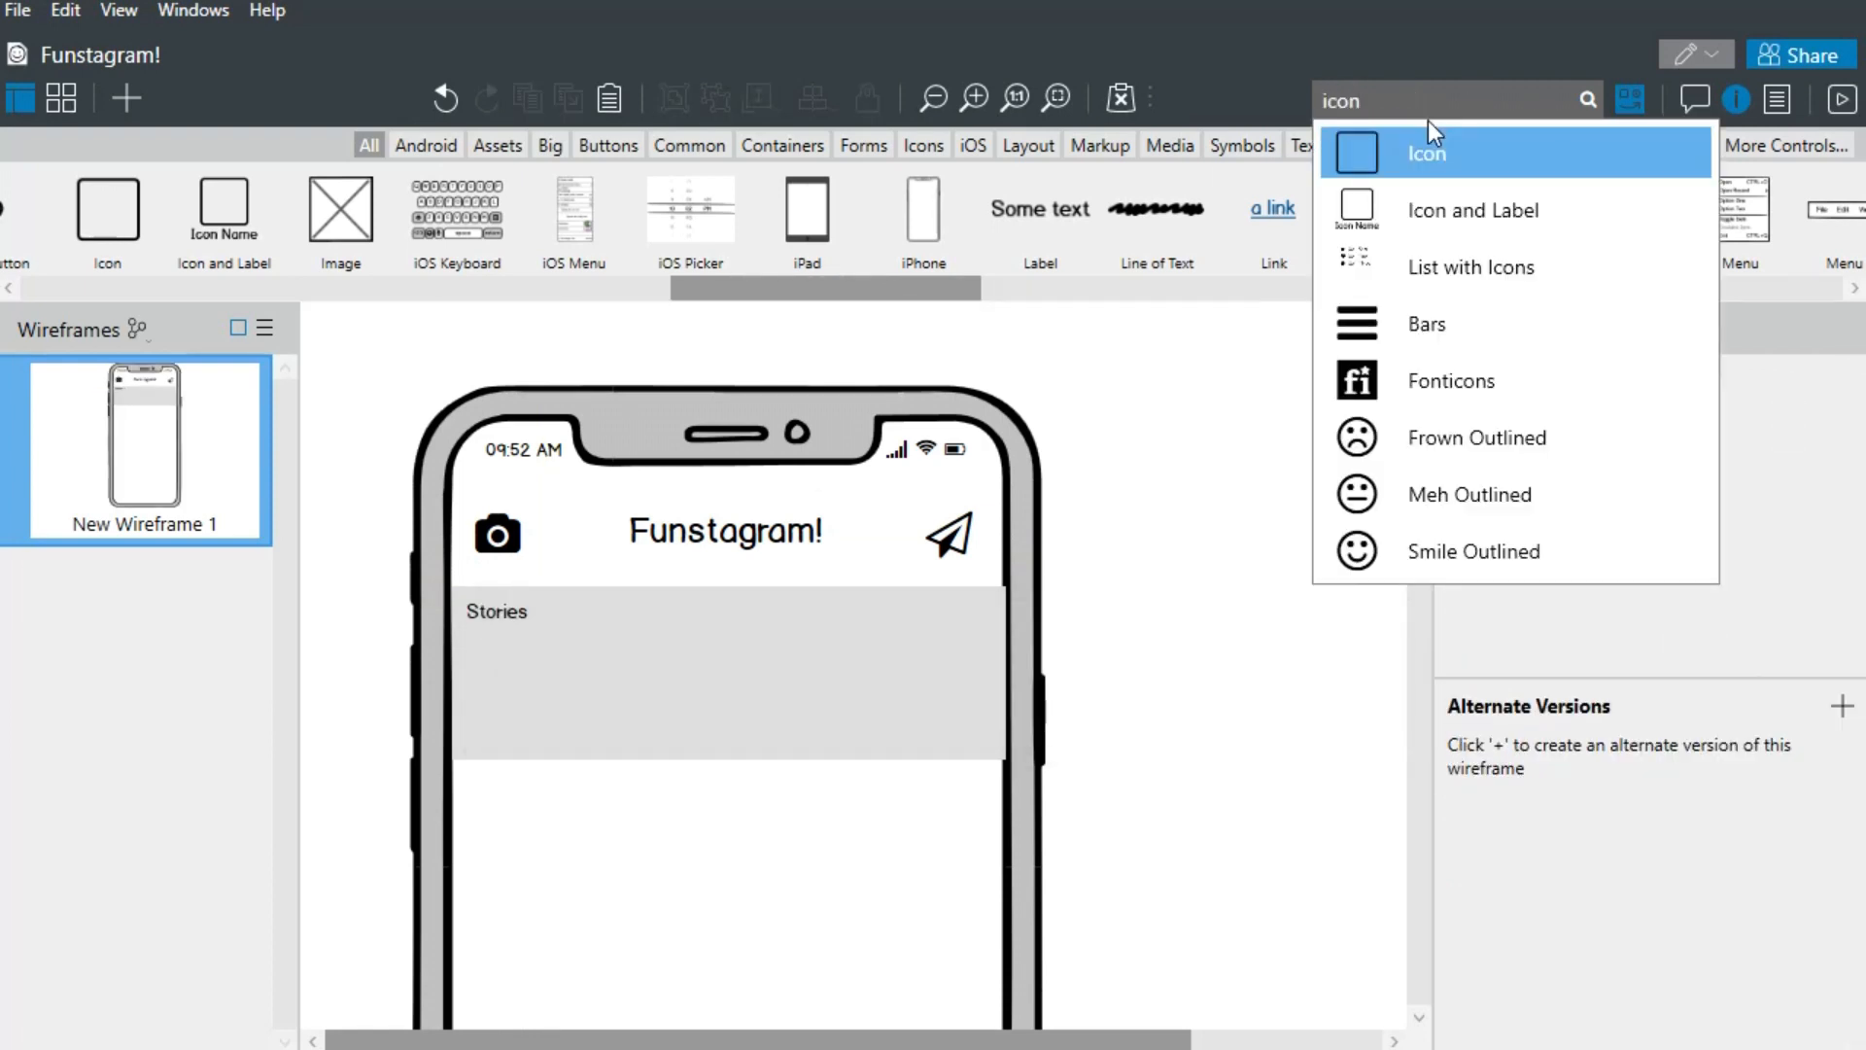
{"action": "left_click", "coordinate": [1473, 211]}
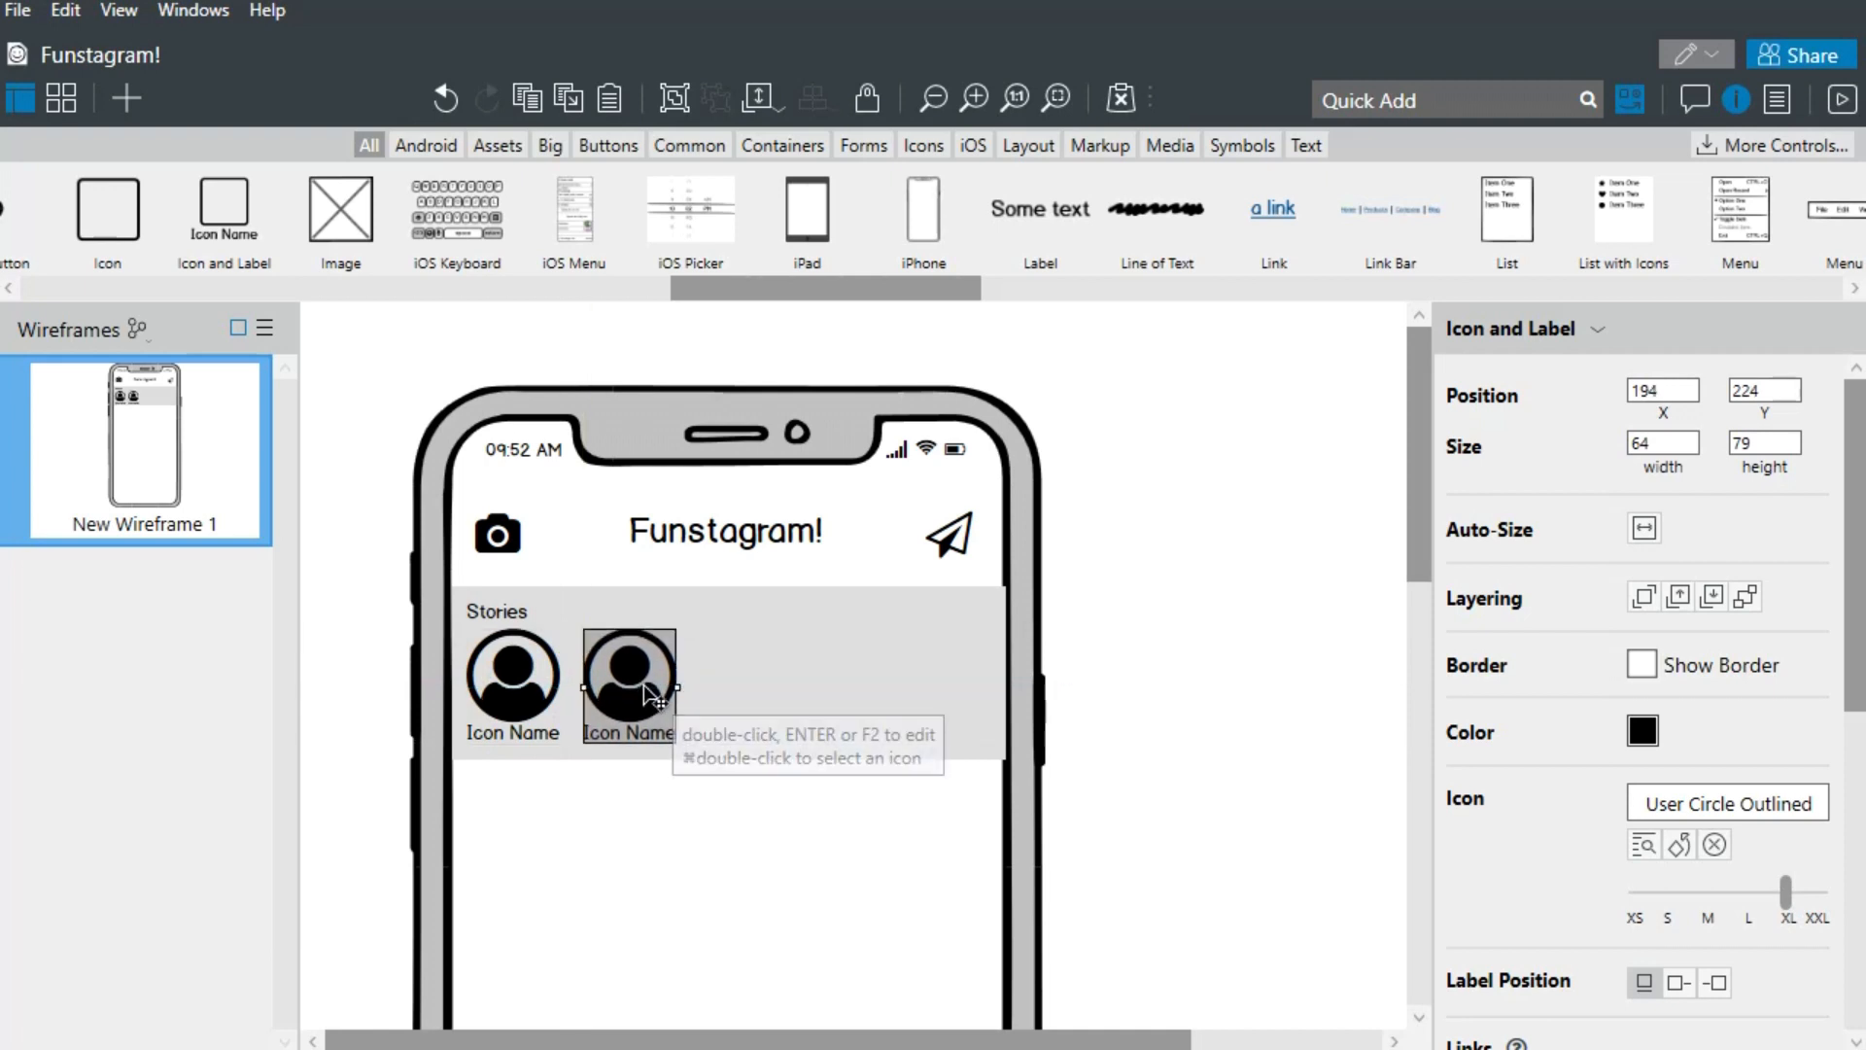
- Rename the avatars and give their circle outlines a red border
{"action": "double_click", "coordinate": [627, 700]}
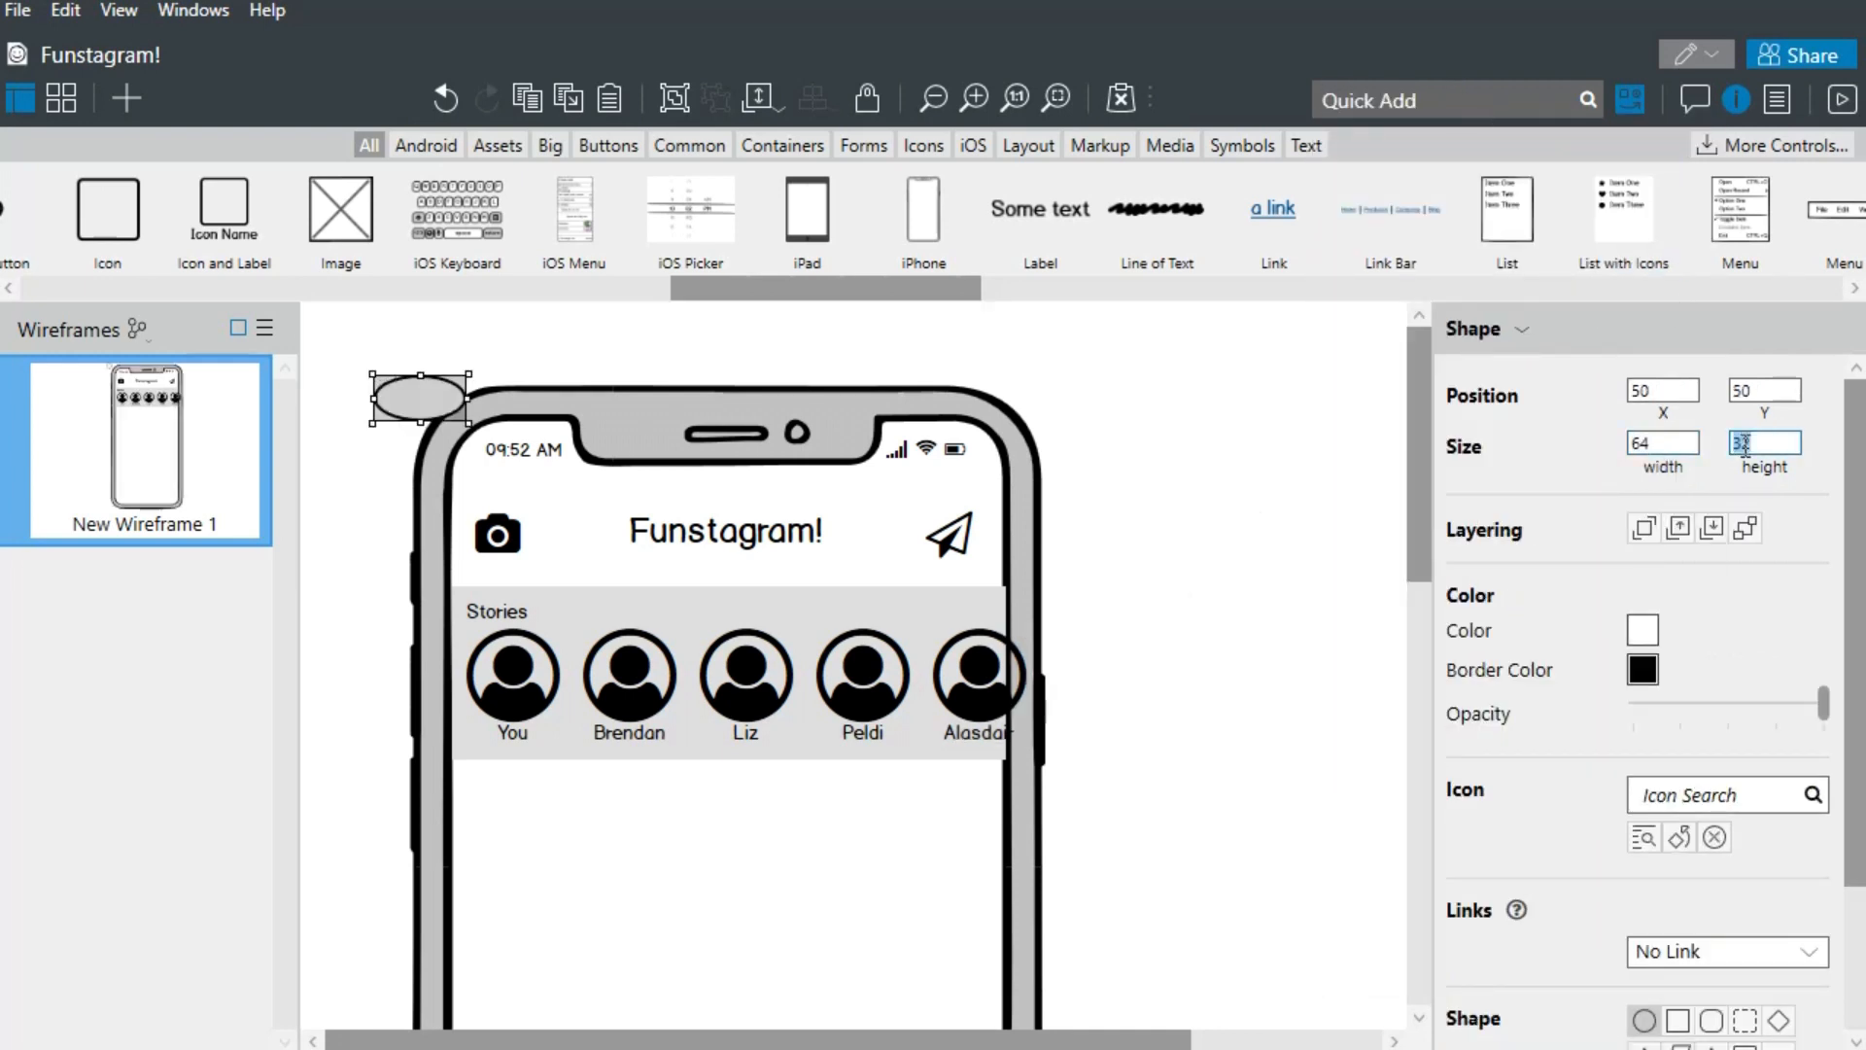
{"action": "left_click", "coordinate": [1643, 669]}
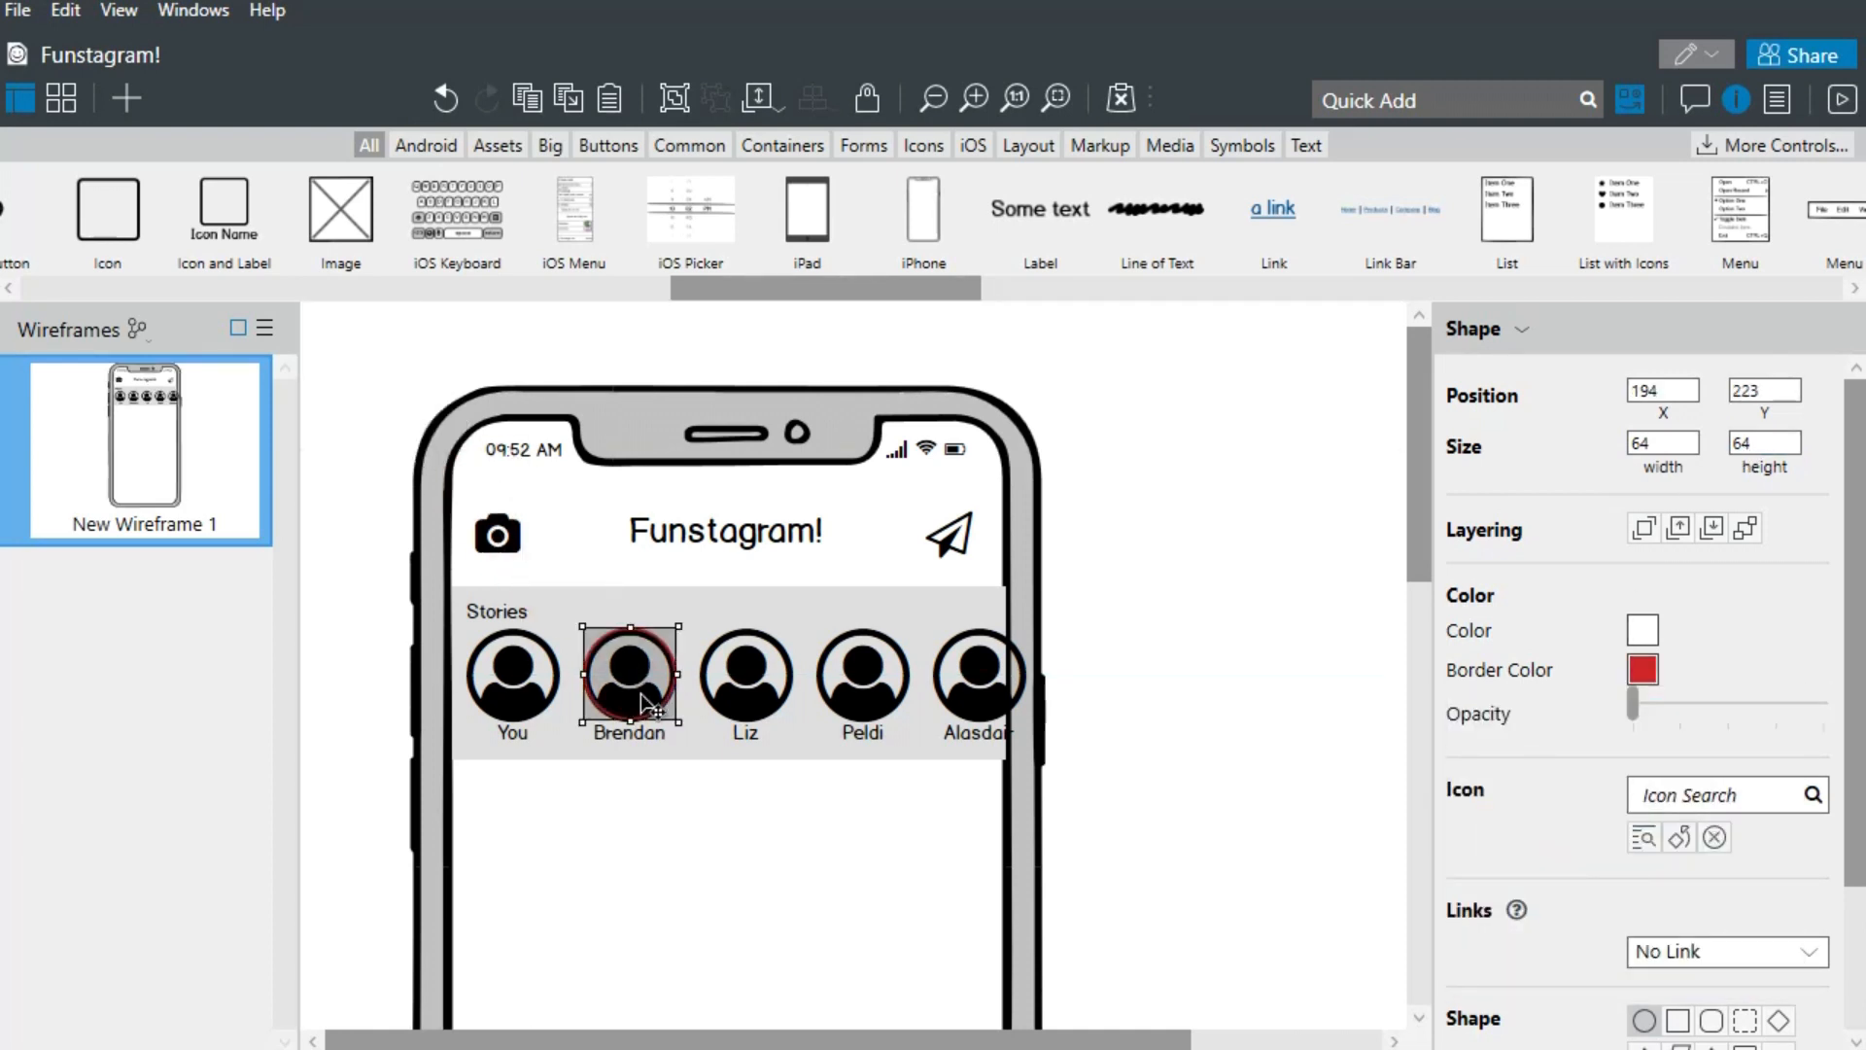
{"action": "left_click", "coordinate": [745, 679]}
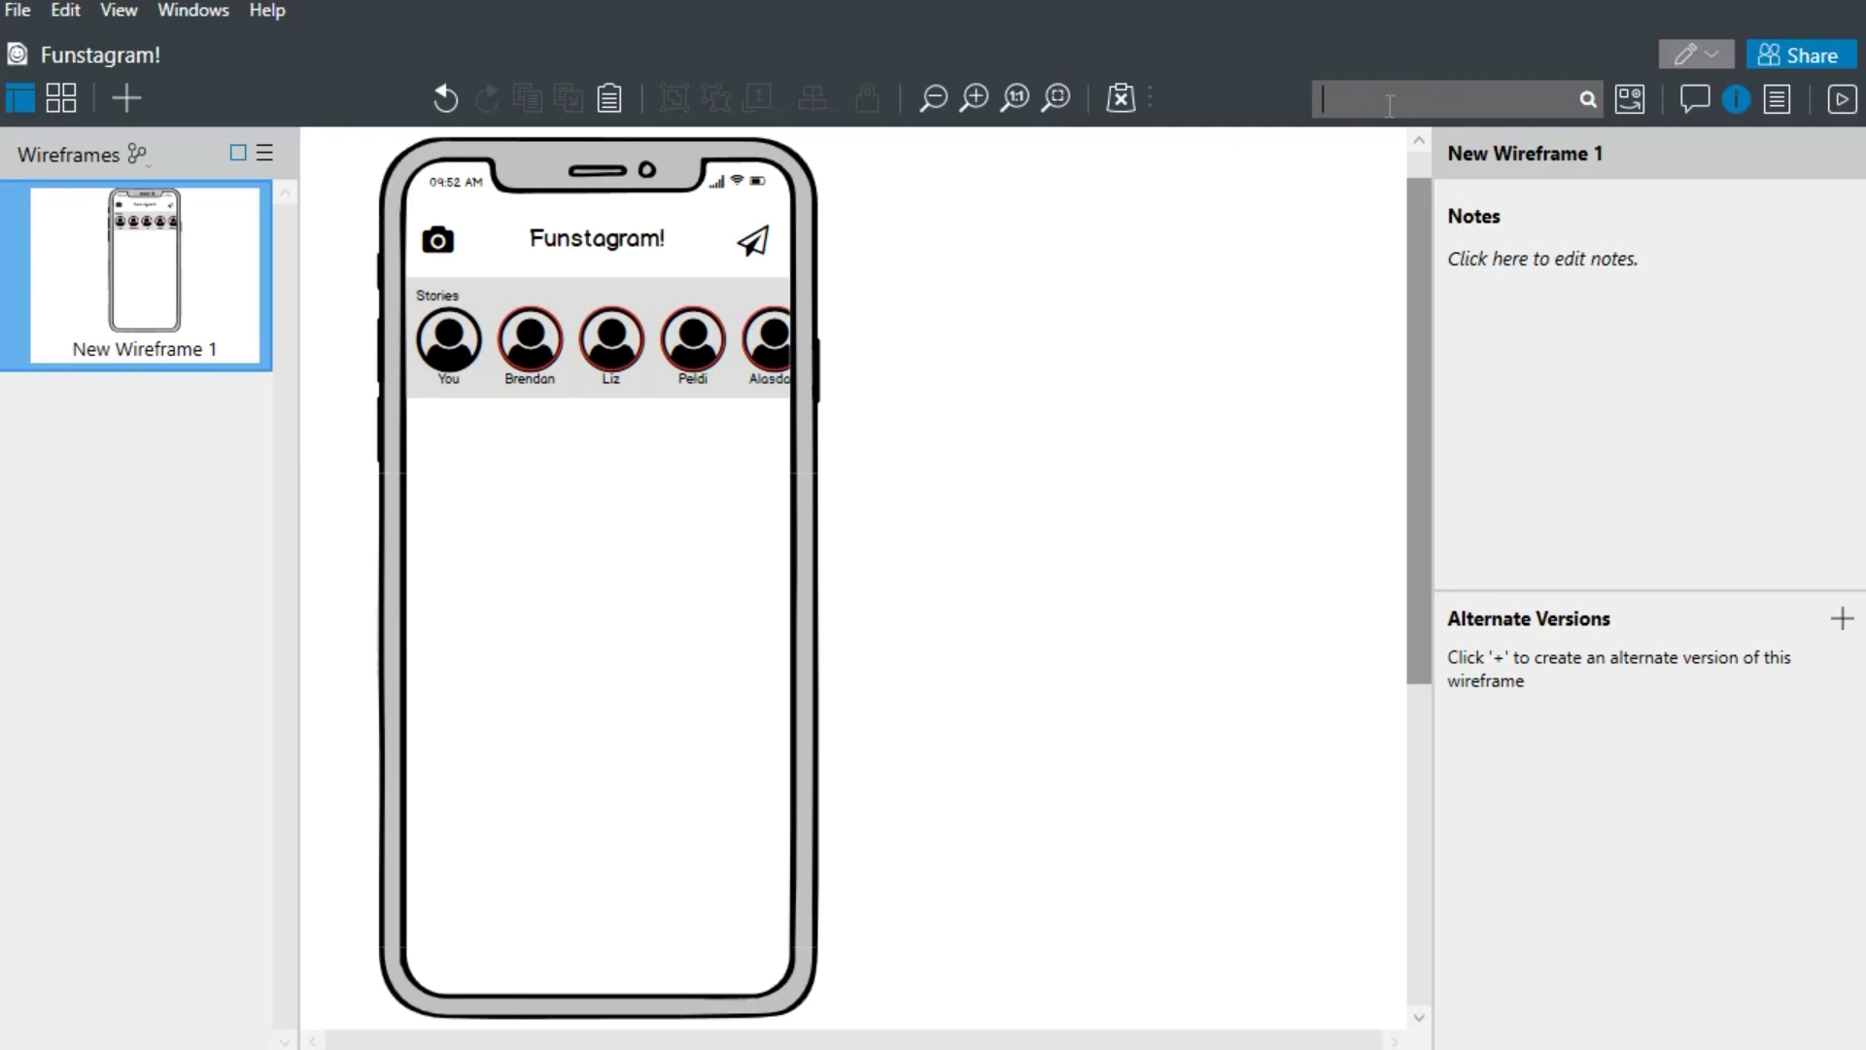
- Add the surfing photo below the user header, crop it to fill the post, and sketch it
{"action": "left_click", "coordinate": [436, 240]}
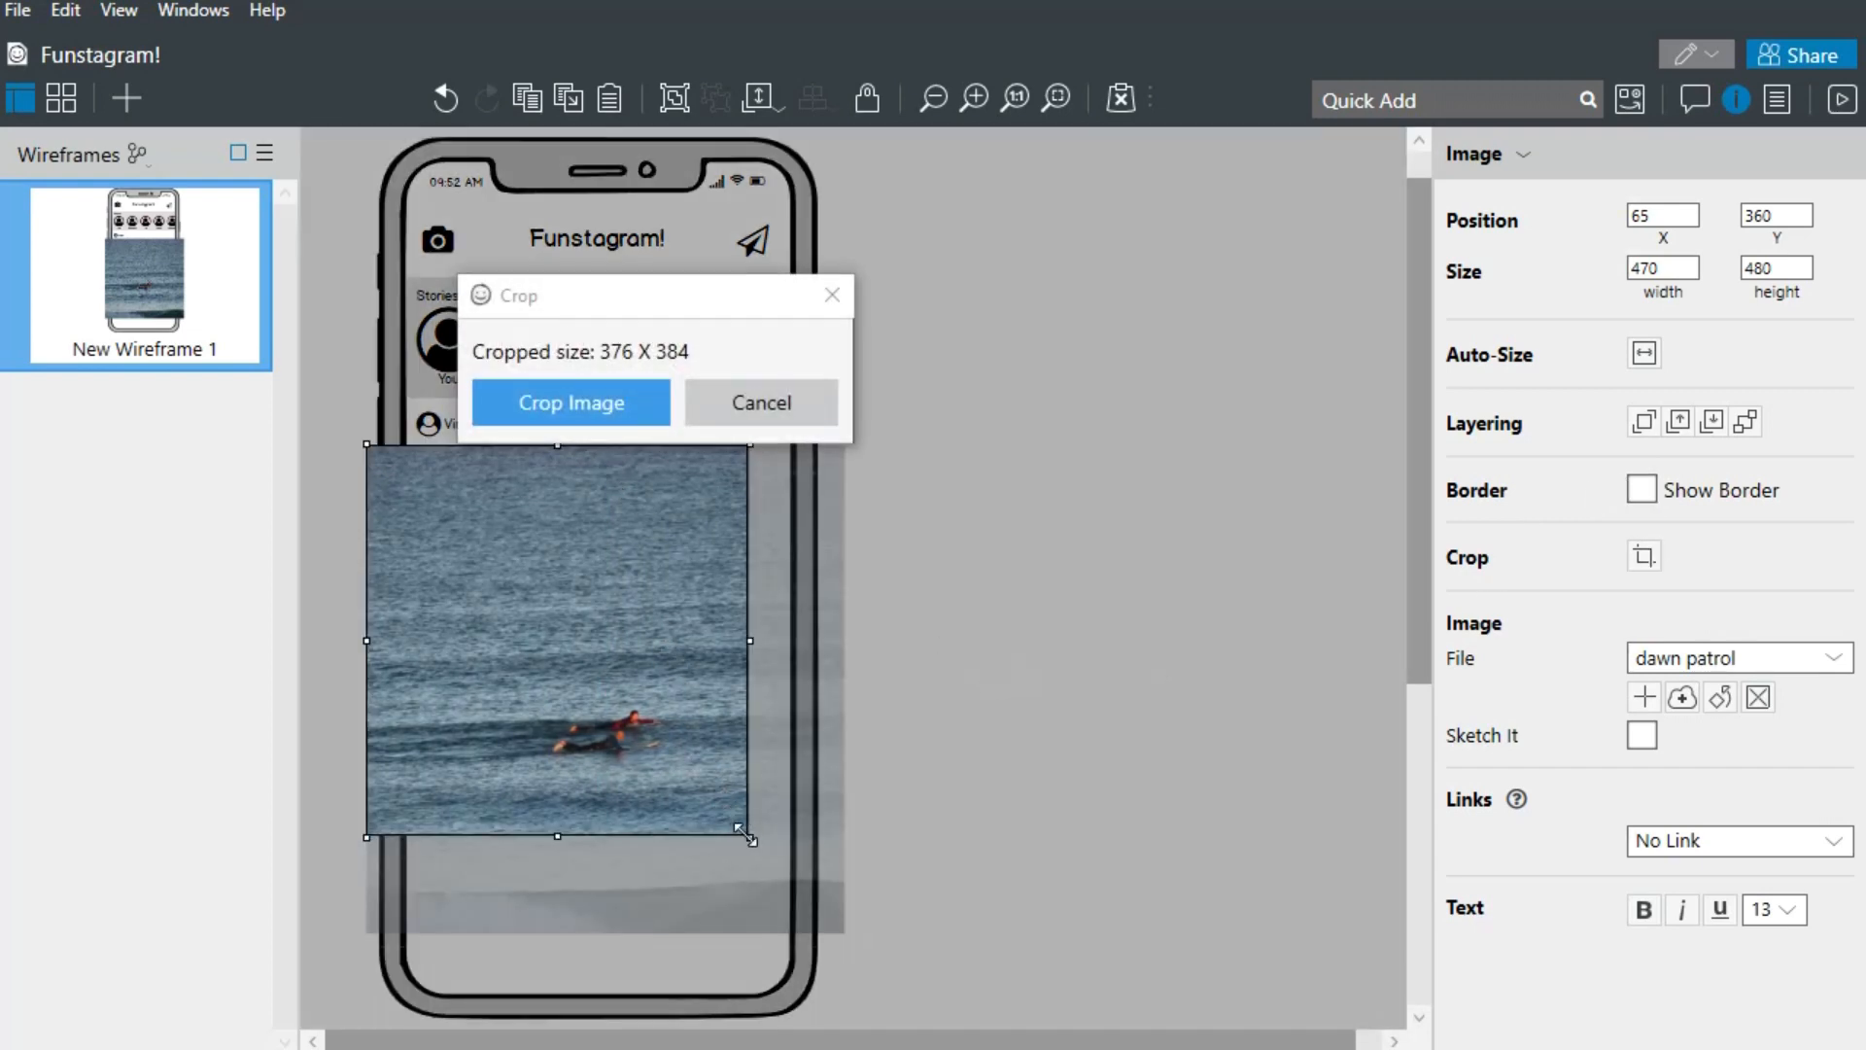
{"action": "left_click_drag", "start_coordinate": [750, 834], "coordinate": [786, 914]}
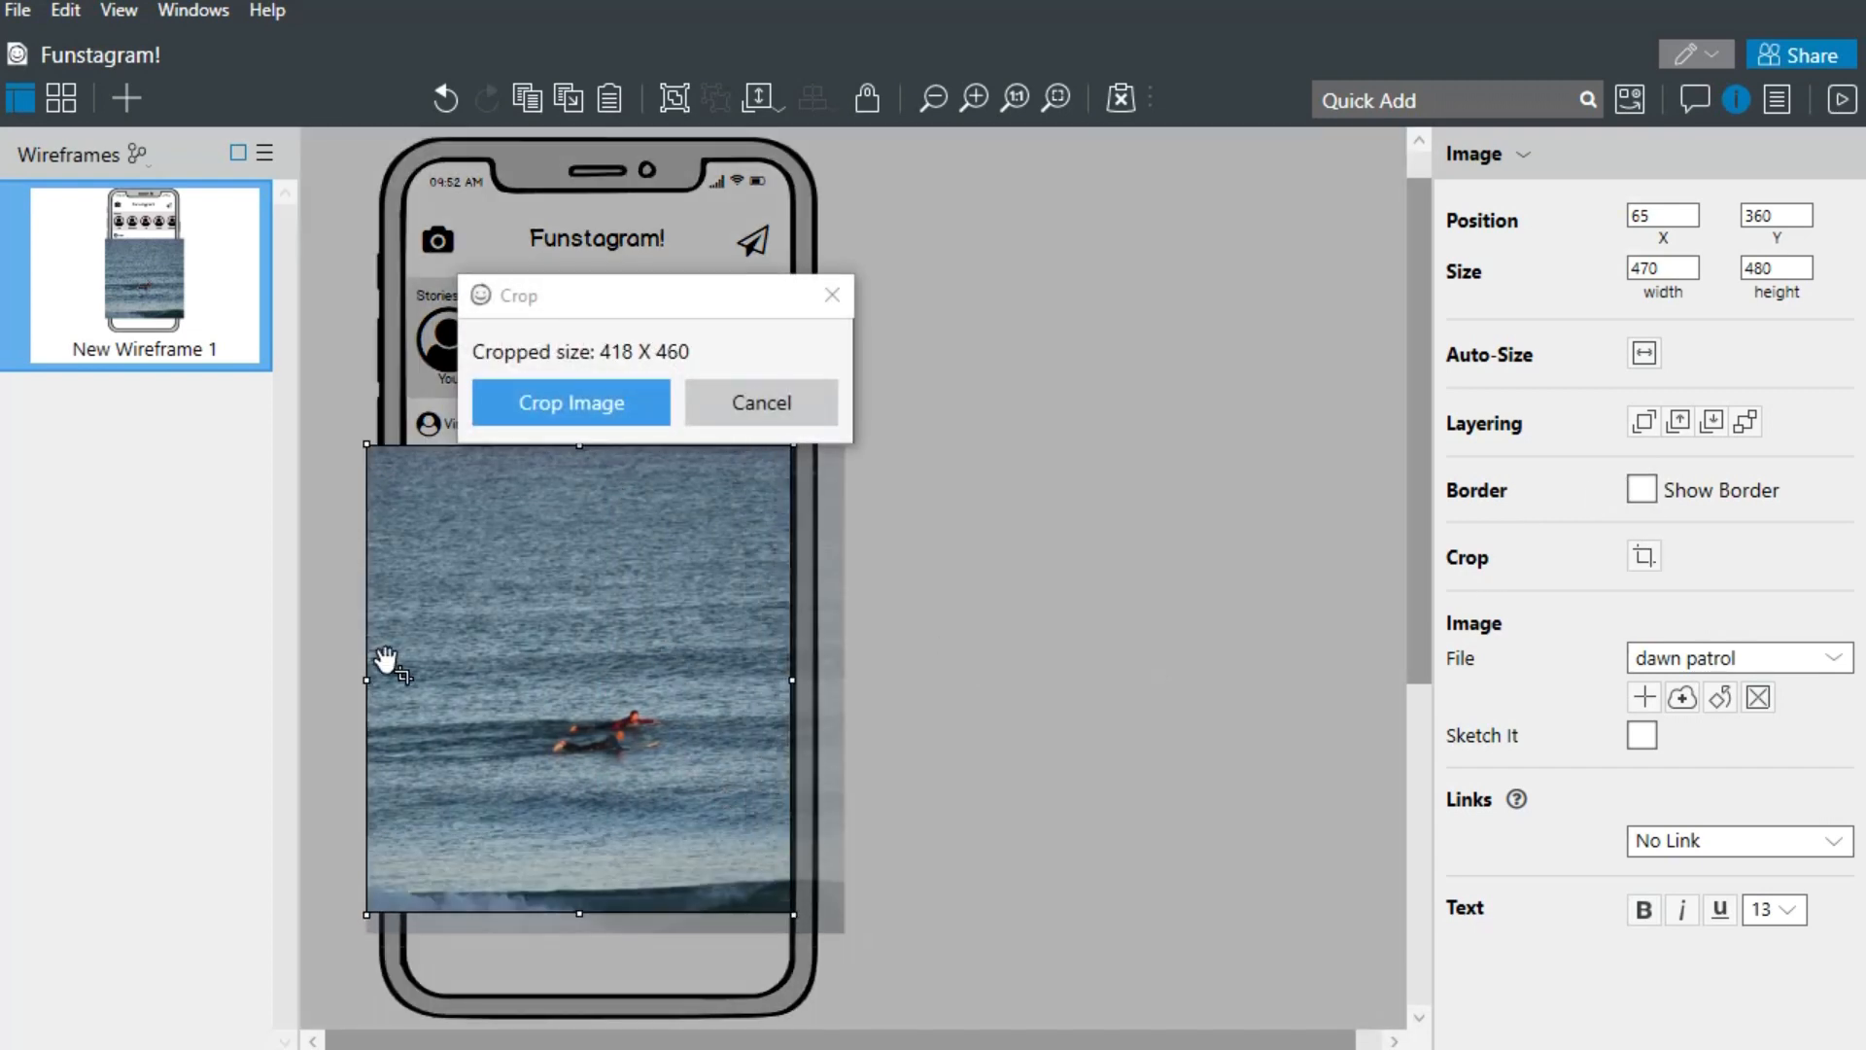
{"action": "left_click", "coordinate": [568, 403]}
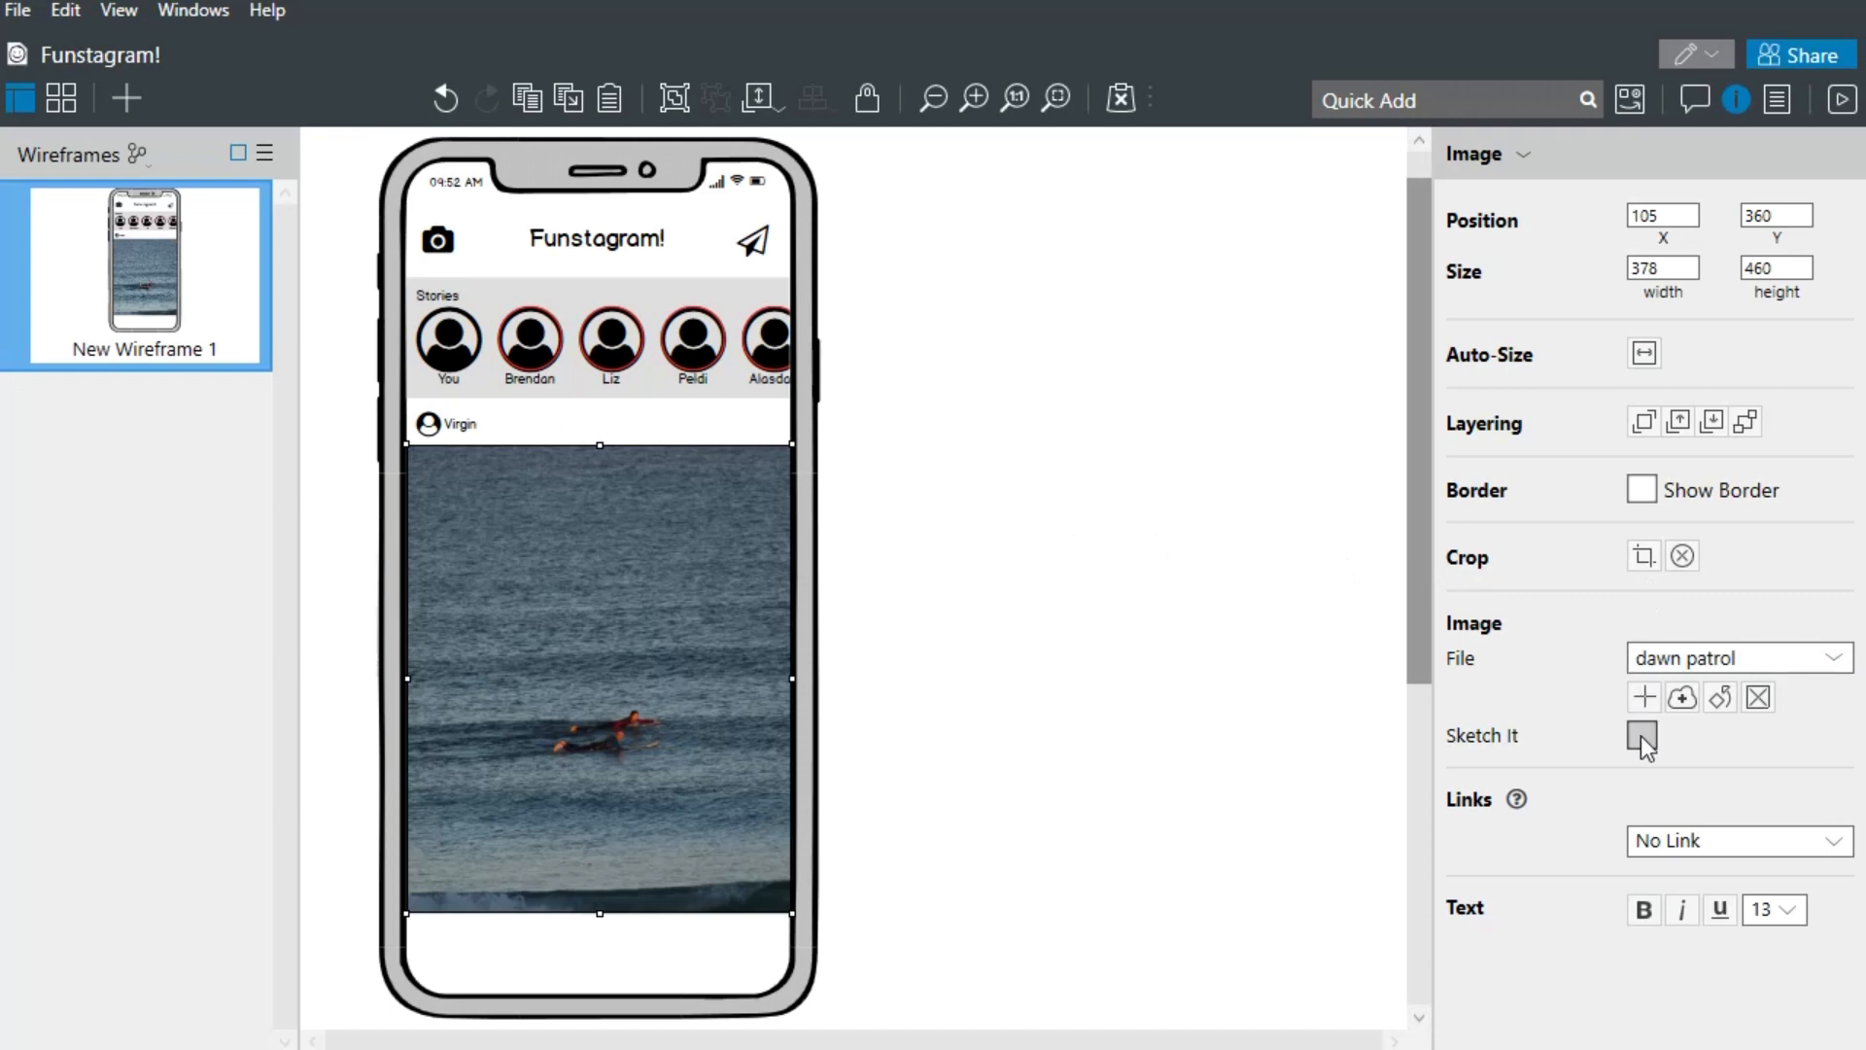
{"action": "left_click", "coordinate": [1642, 735]}
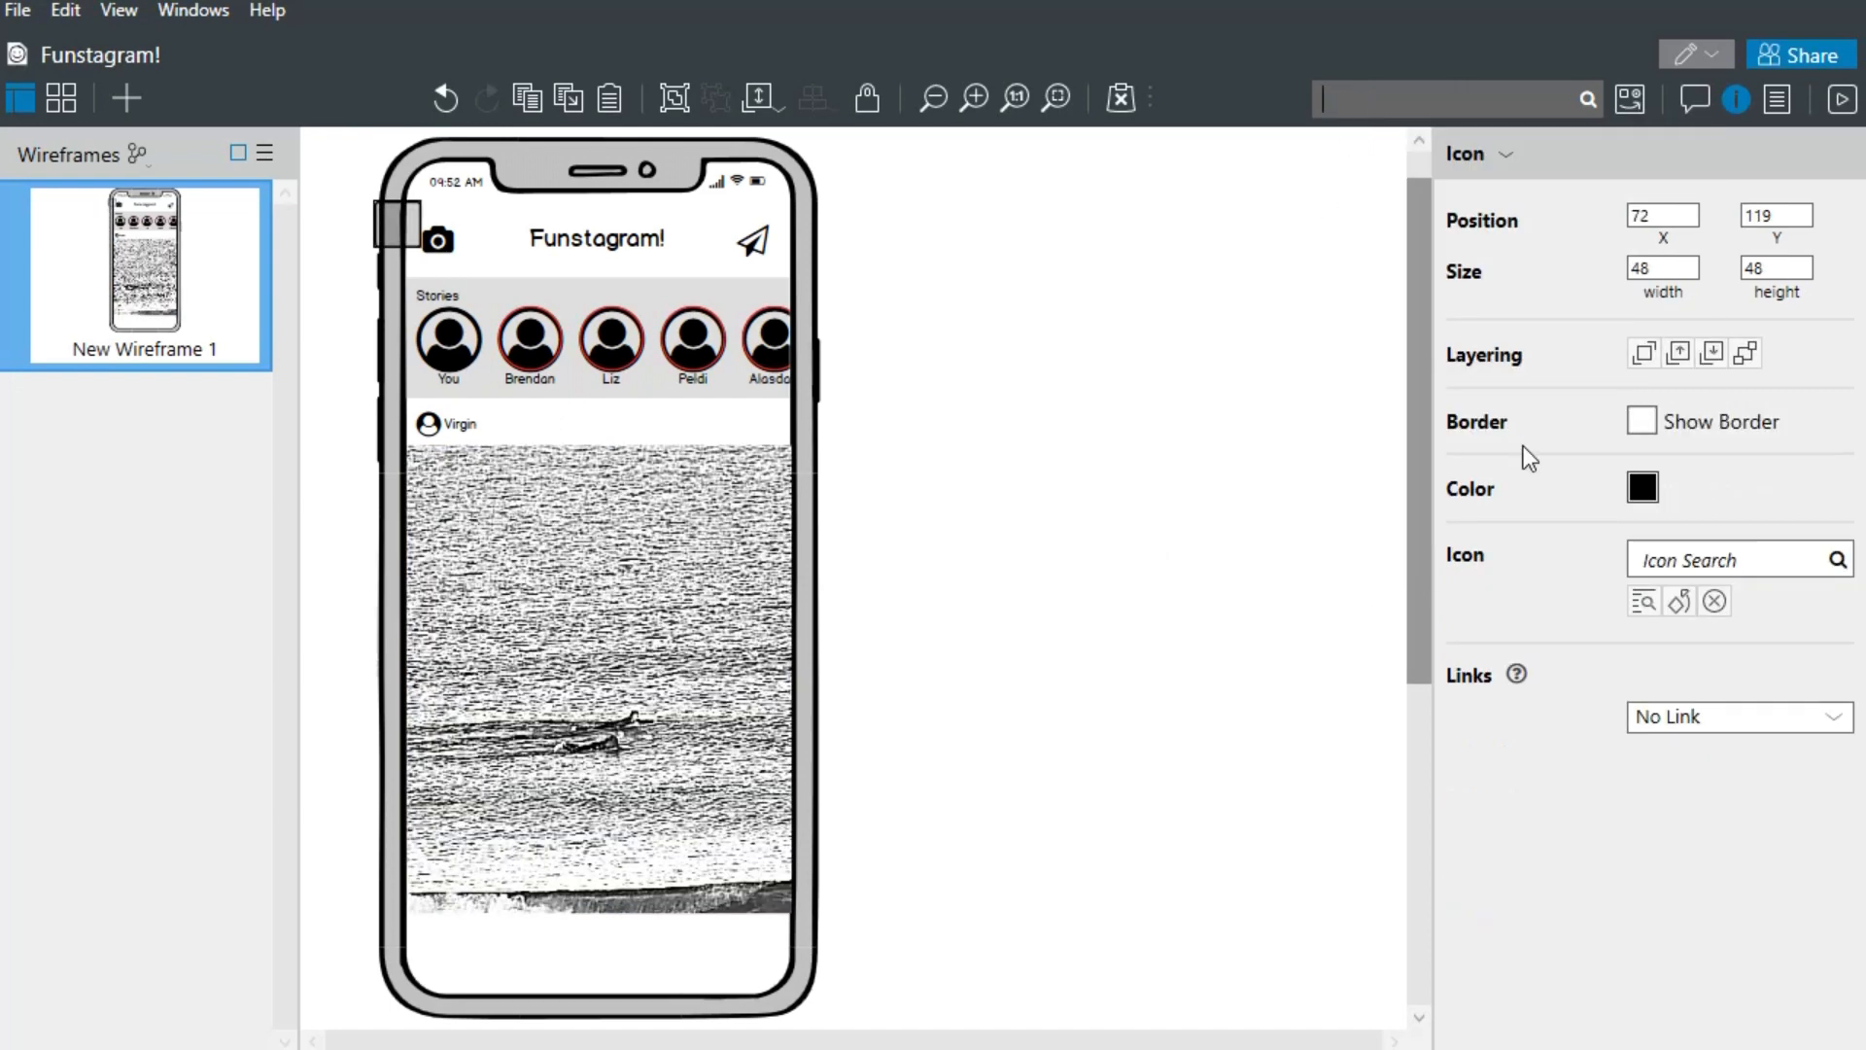
- Copy home icons along the bottom bar, make the second a search magnifier, and space them evenly
{"action": "type", "text": "home"}
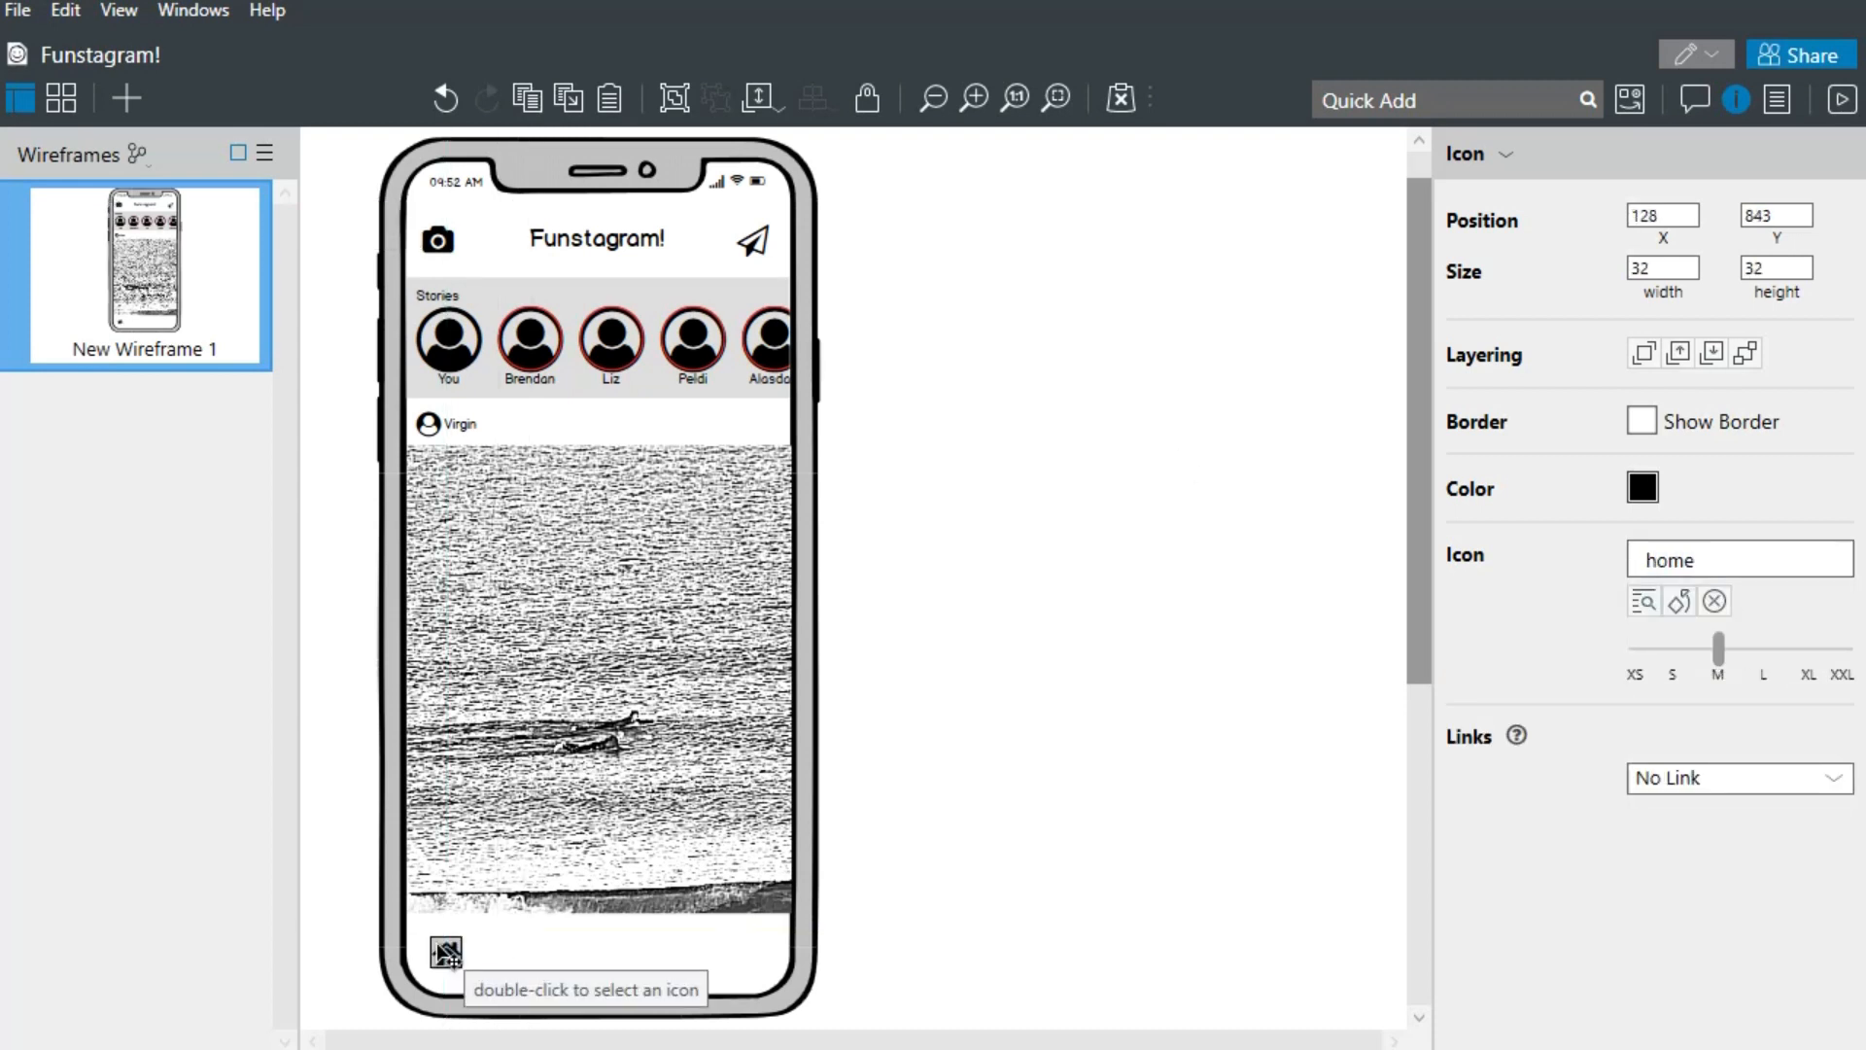
{"action": "left_click_drag", "start_coordinate": [445, 950], "coordinate": [493, 950]}
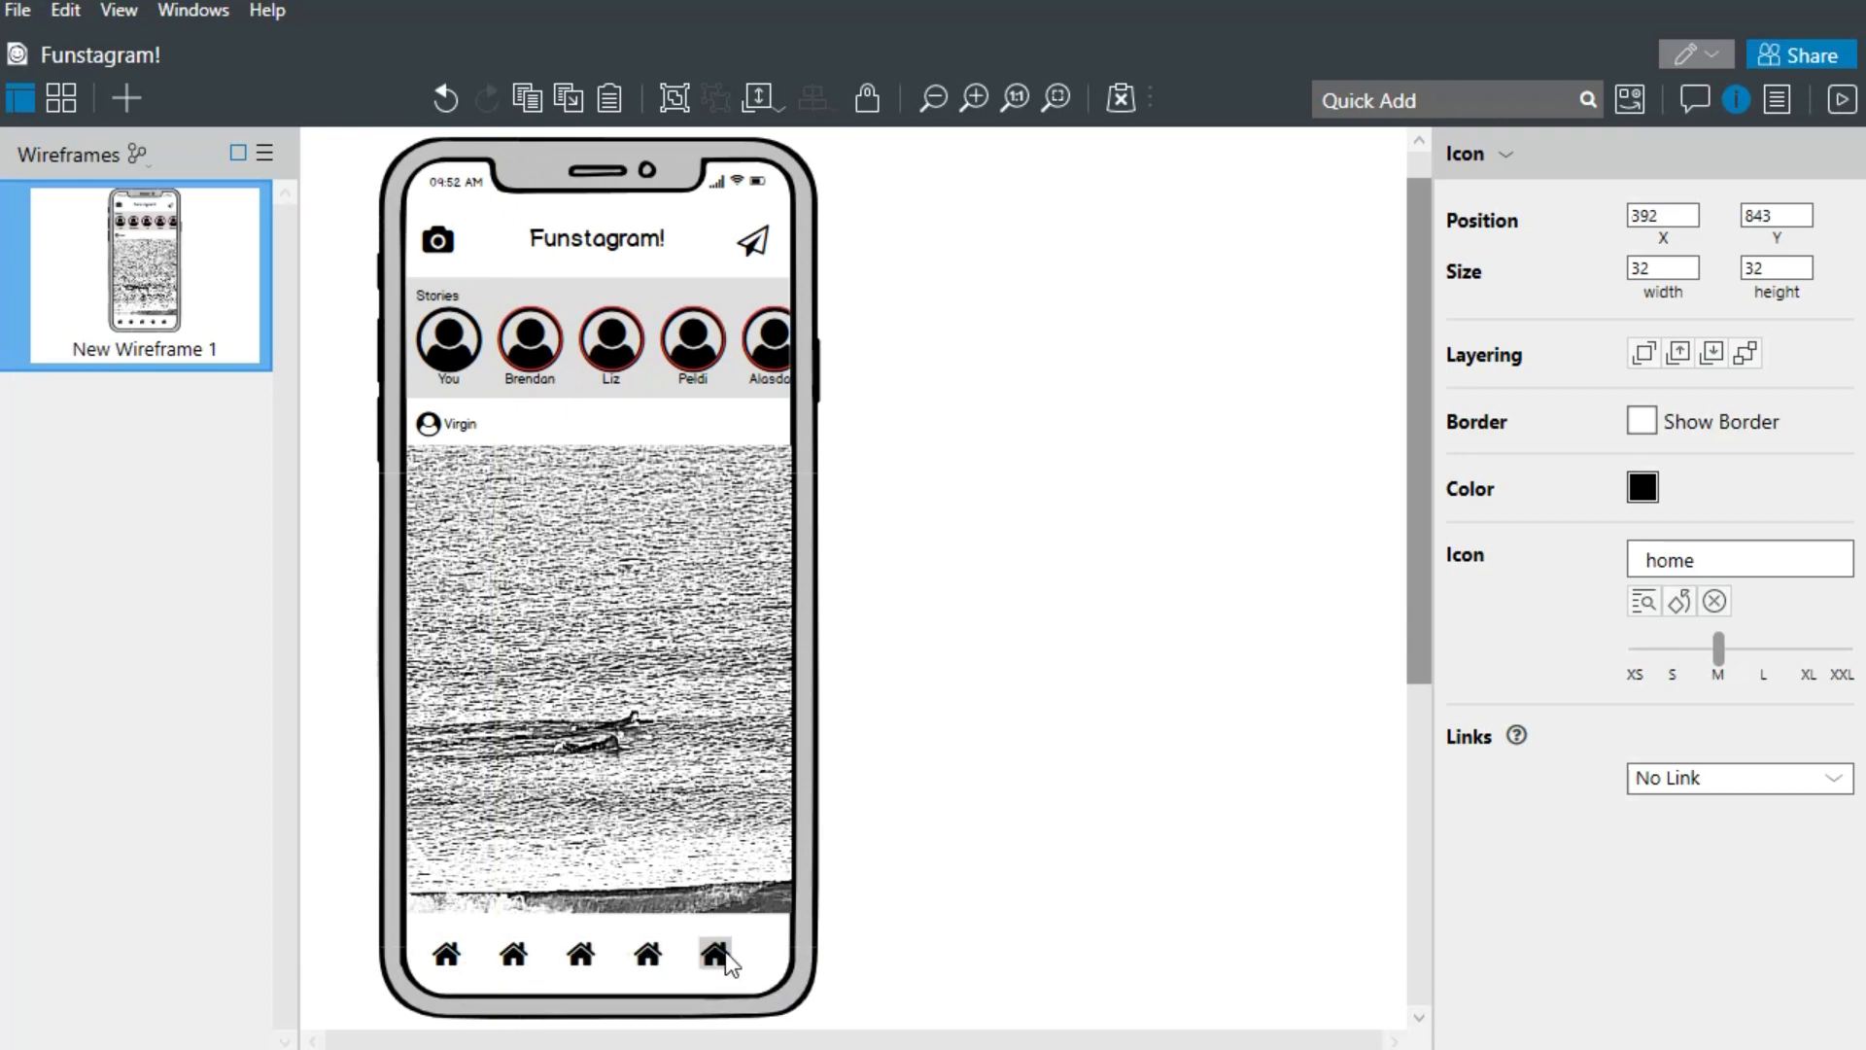
{"action": "left_click", "coordinate": [1642, 601]}
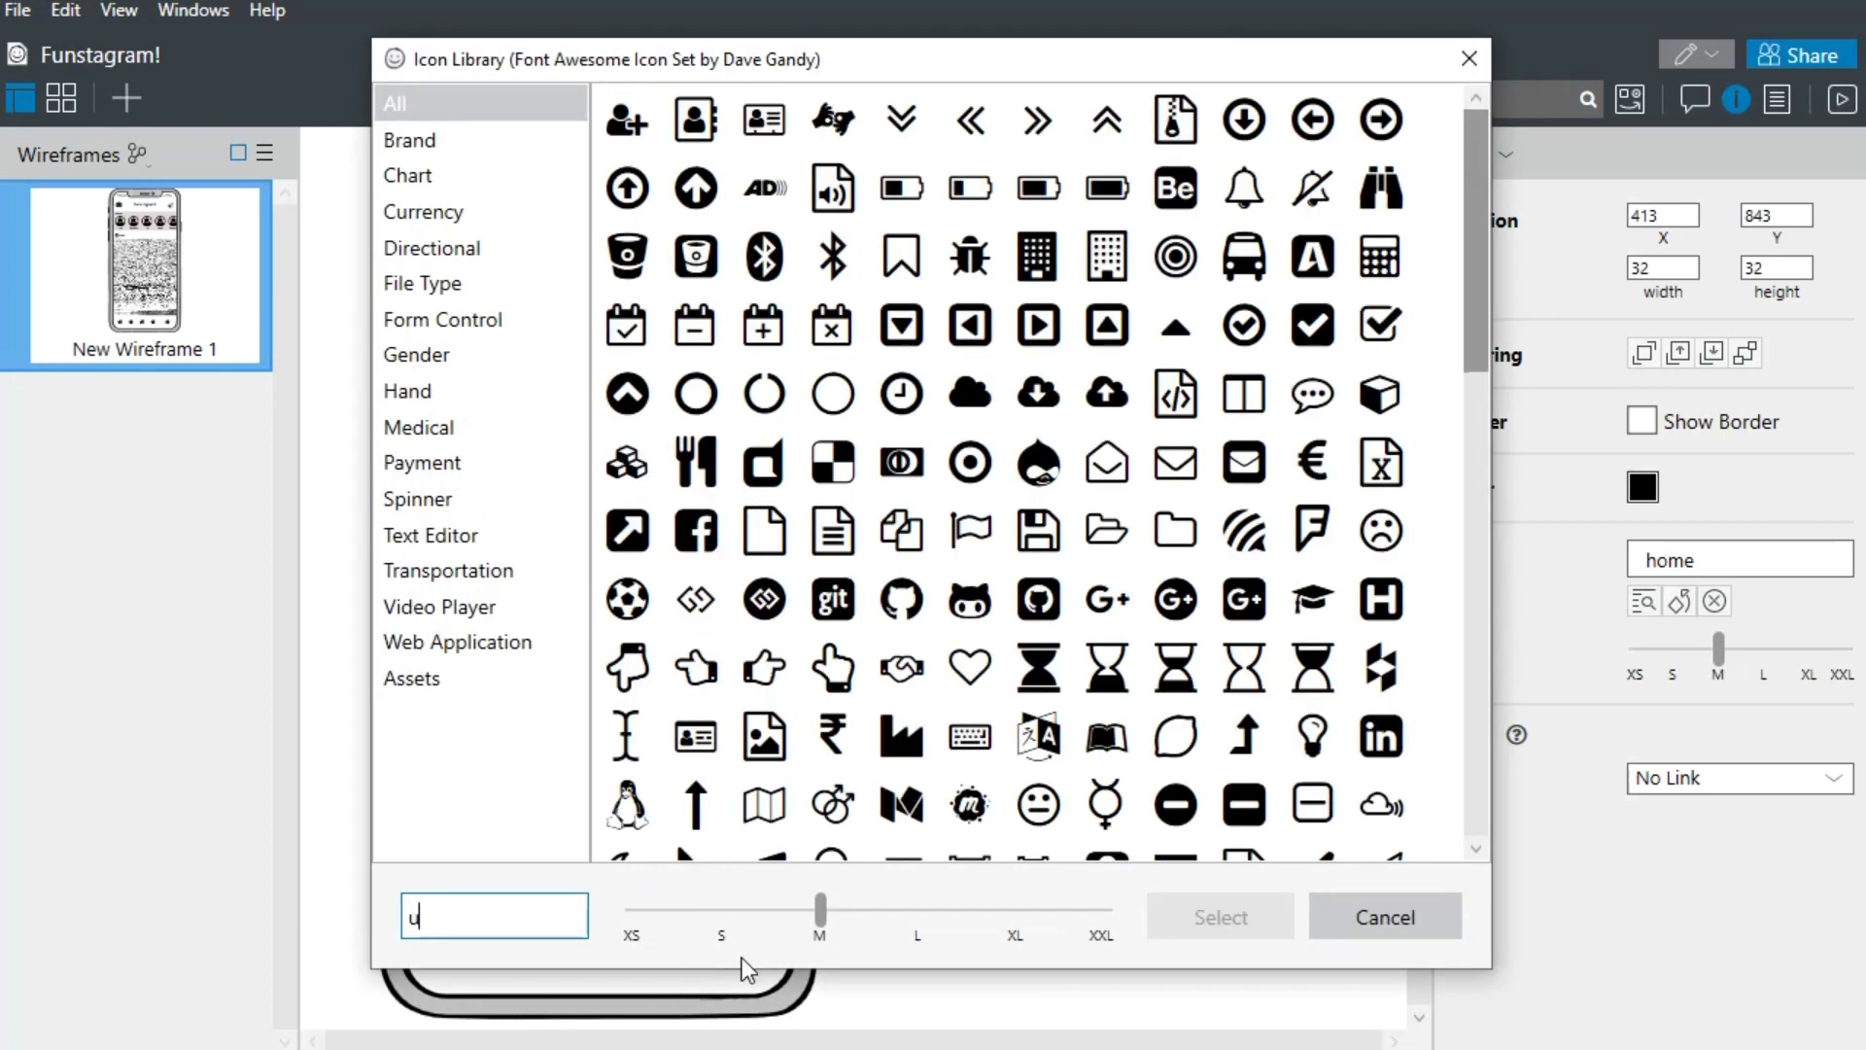
{"action": "left_click", "coordinate": [1217, 917]}
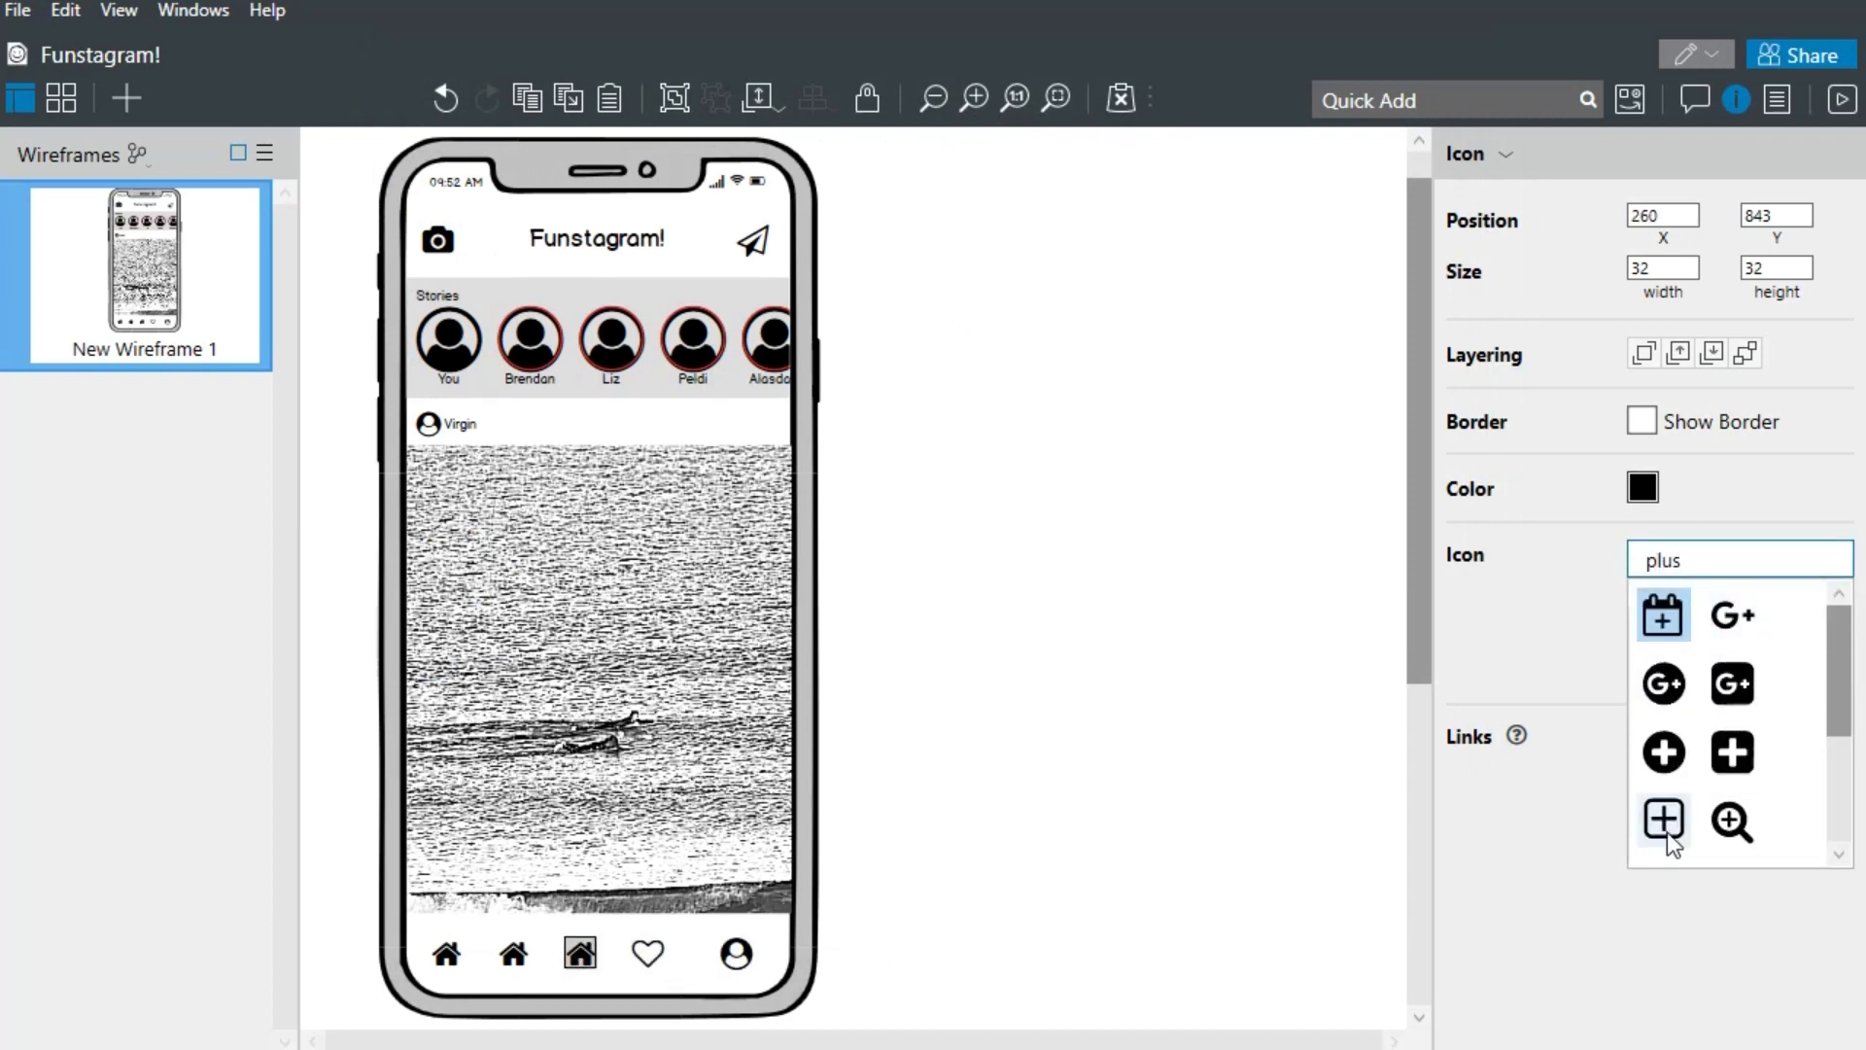
{"action": "type", "text": "sear"}
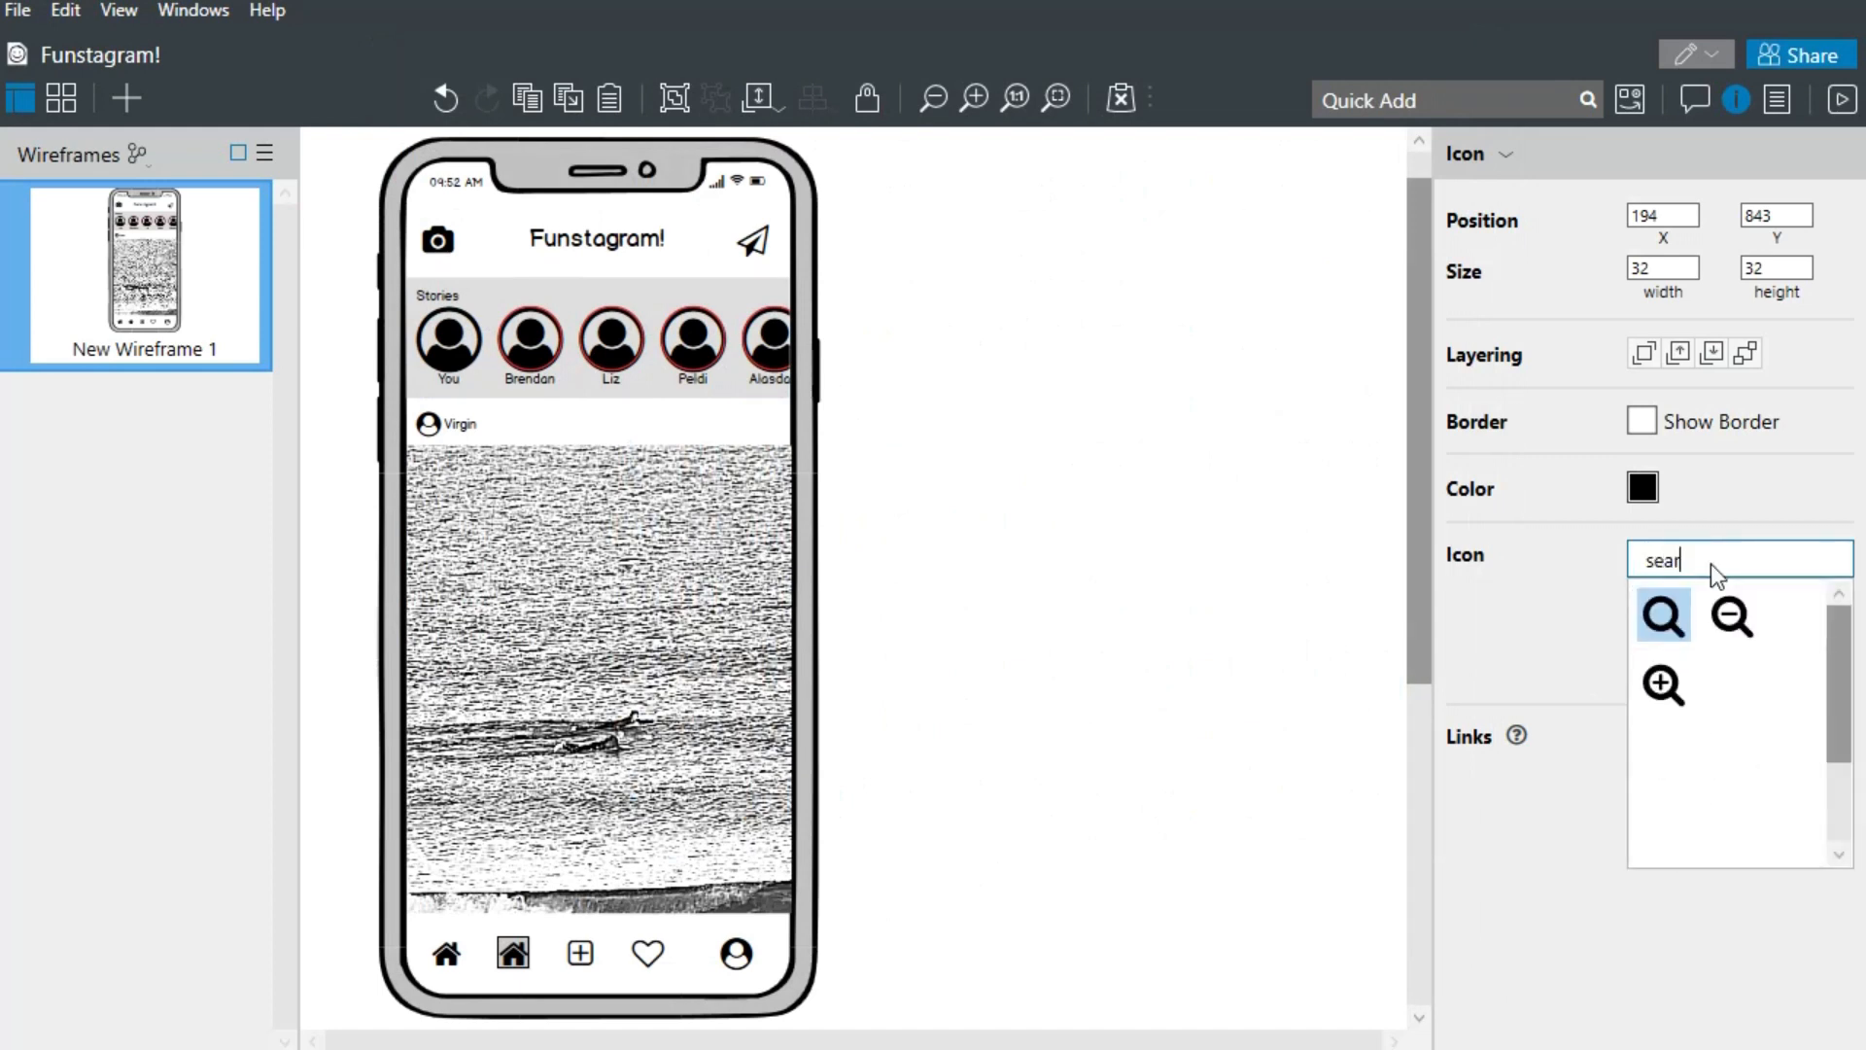
{"action": "left_click", "coordinate": [1661, 615]}
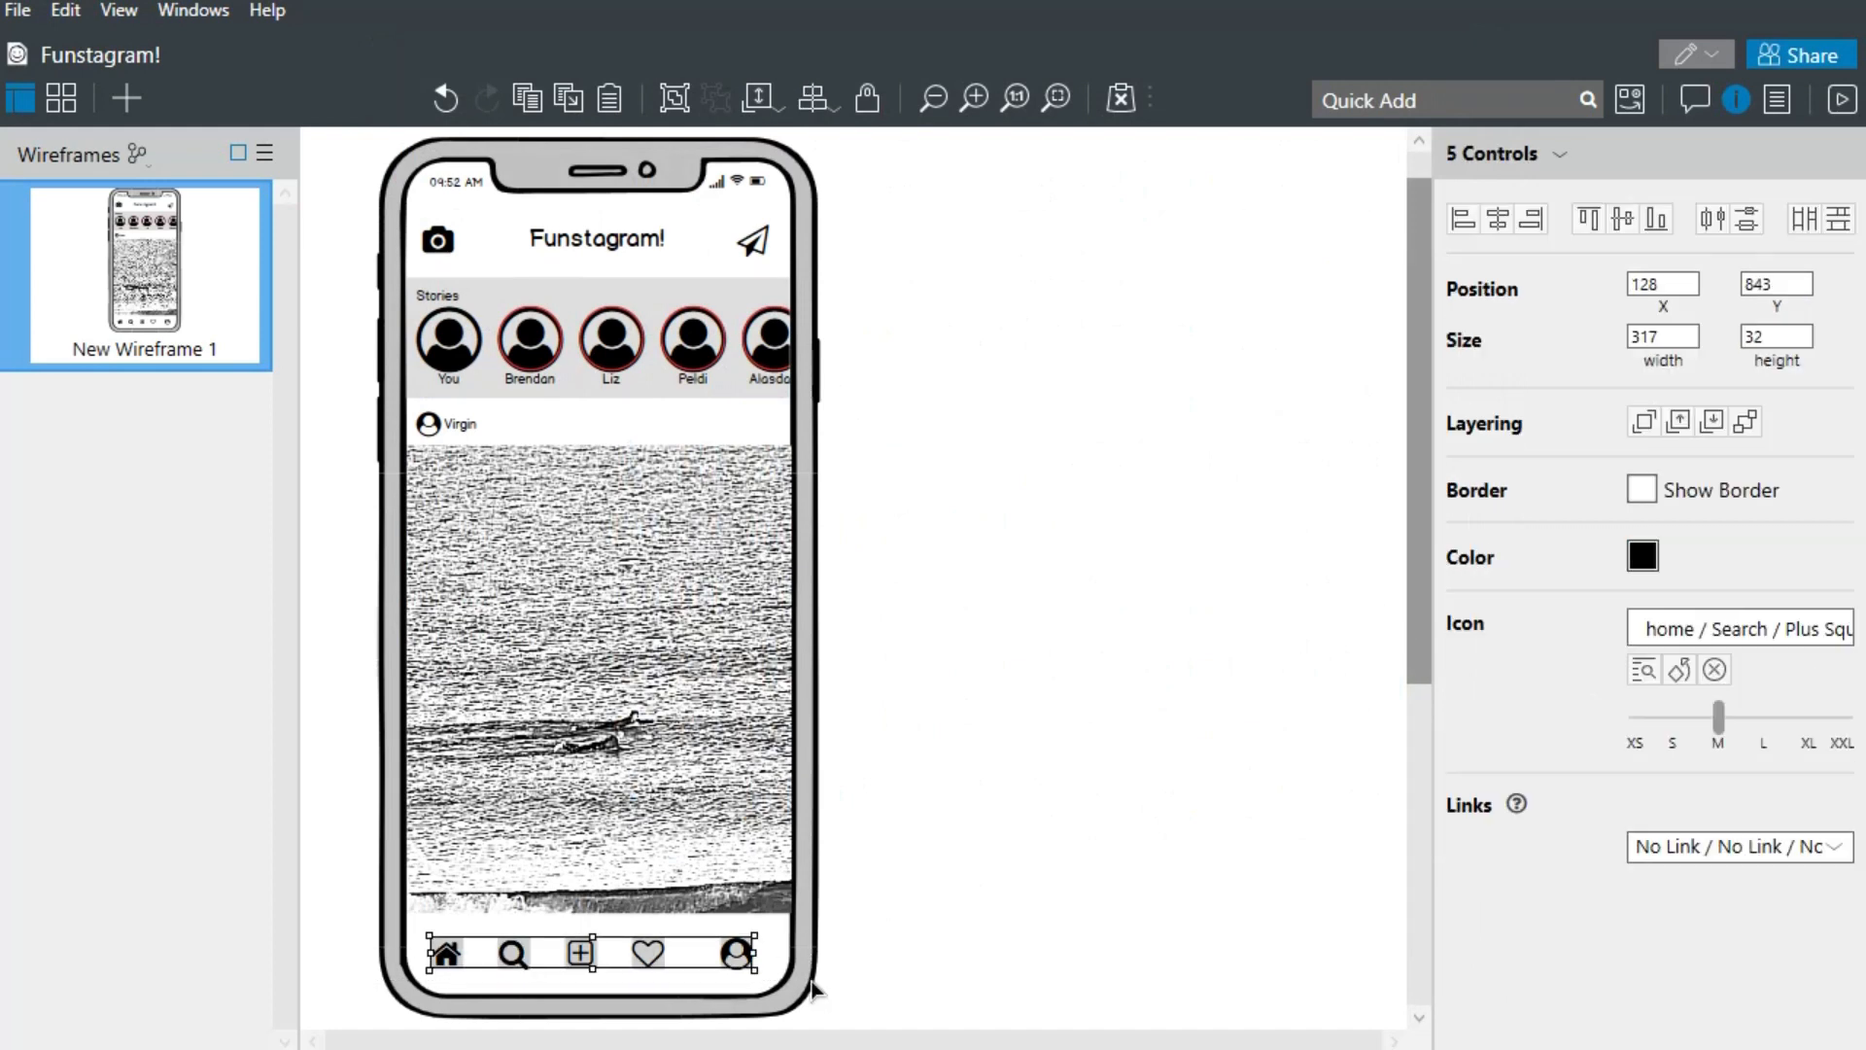
{"action": "left_click", "coordinate": [814, 97]}
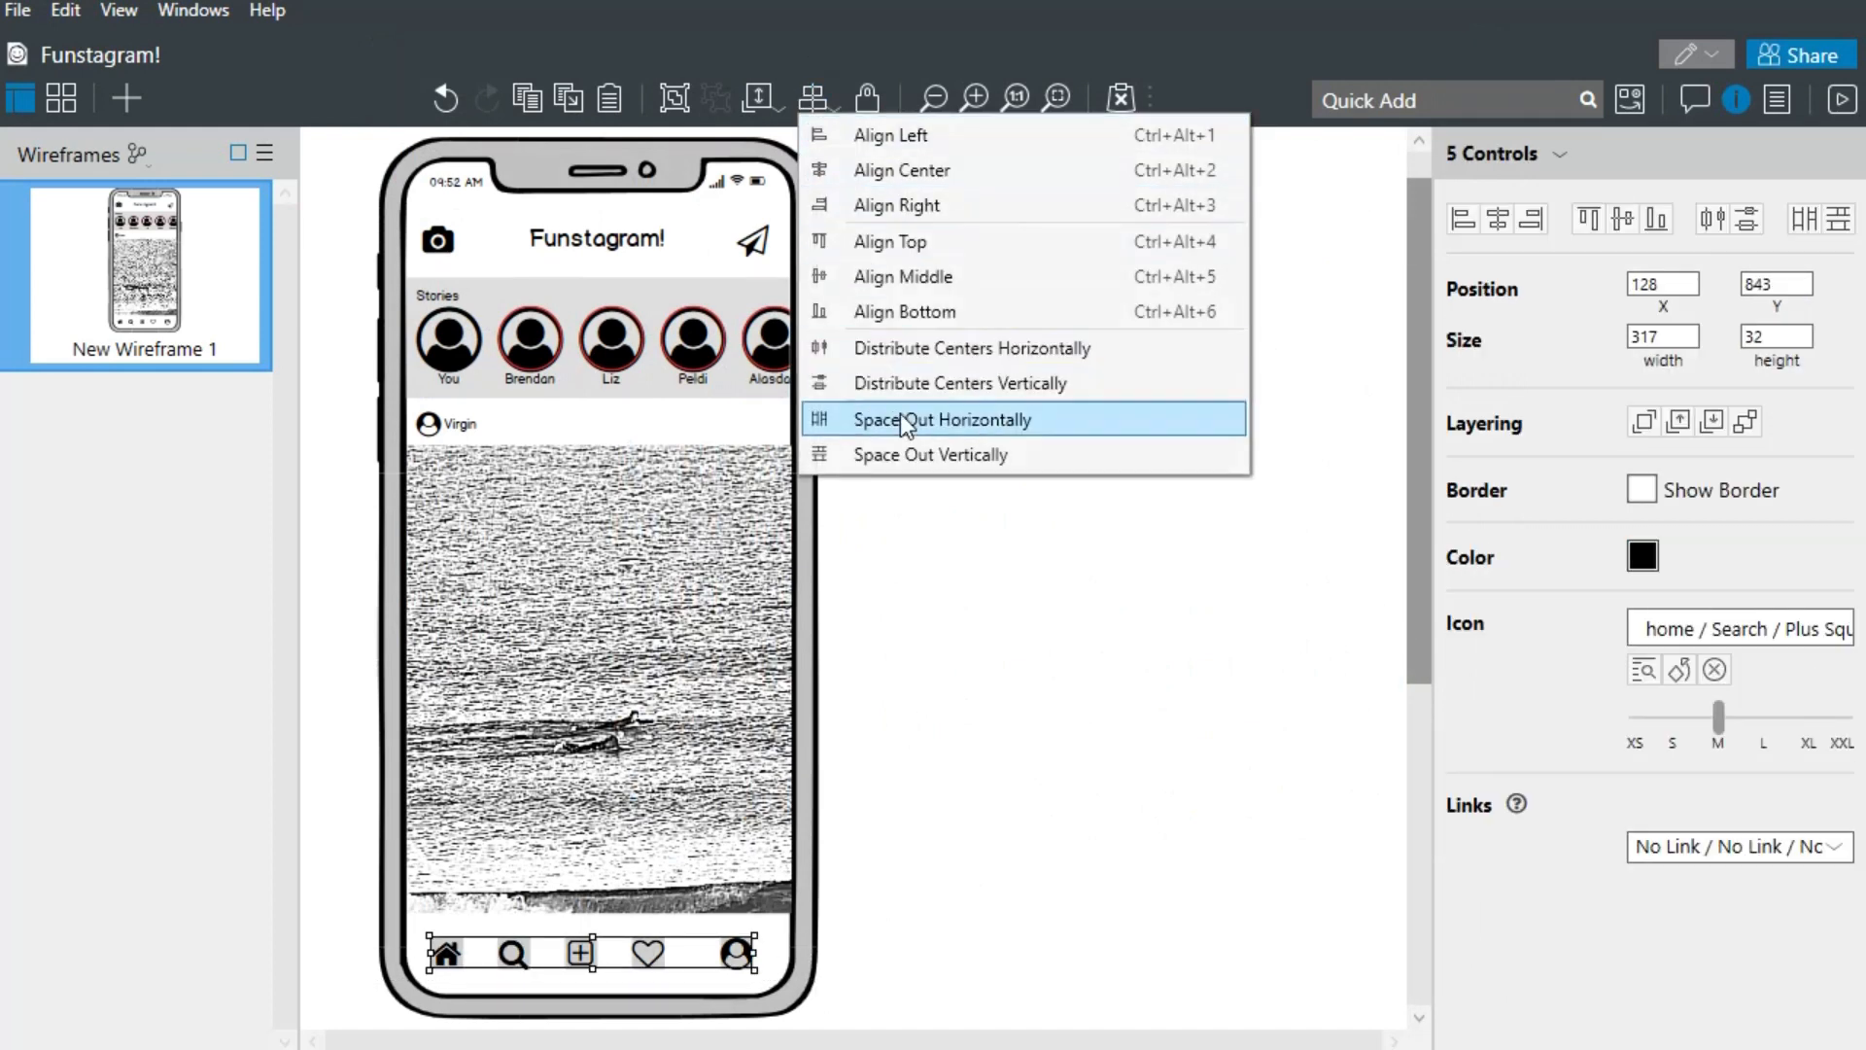
{"action": "left_click", "coordinate": [943, 419]}
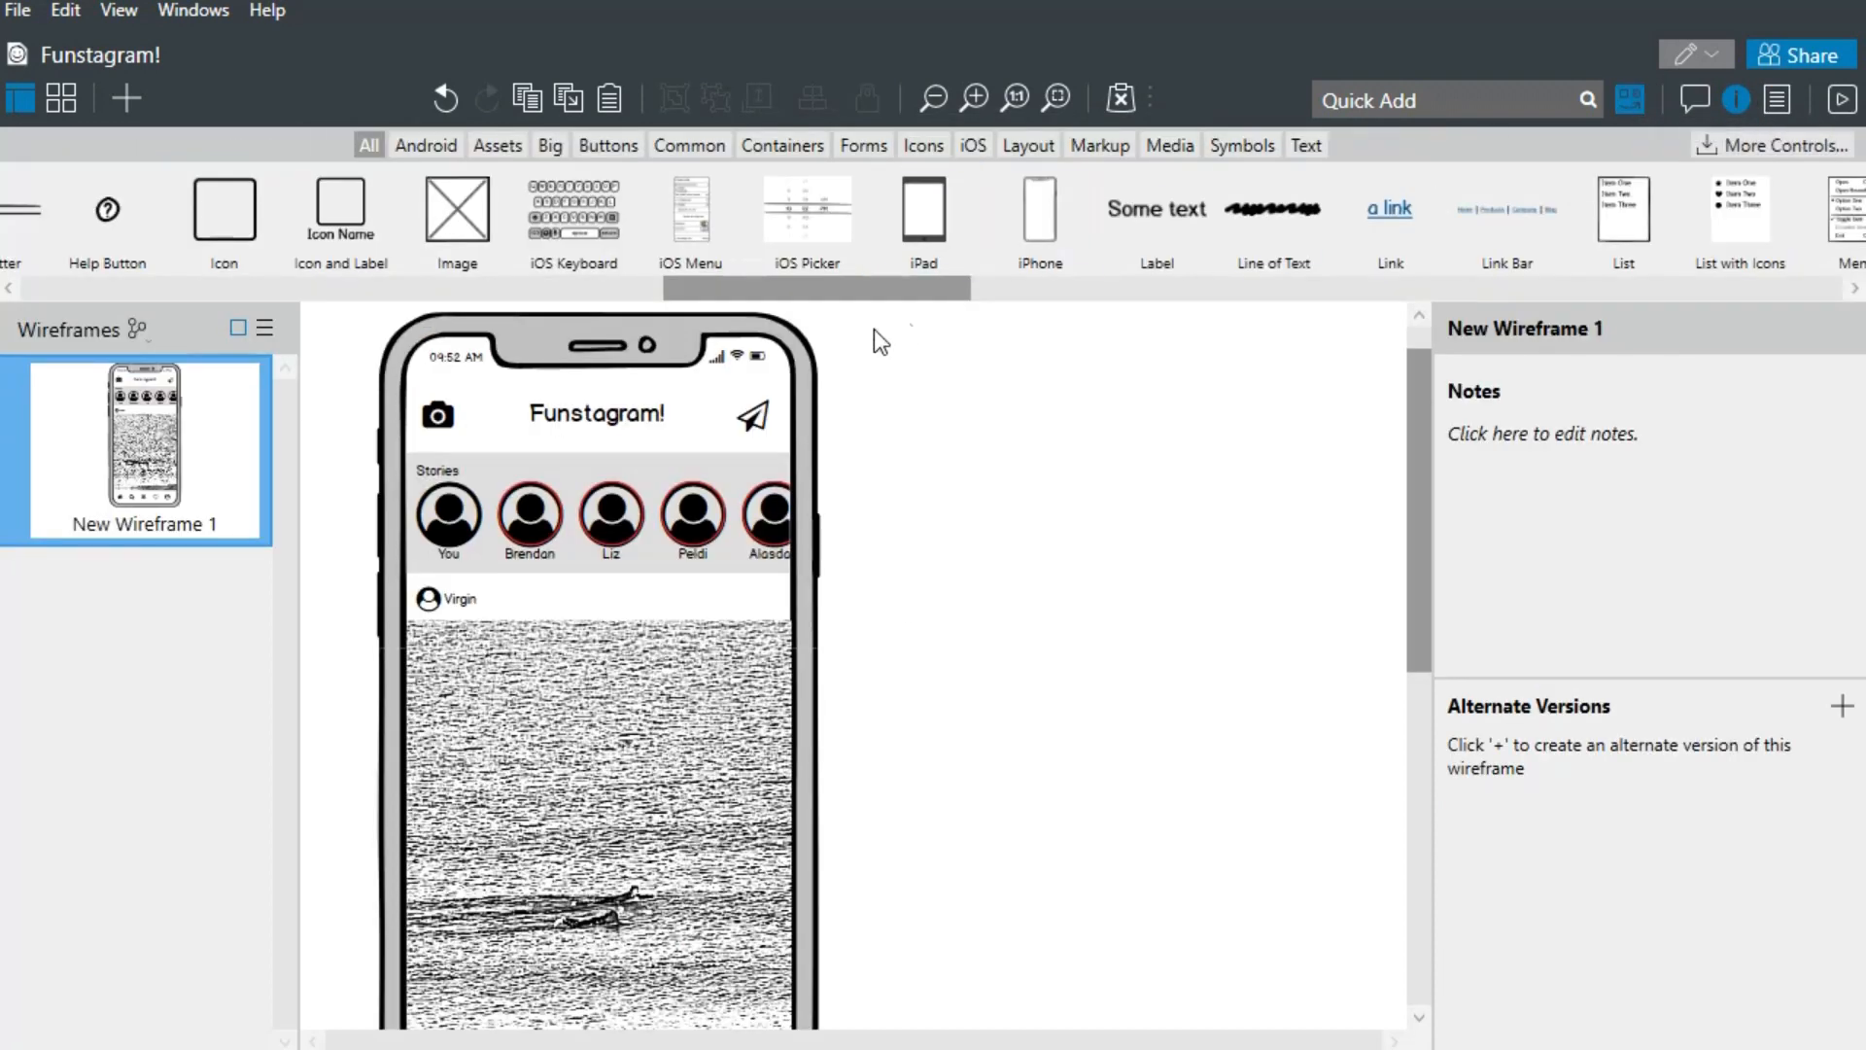
- Search Wireframes To Go for 'apple' and import the Apple Watch symbol set
{"action": "left_click", "coordinate": [1746, 144]}
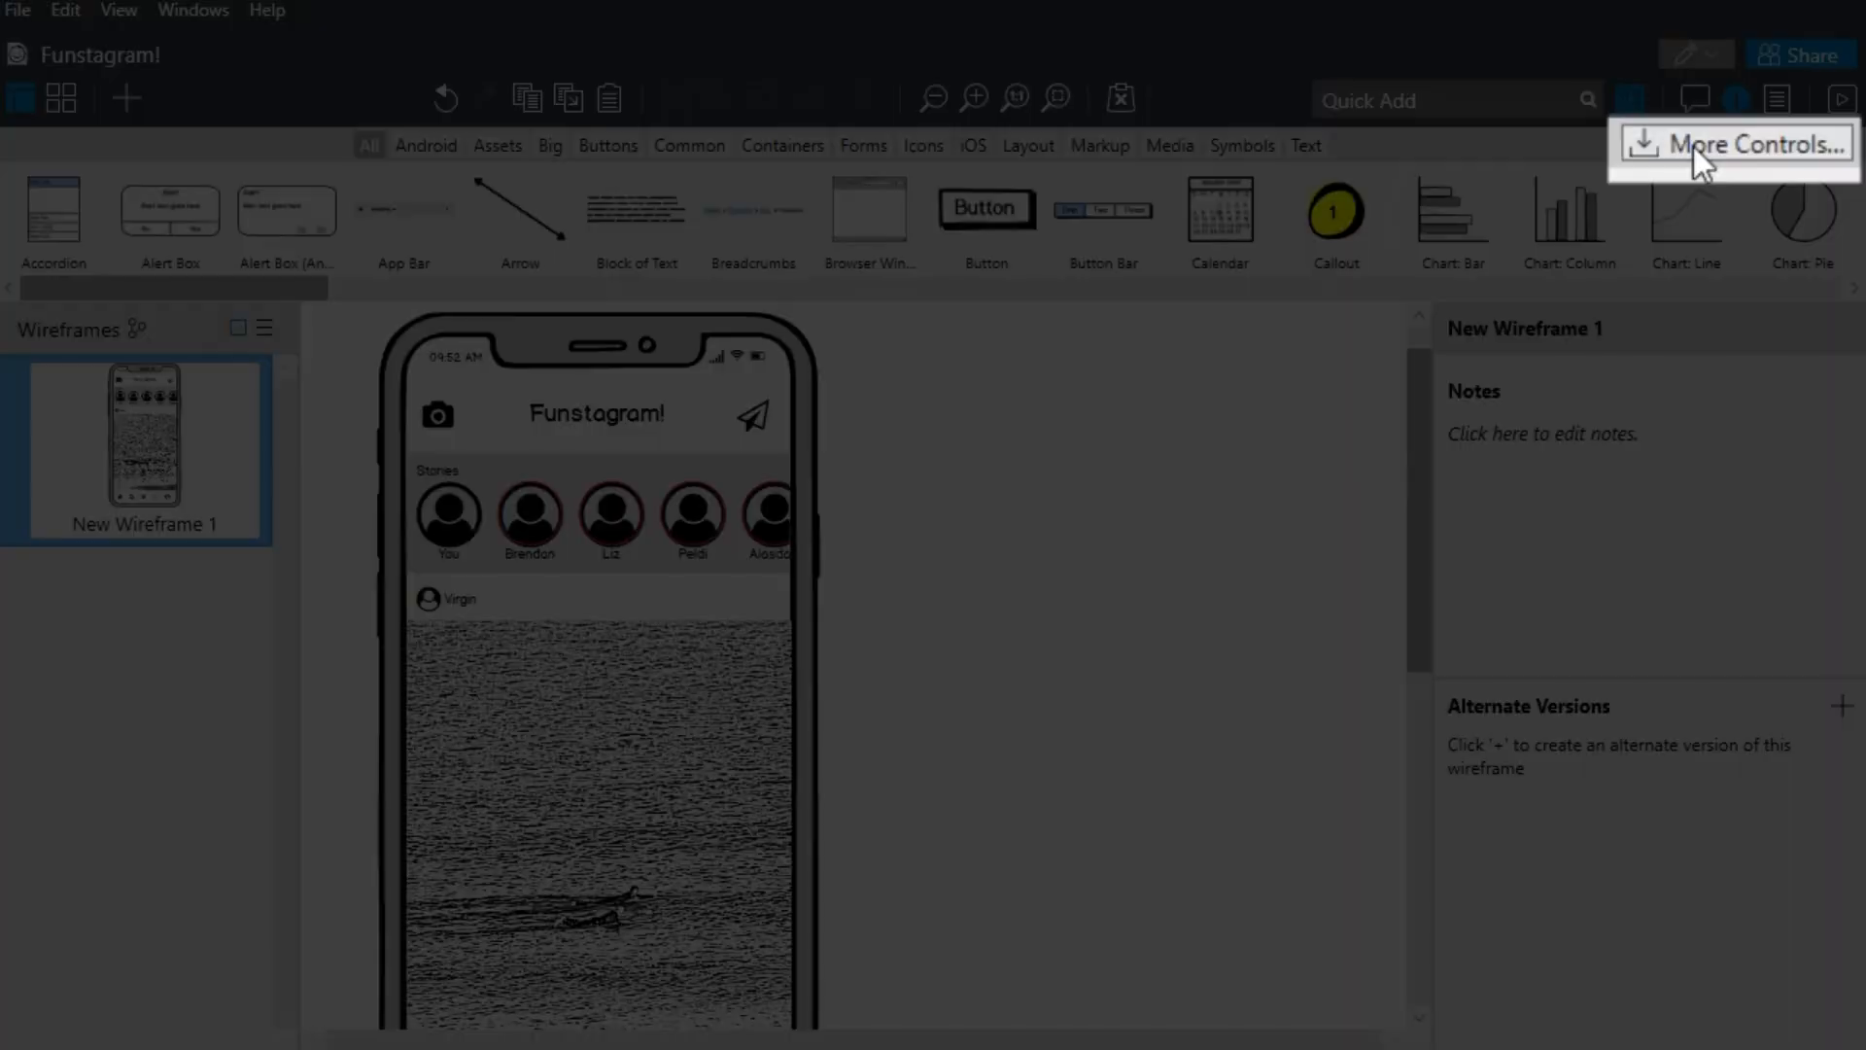
{"action": "left_click", "coordinate": [1776, 144]}
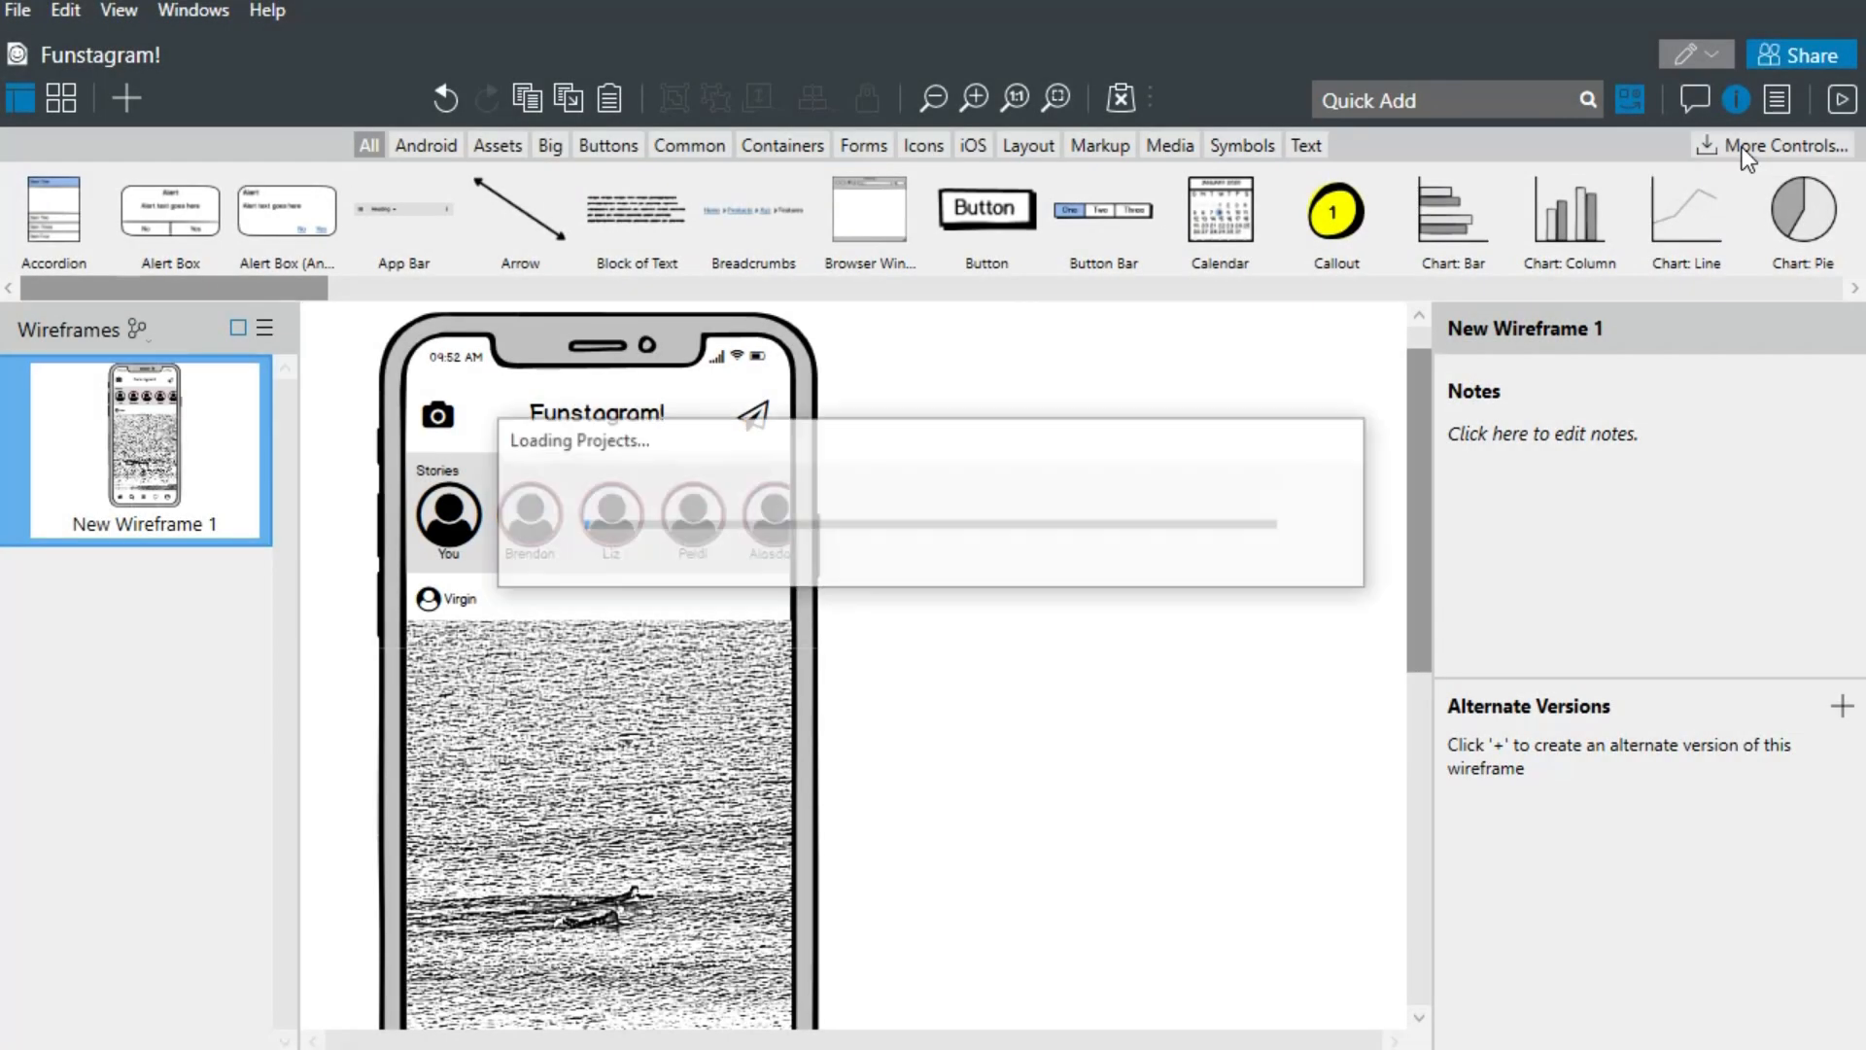
{"action": "left_click", "coordinate": [1780, 145]}
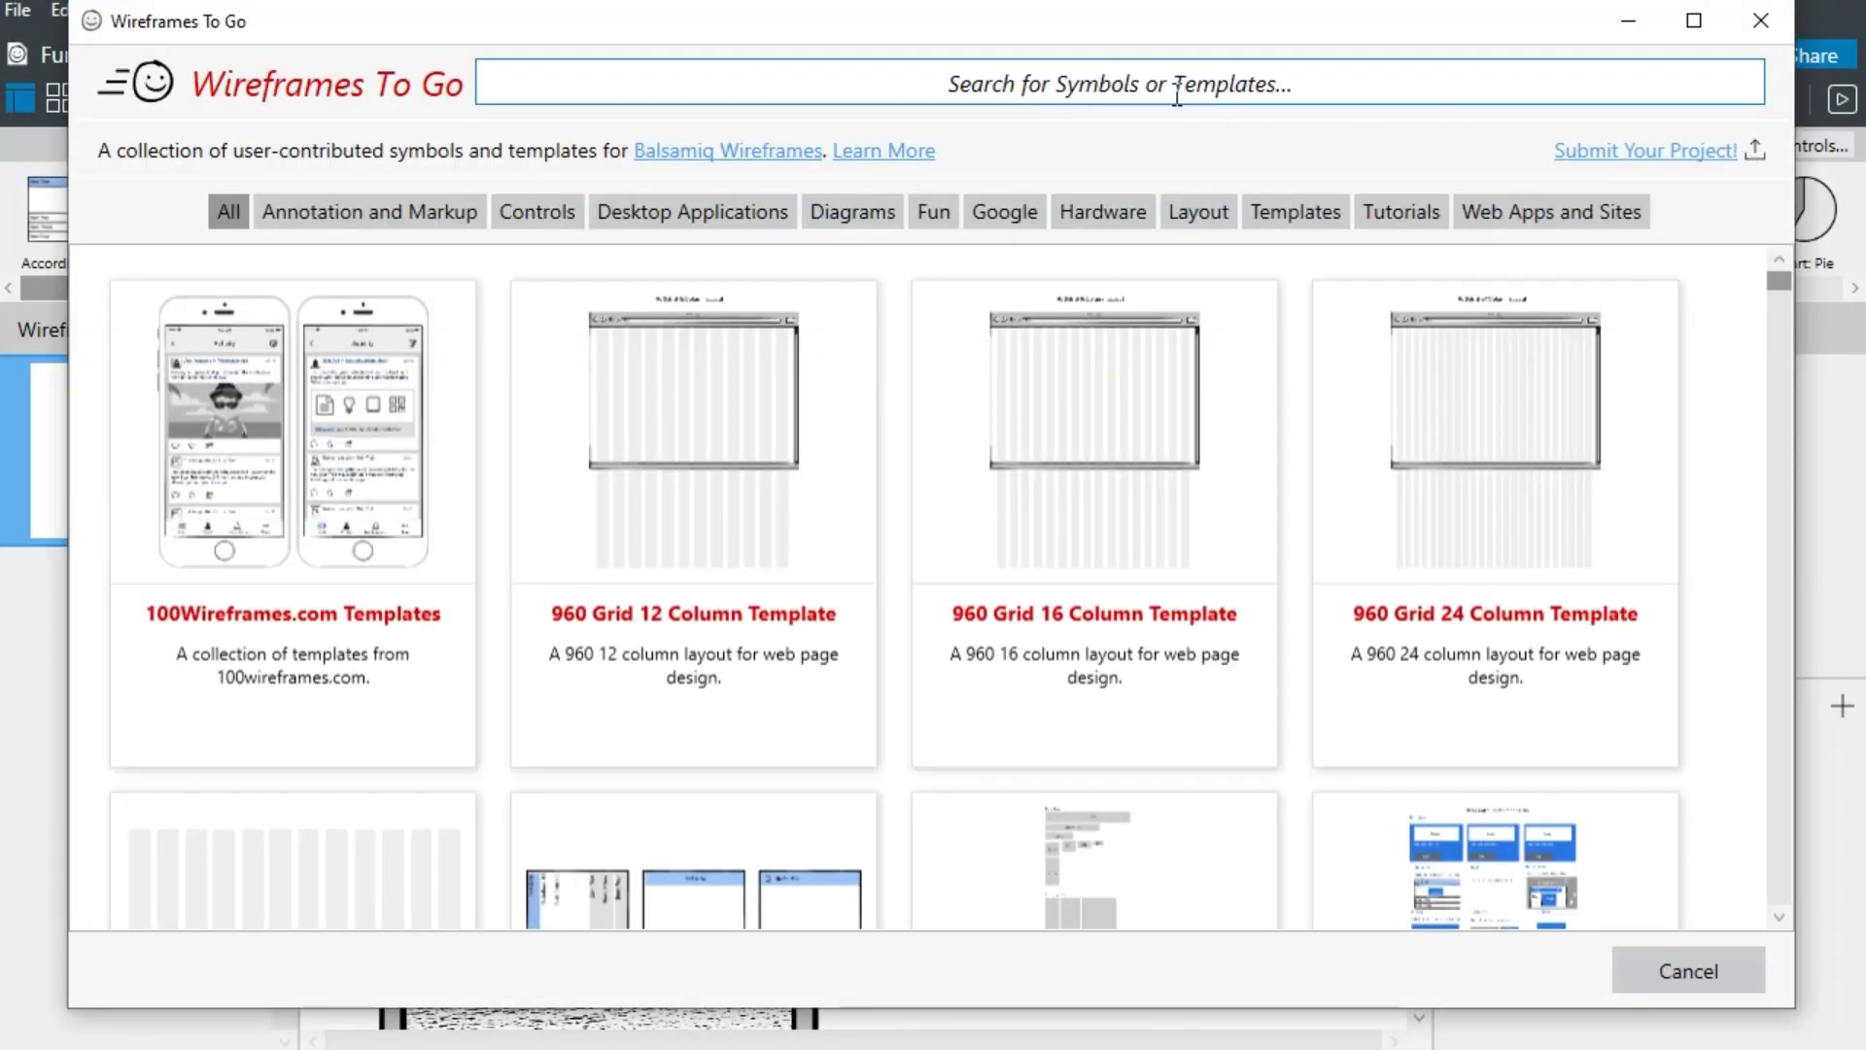
{"action": "type", "text": "apple"}
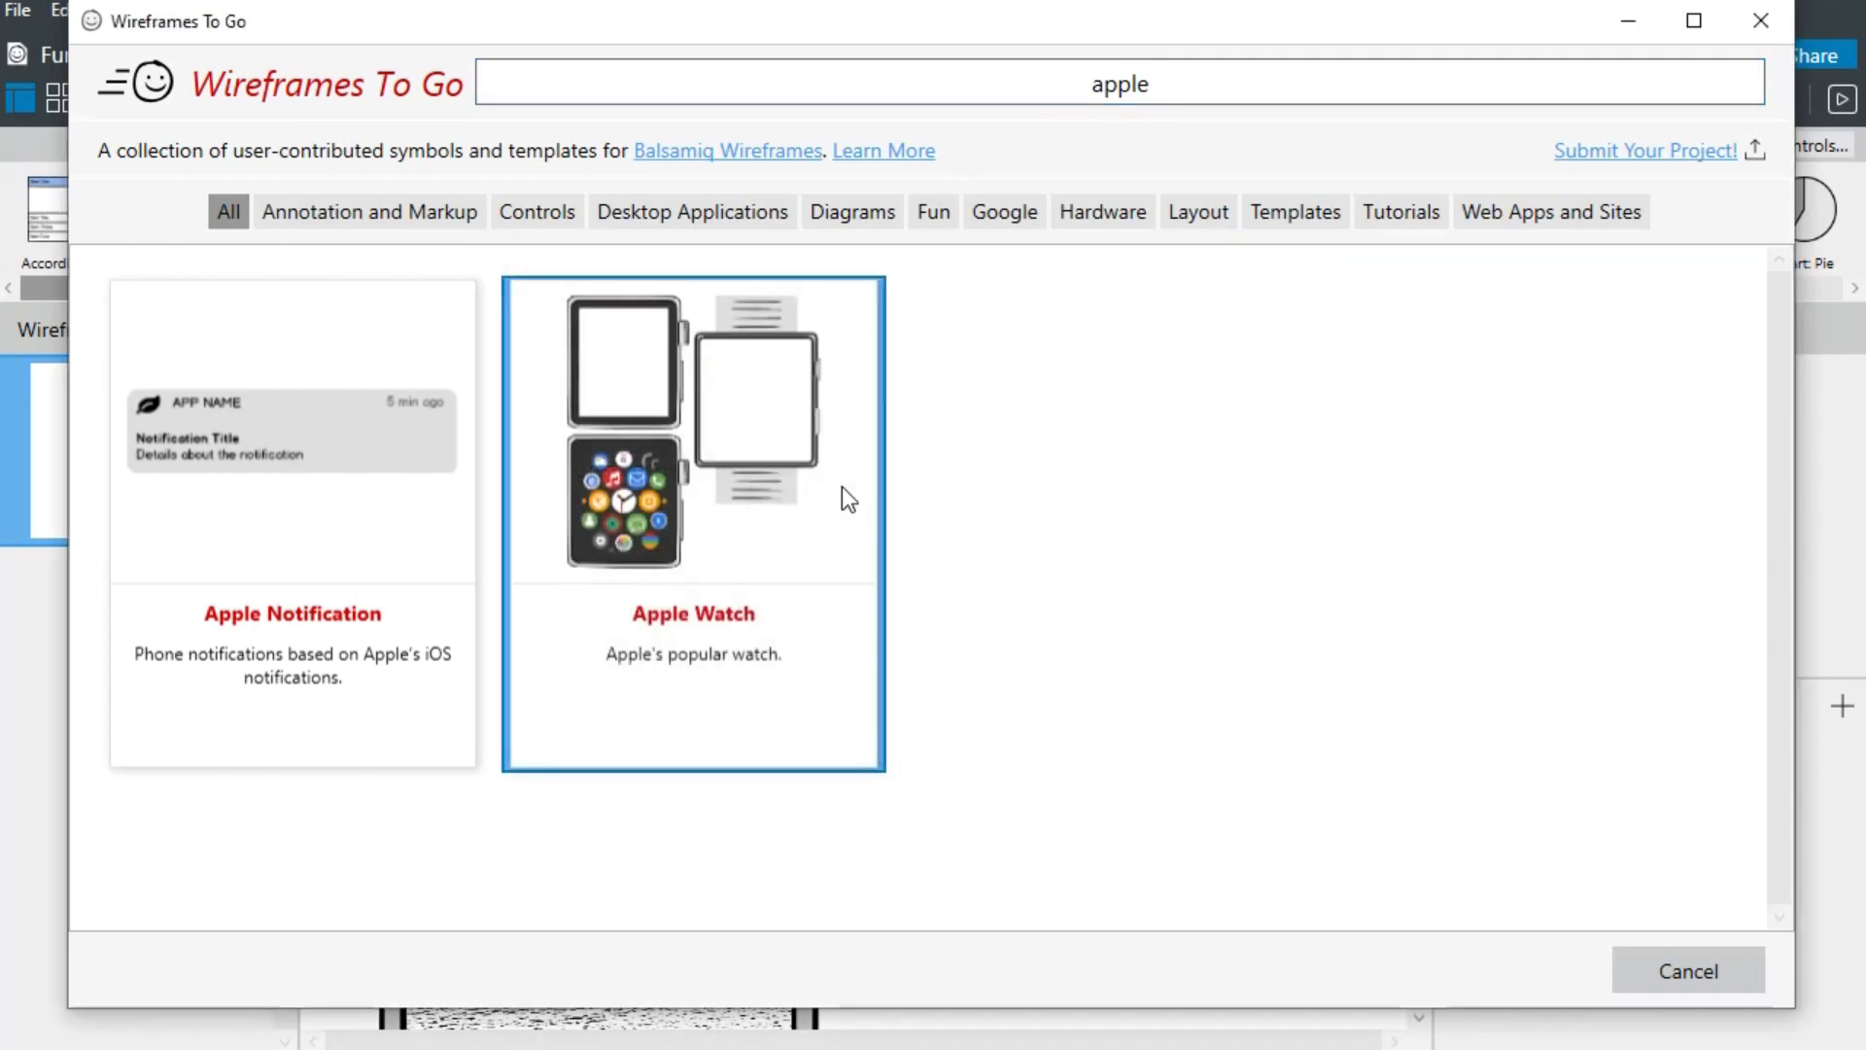
{"action": "left_click", "coordinate": [691, 523]}
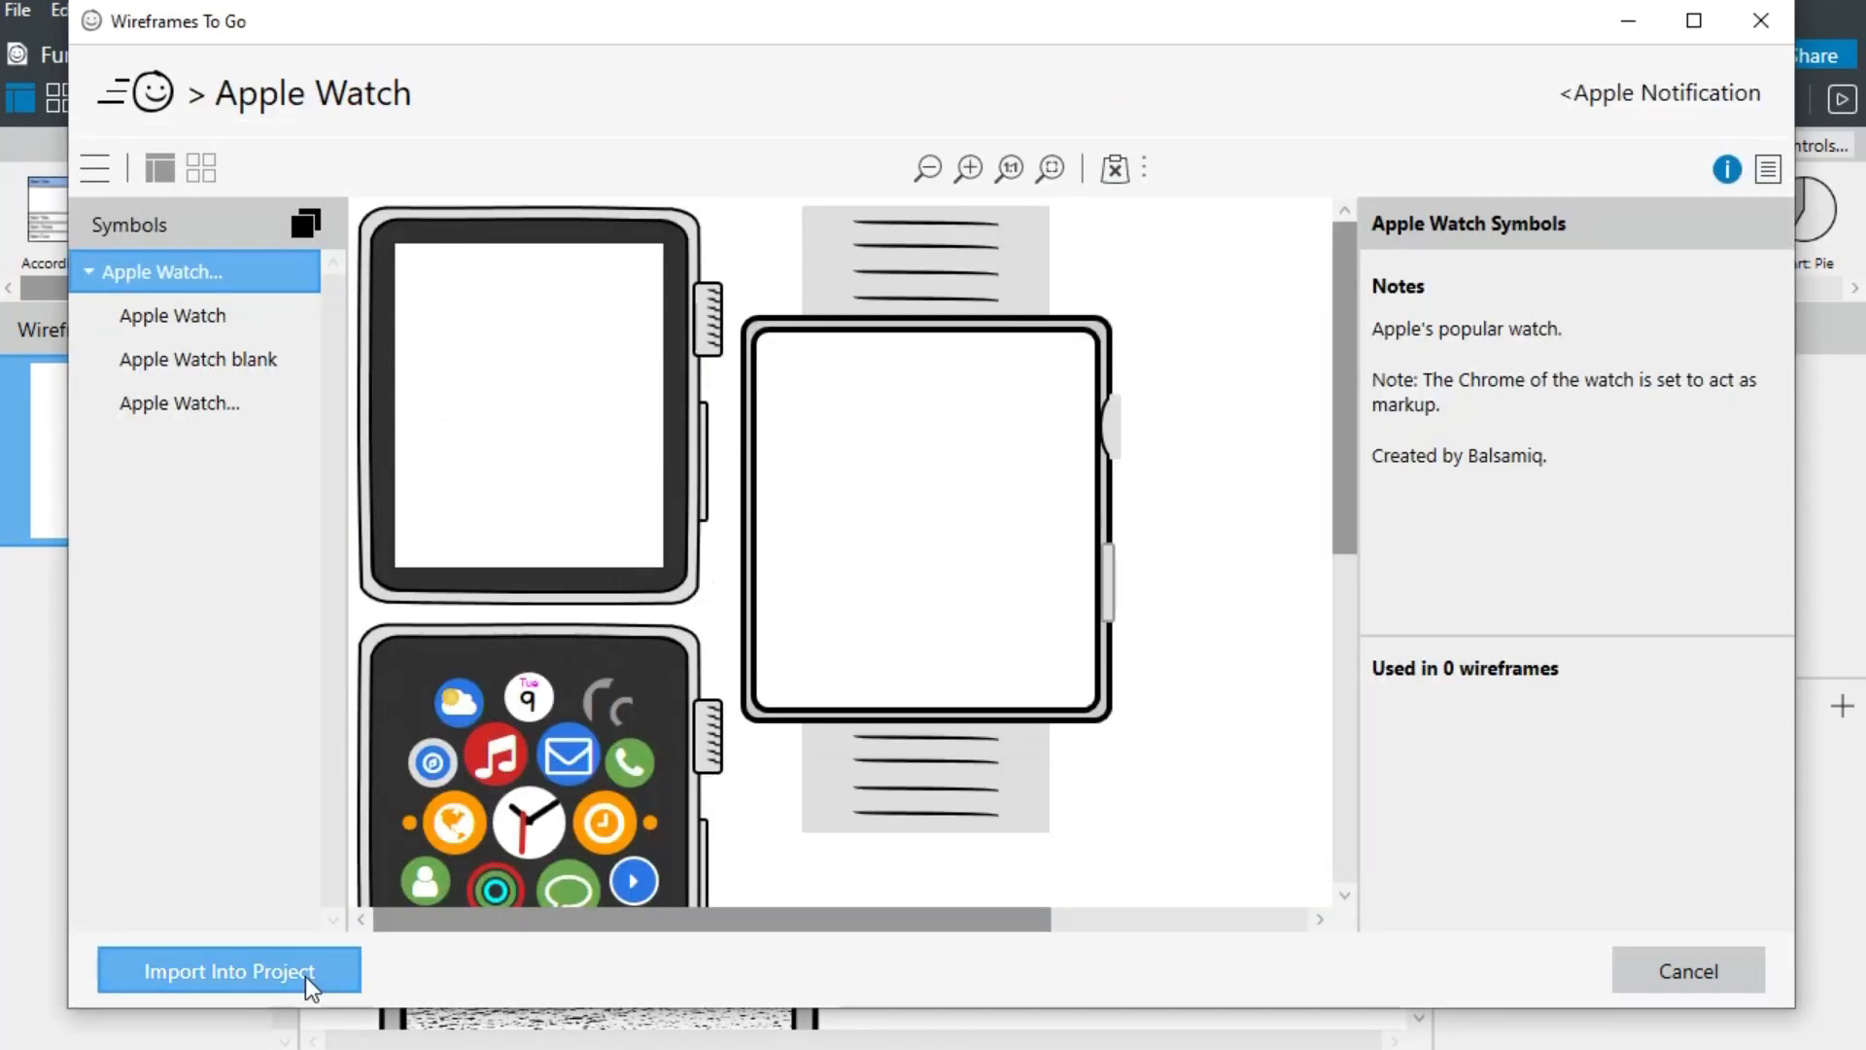
{"action": "left_click", "coordinate": [228, 970]}
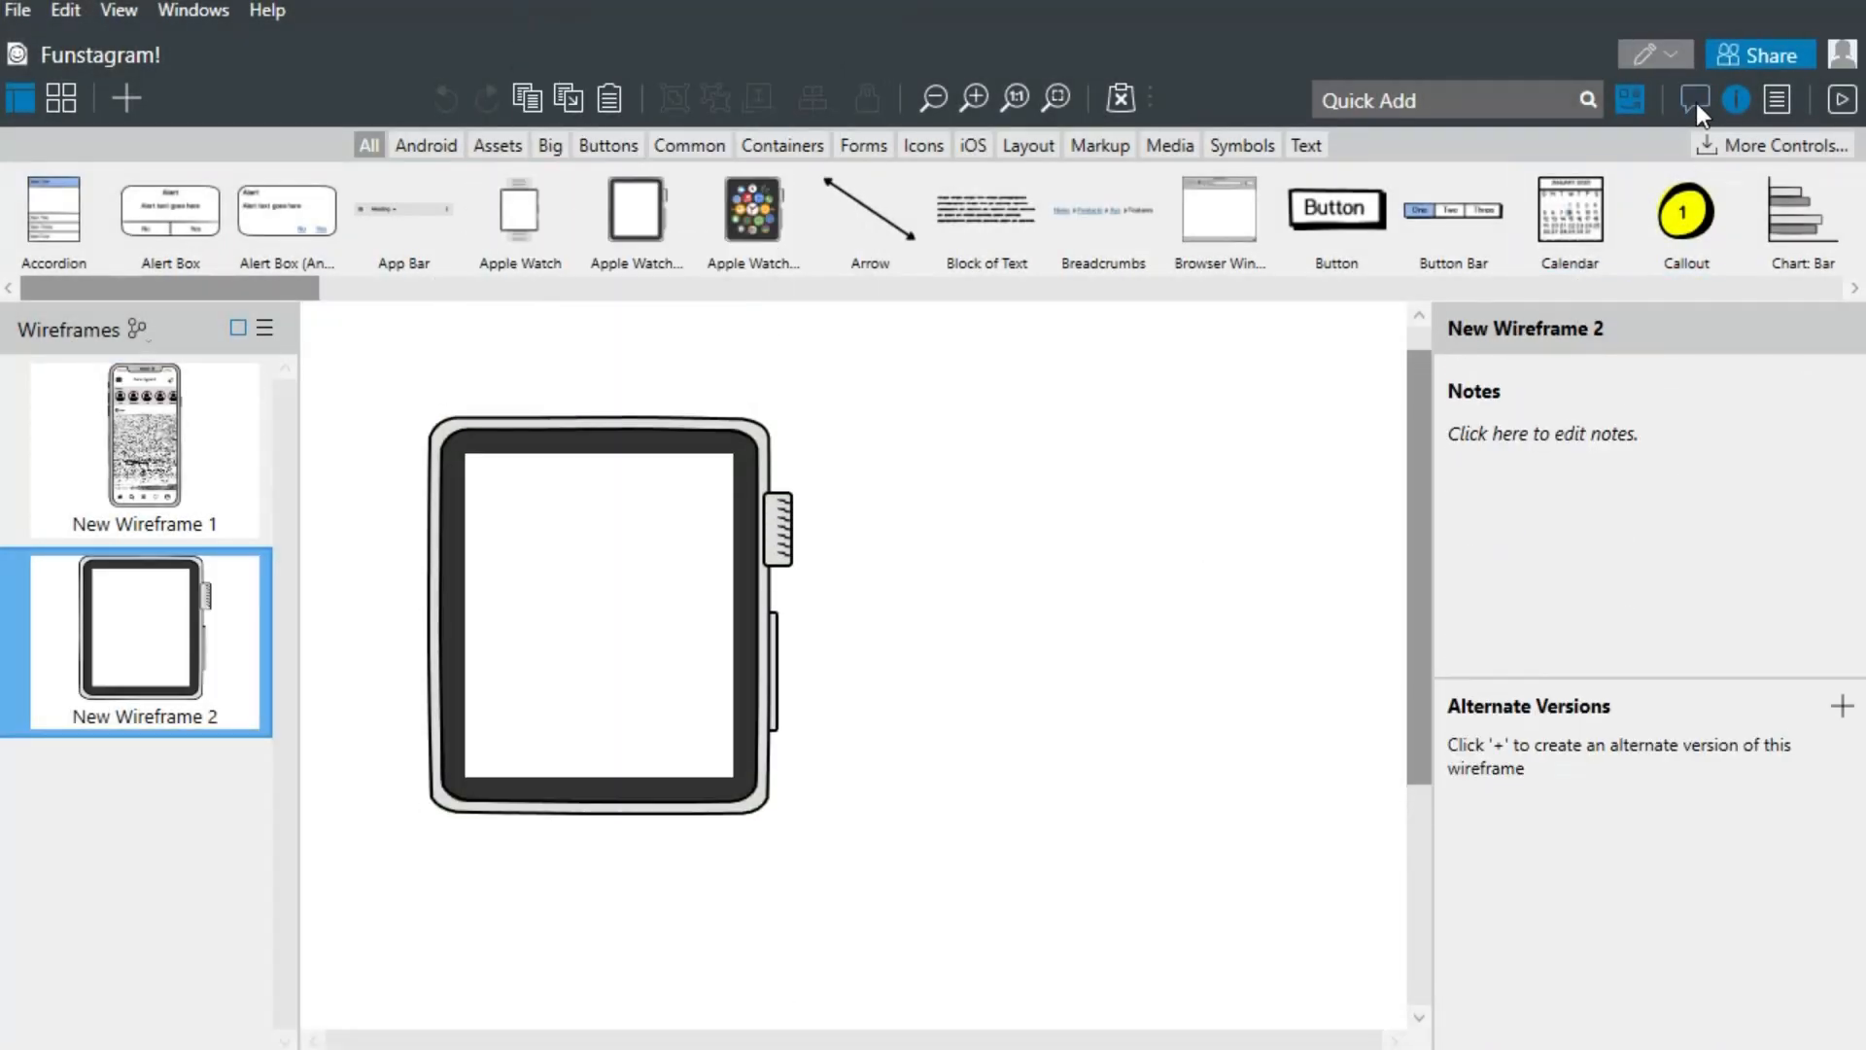
- Add a comment reading 'Let's think about a version for the Ap…' on the watch wireframe
{"action": "left_click", "coordinate": [1693, 99]}
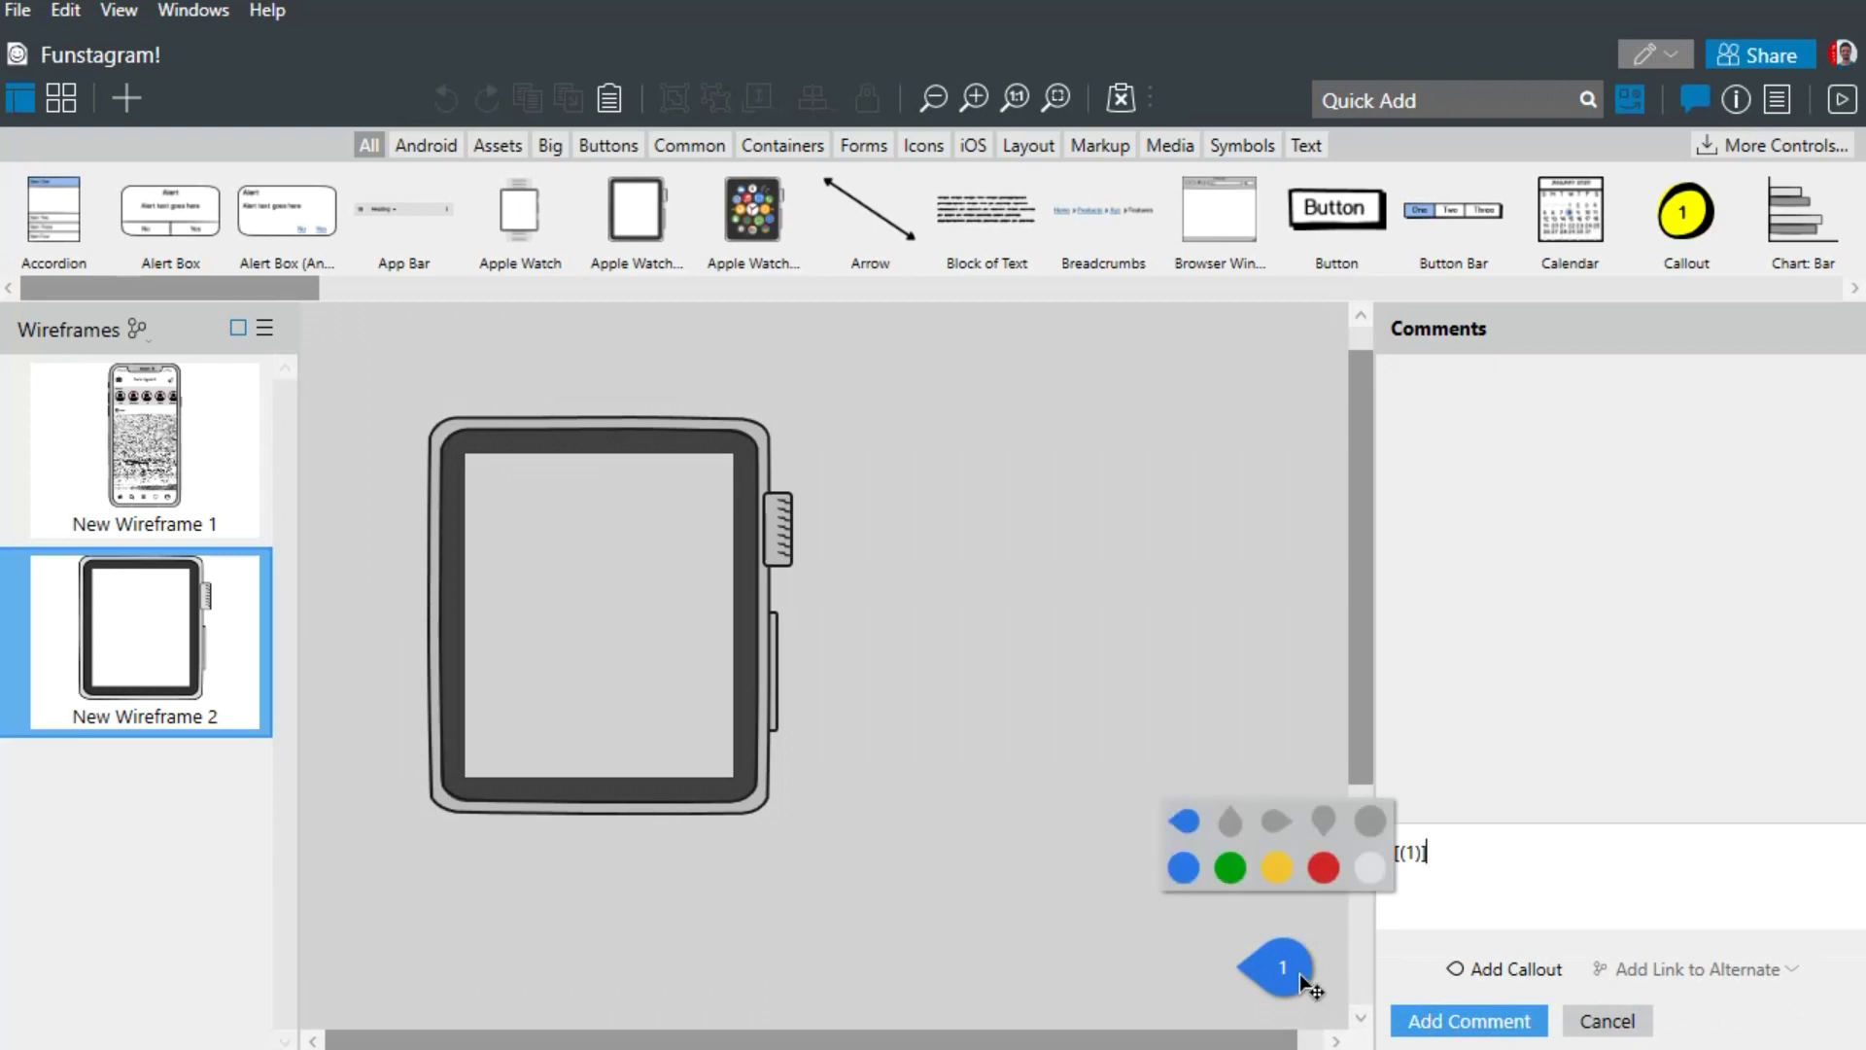
{"action": "type", "text": "Let's"}
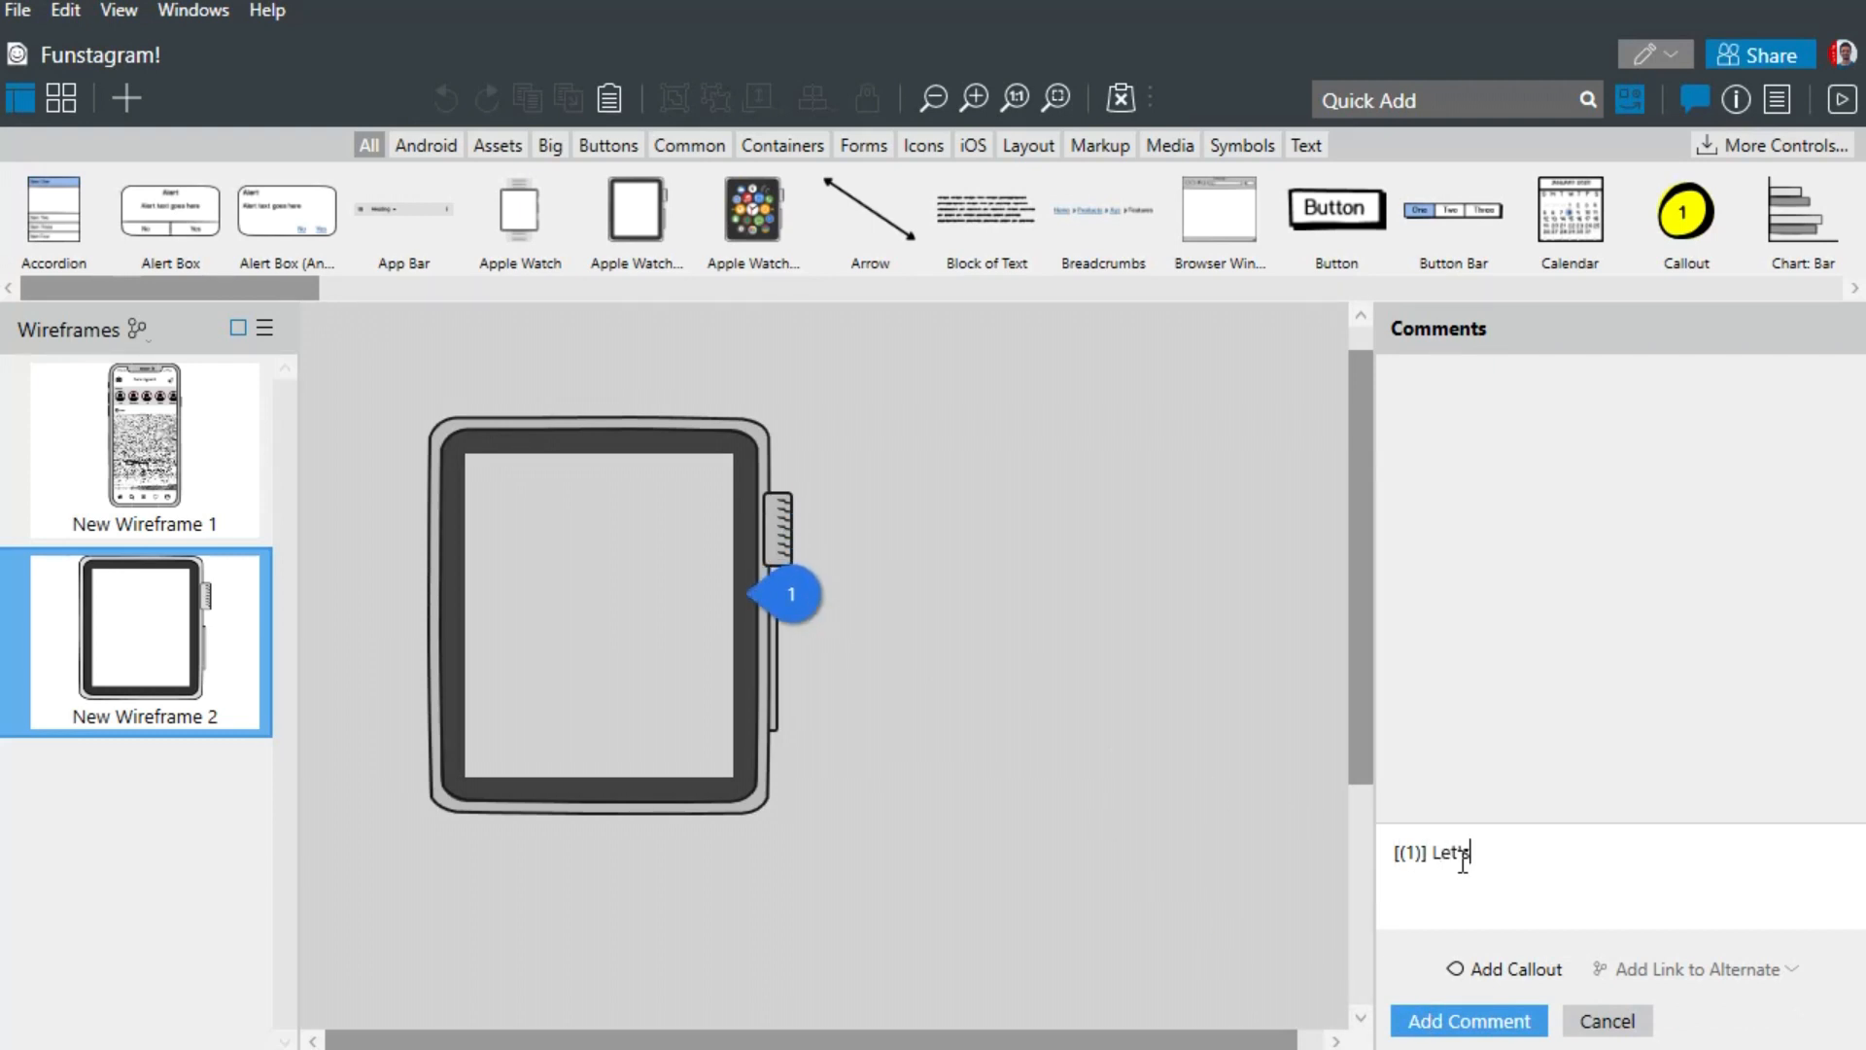
{"action": "type", "text": "think about a version for the Ap"}
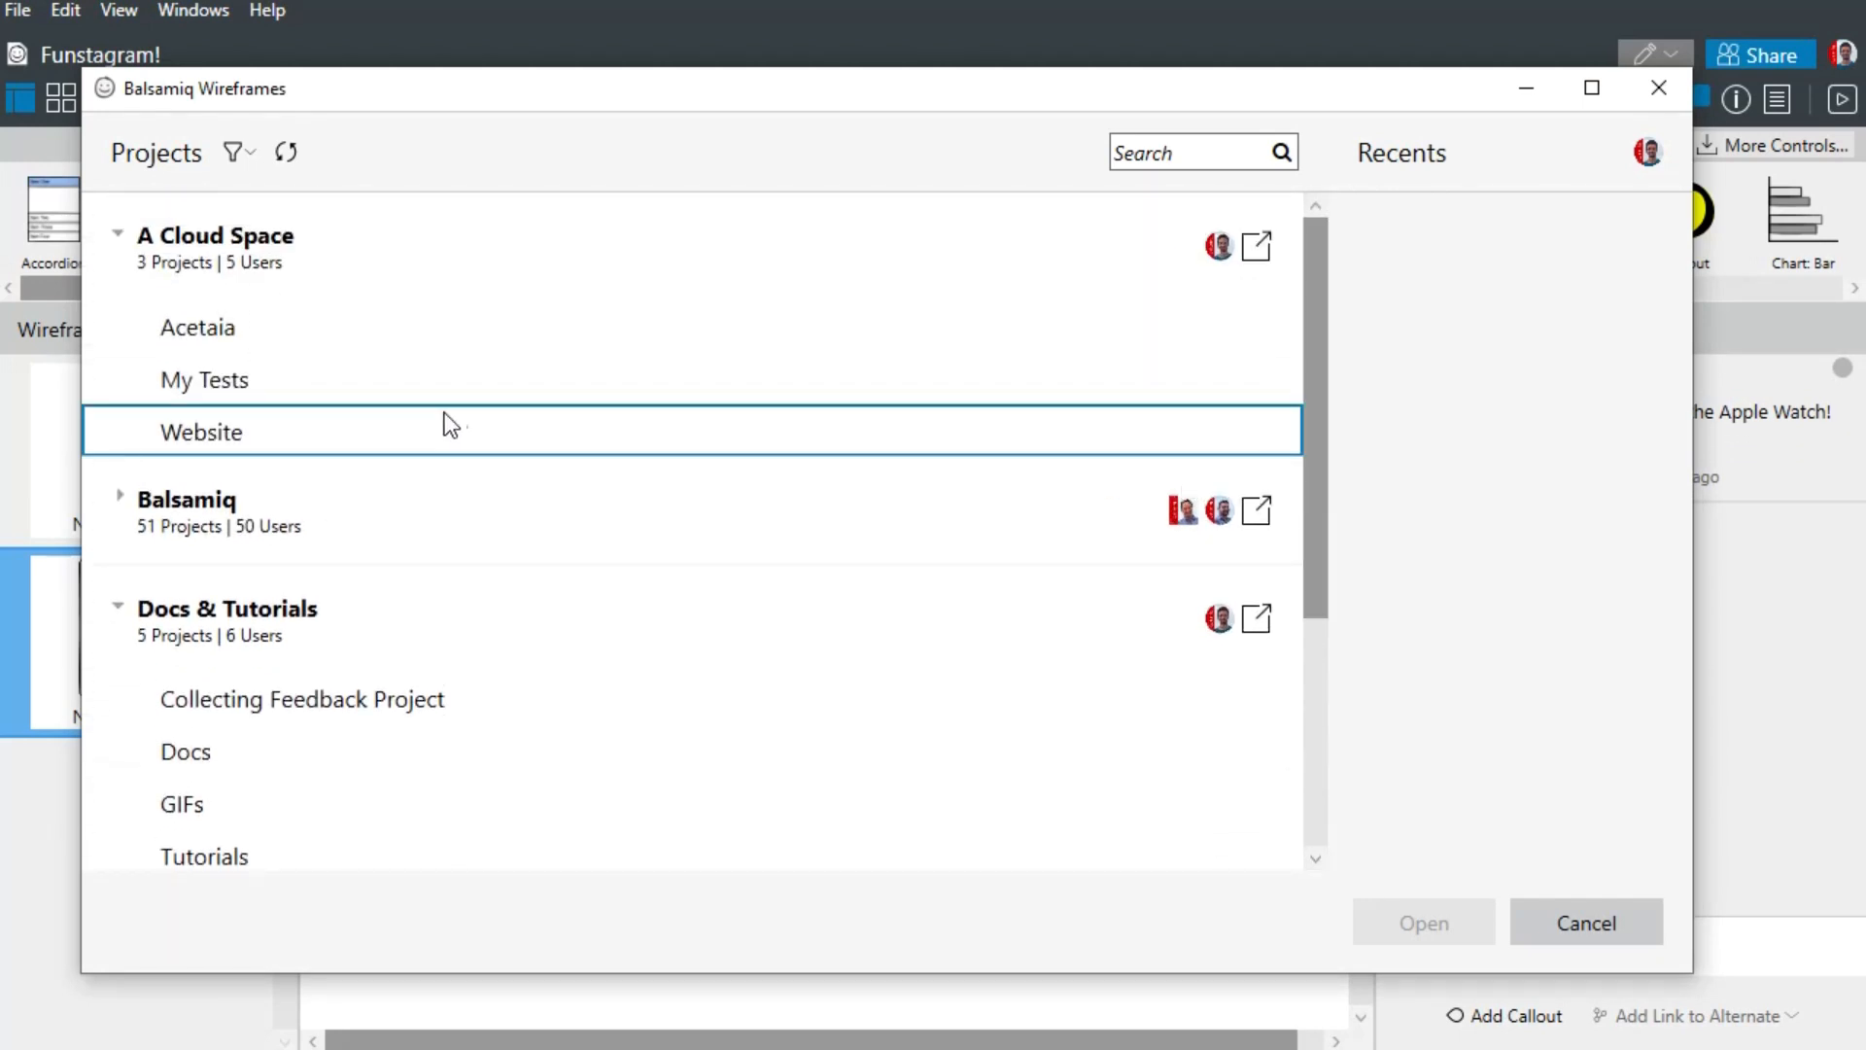
- Open the Website project from the cloud Projects dialog and show the File menu
{"action": "left_click", "coordinate": [201, 431]}
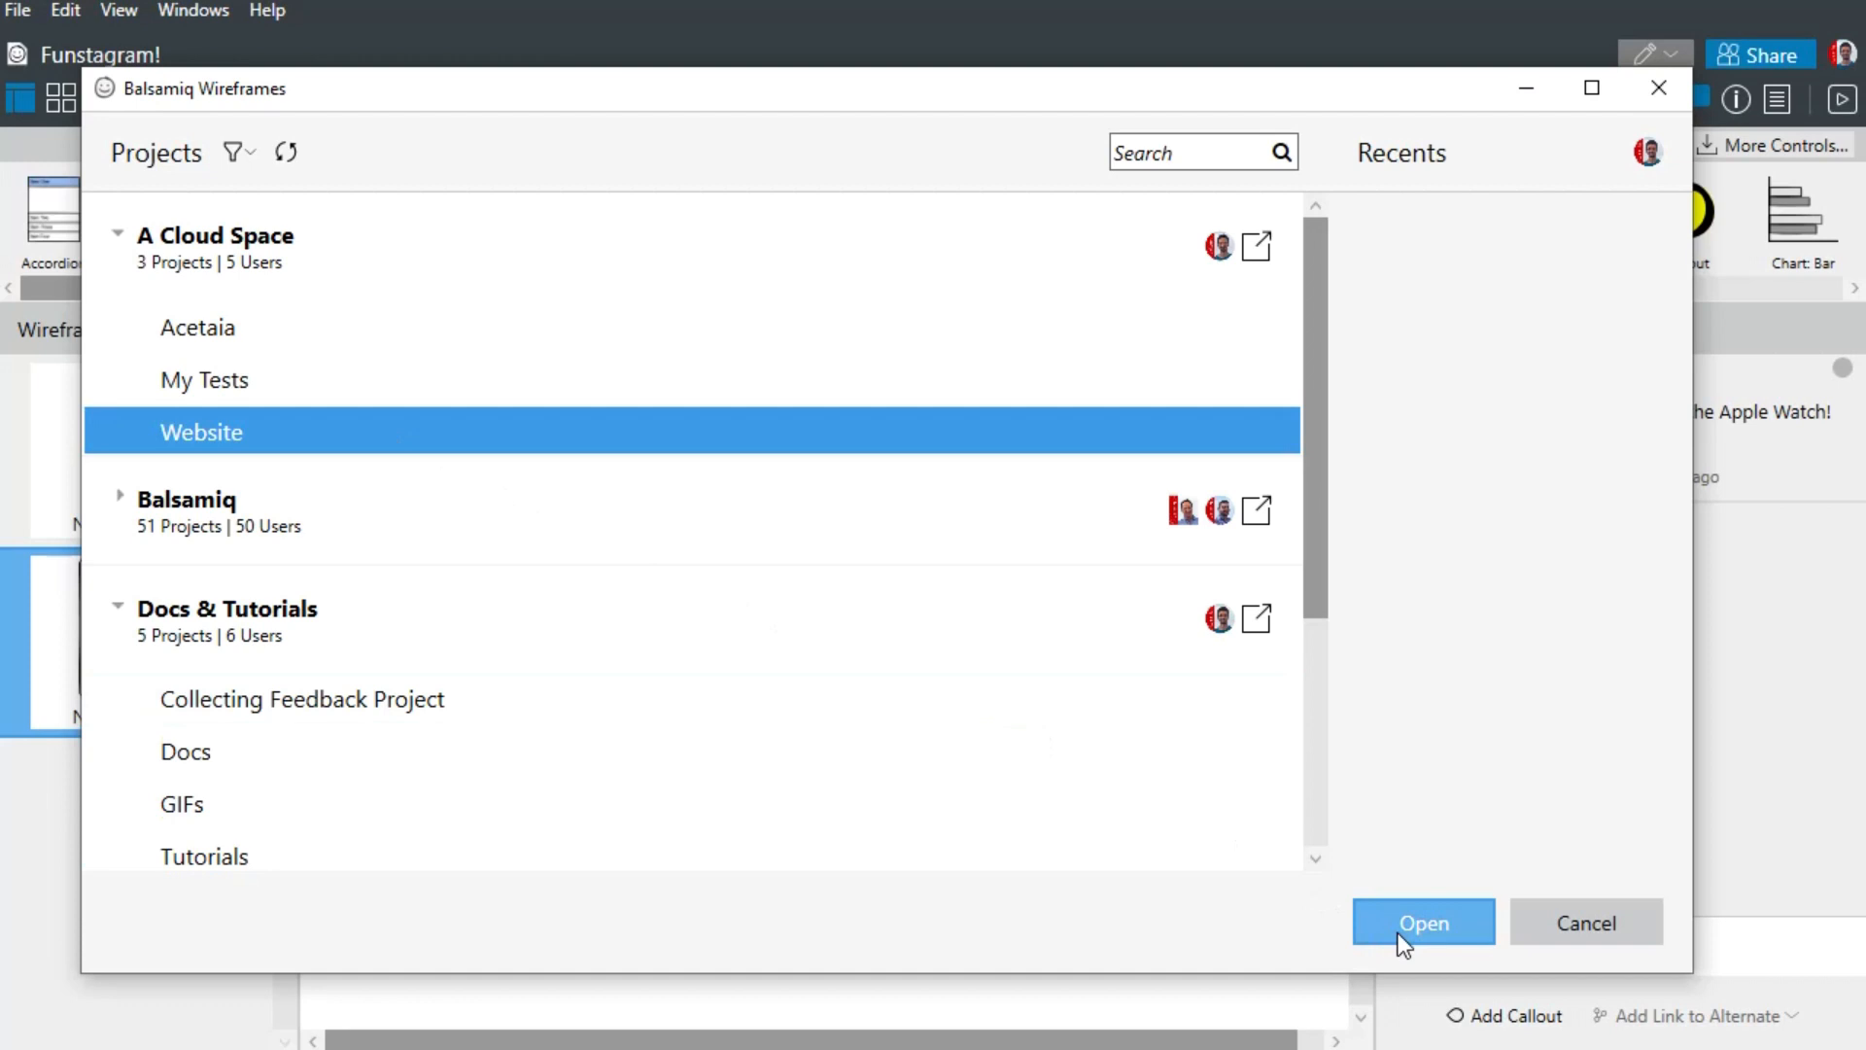
{"action": "left_click", "coordinate": [1420, 922]}
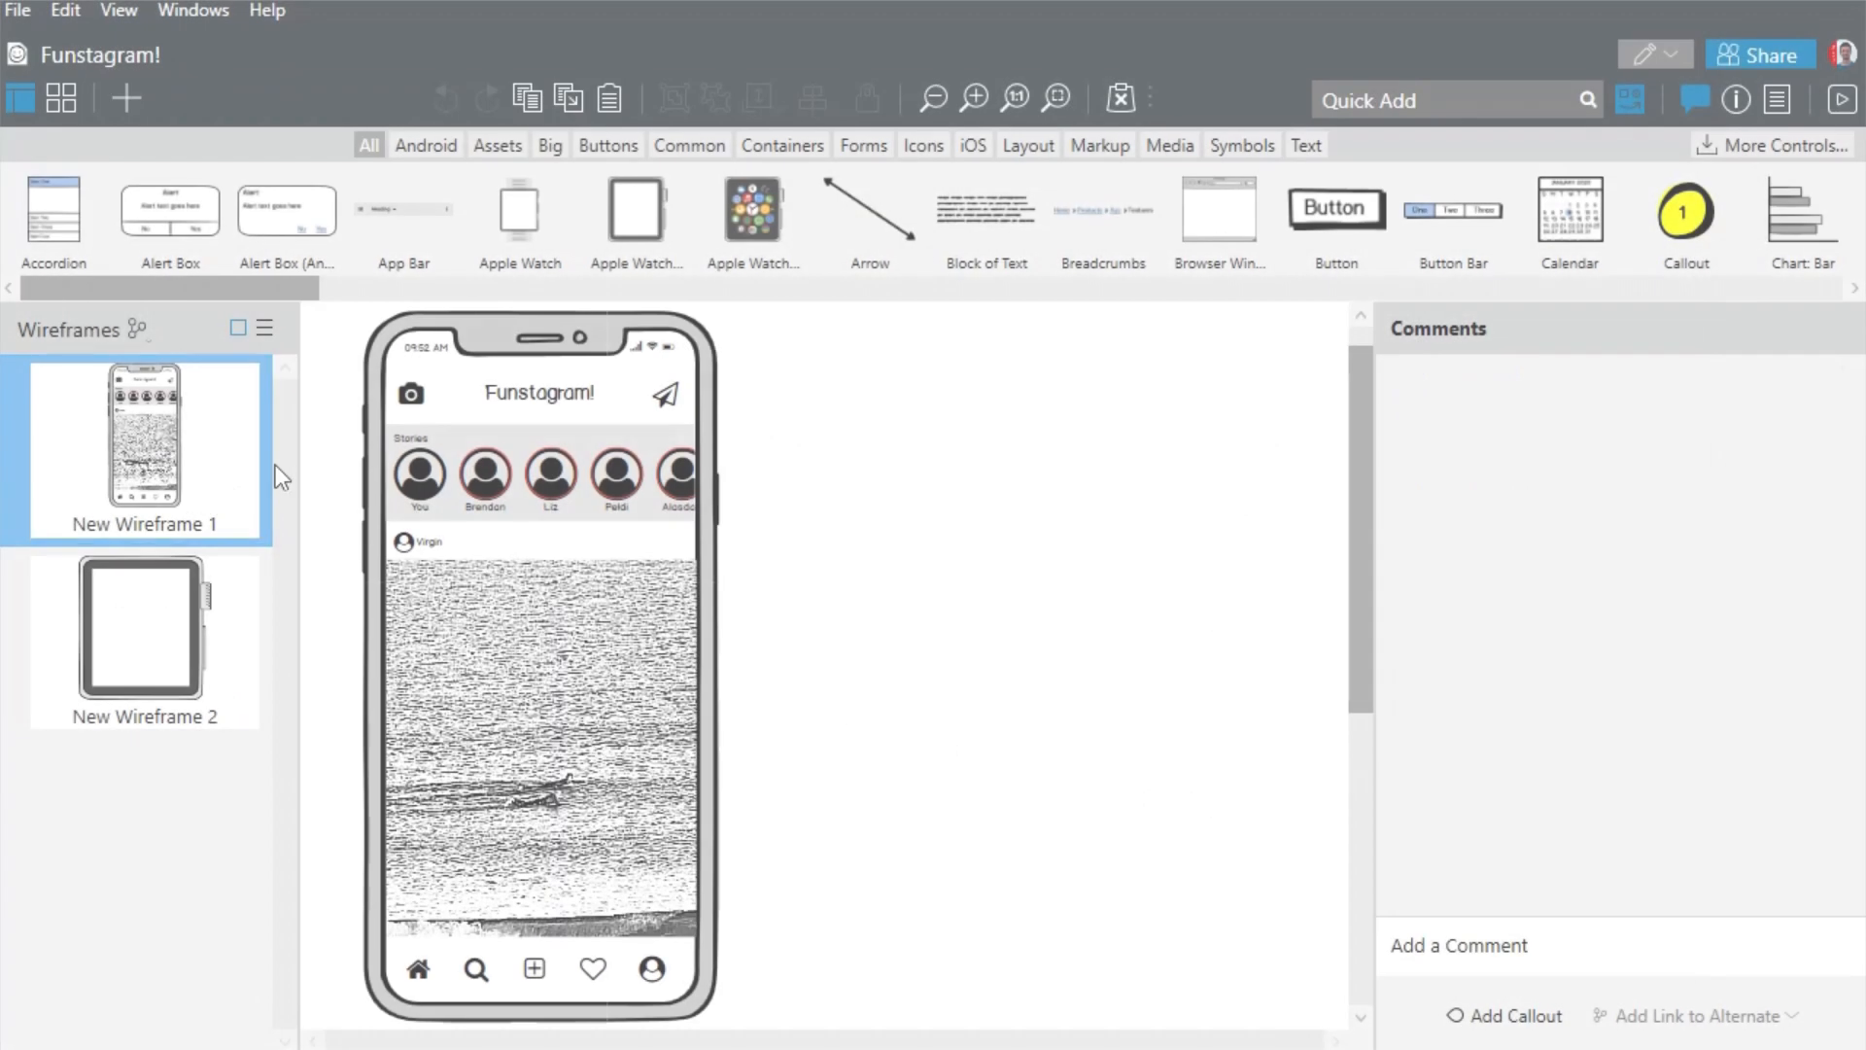
{"action": "left_click", "coordinate": [17, 10]}
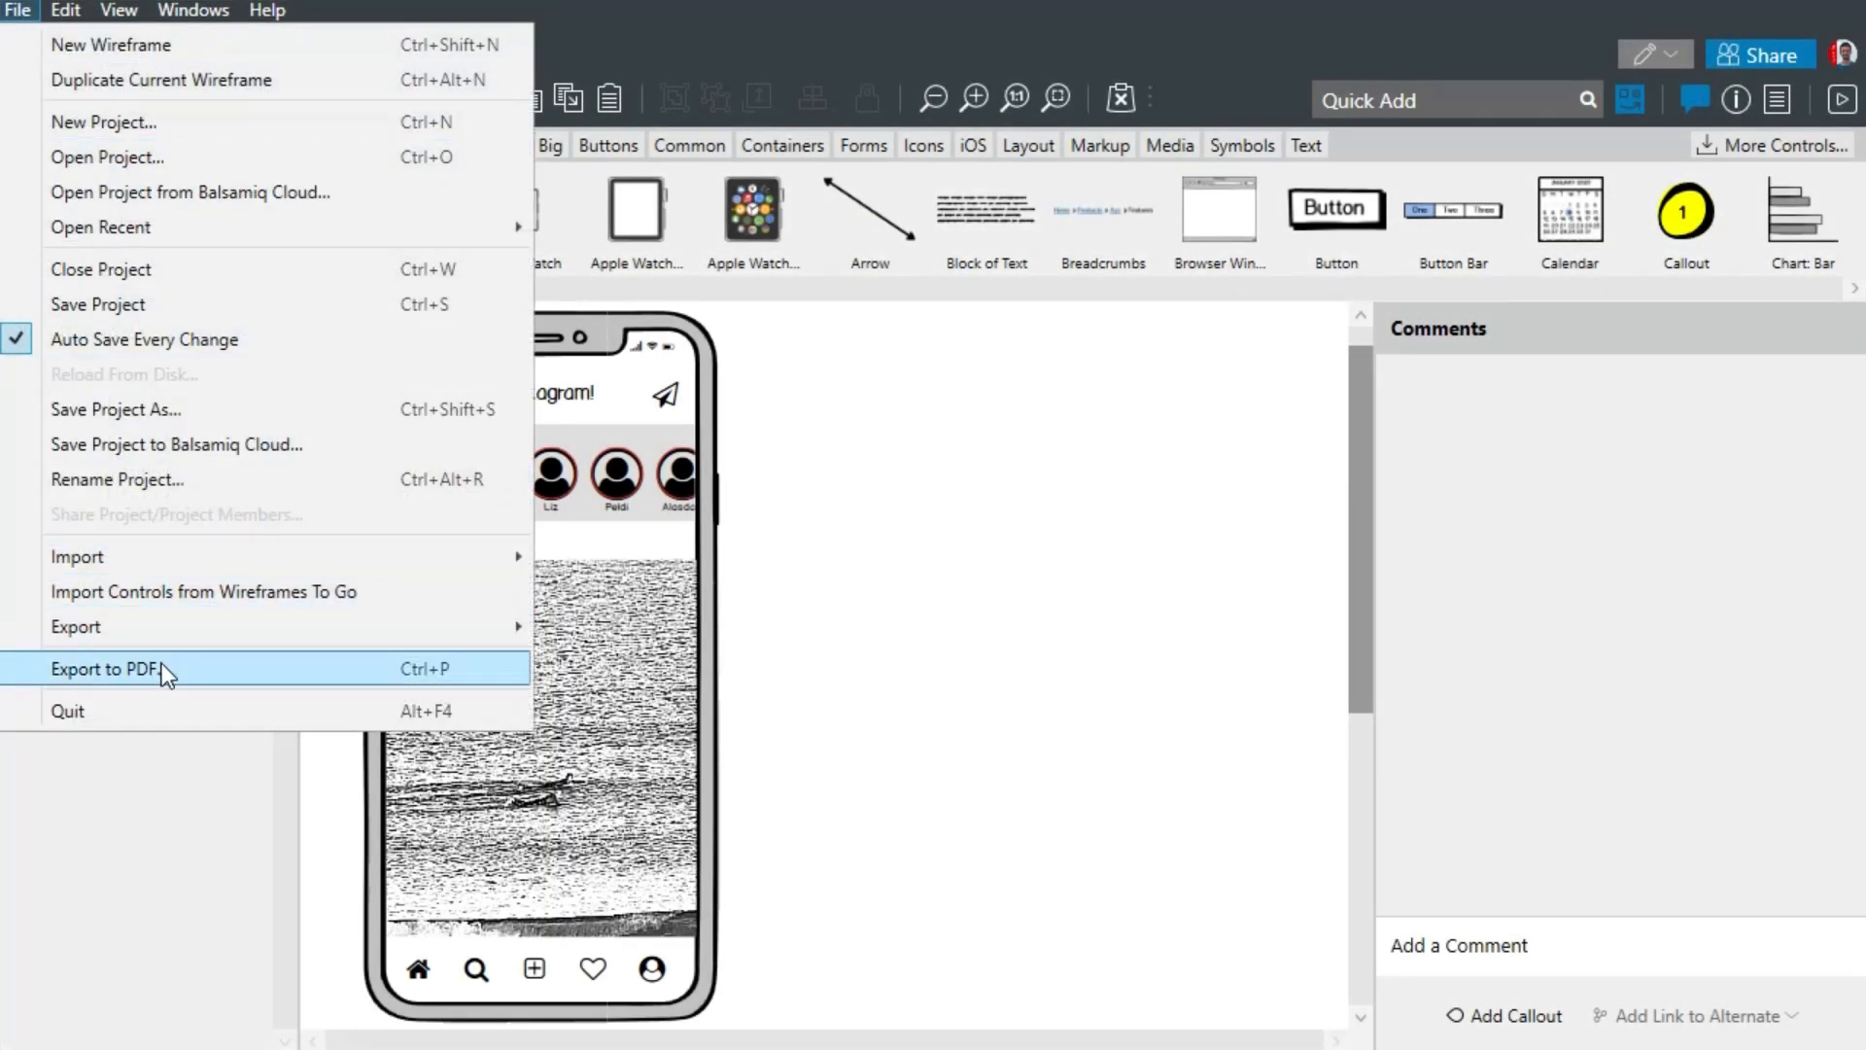
- Export all wireframes to PDF with A4 Best Fit pages
{"action": "left_click", "coordinate": [108, 668]}
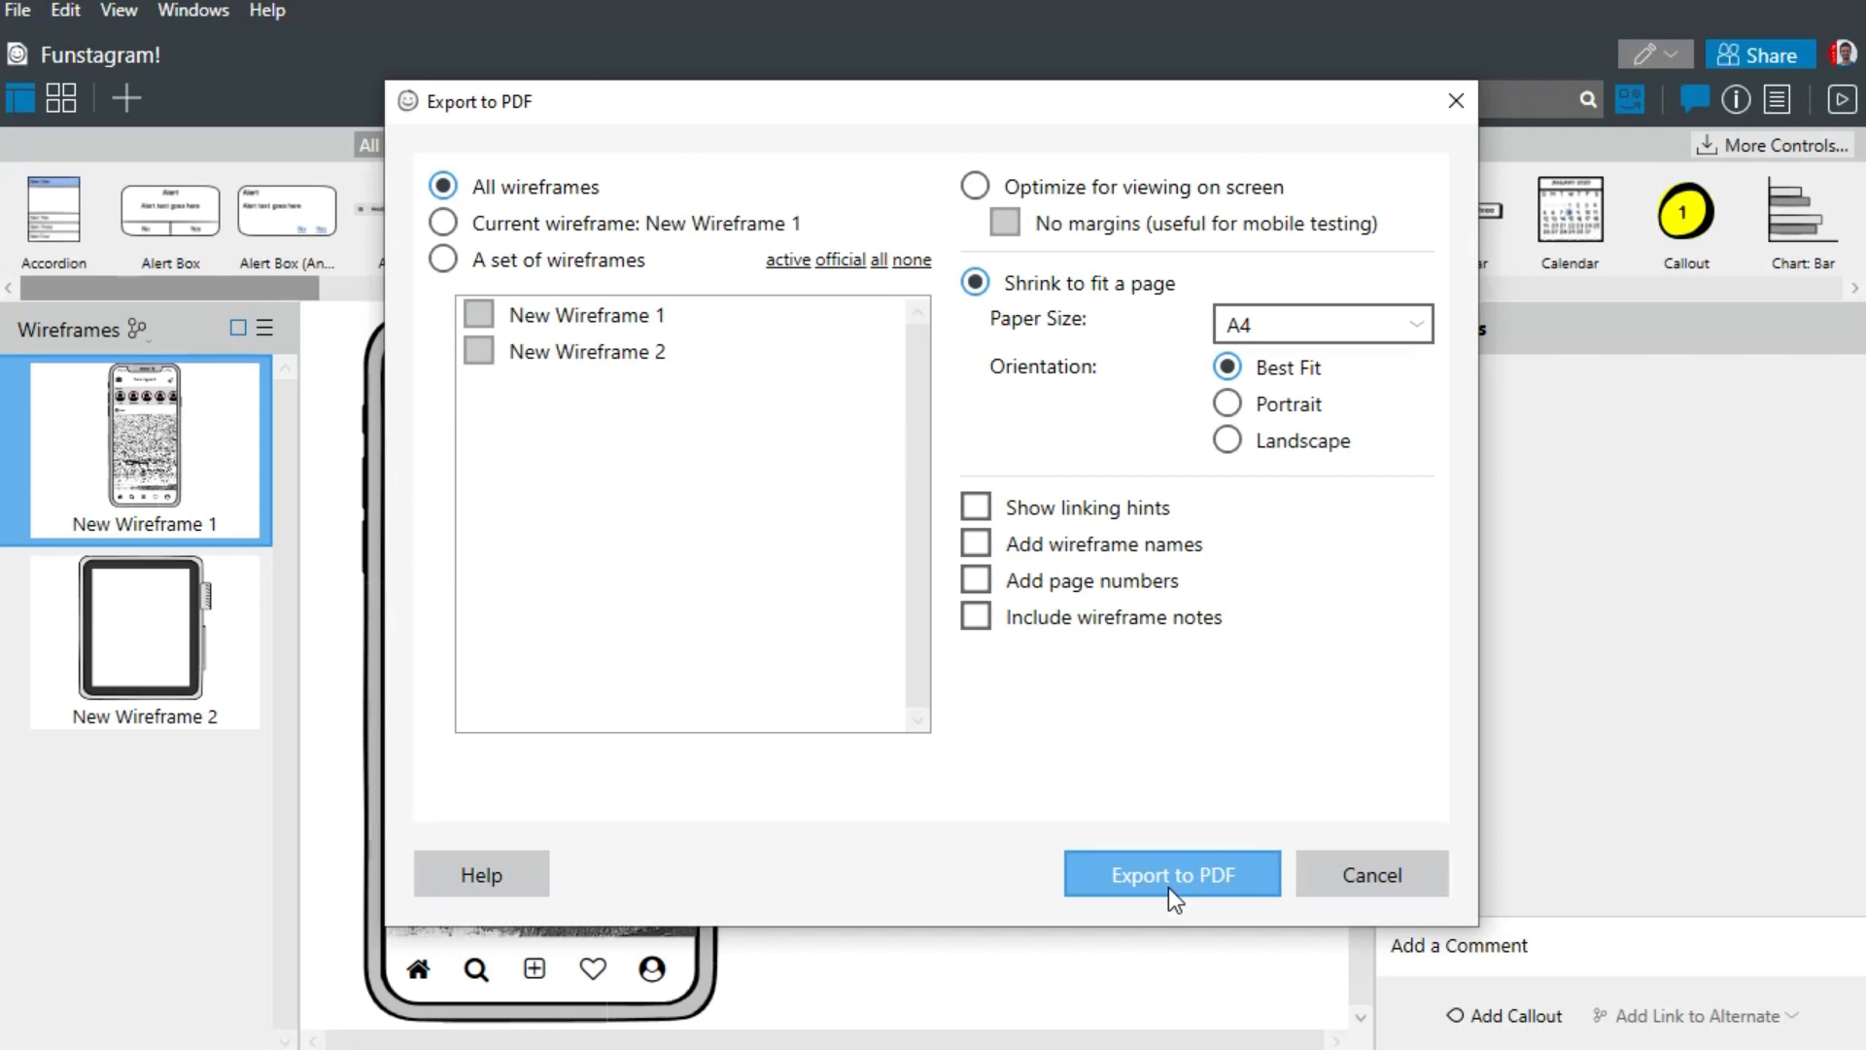
{"action": "mouse_move", "coordinate": [1172, 901]}
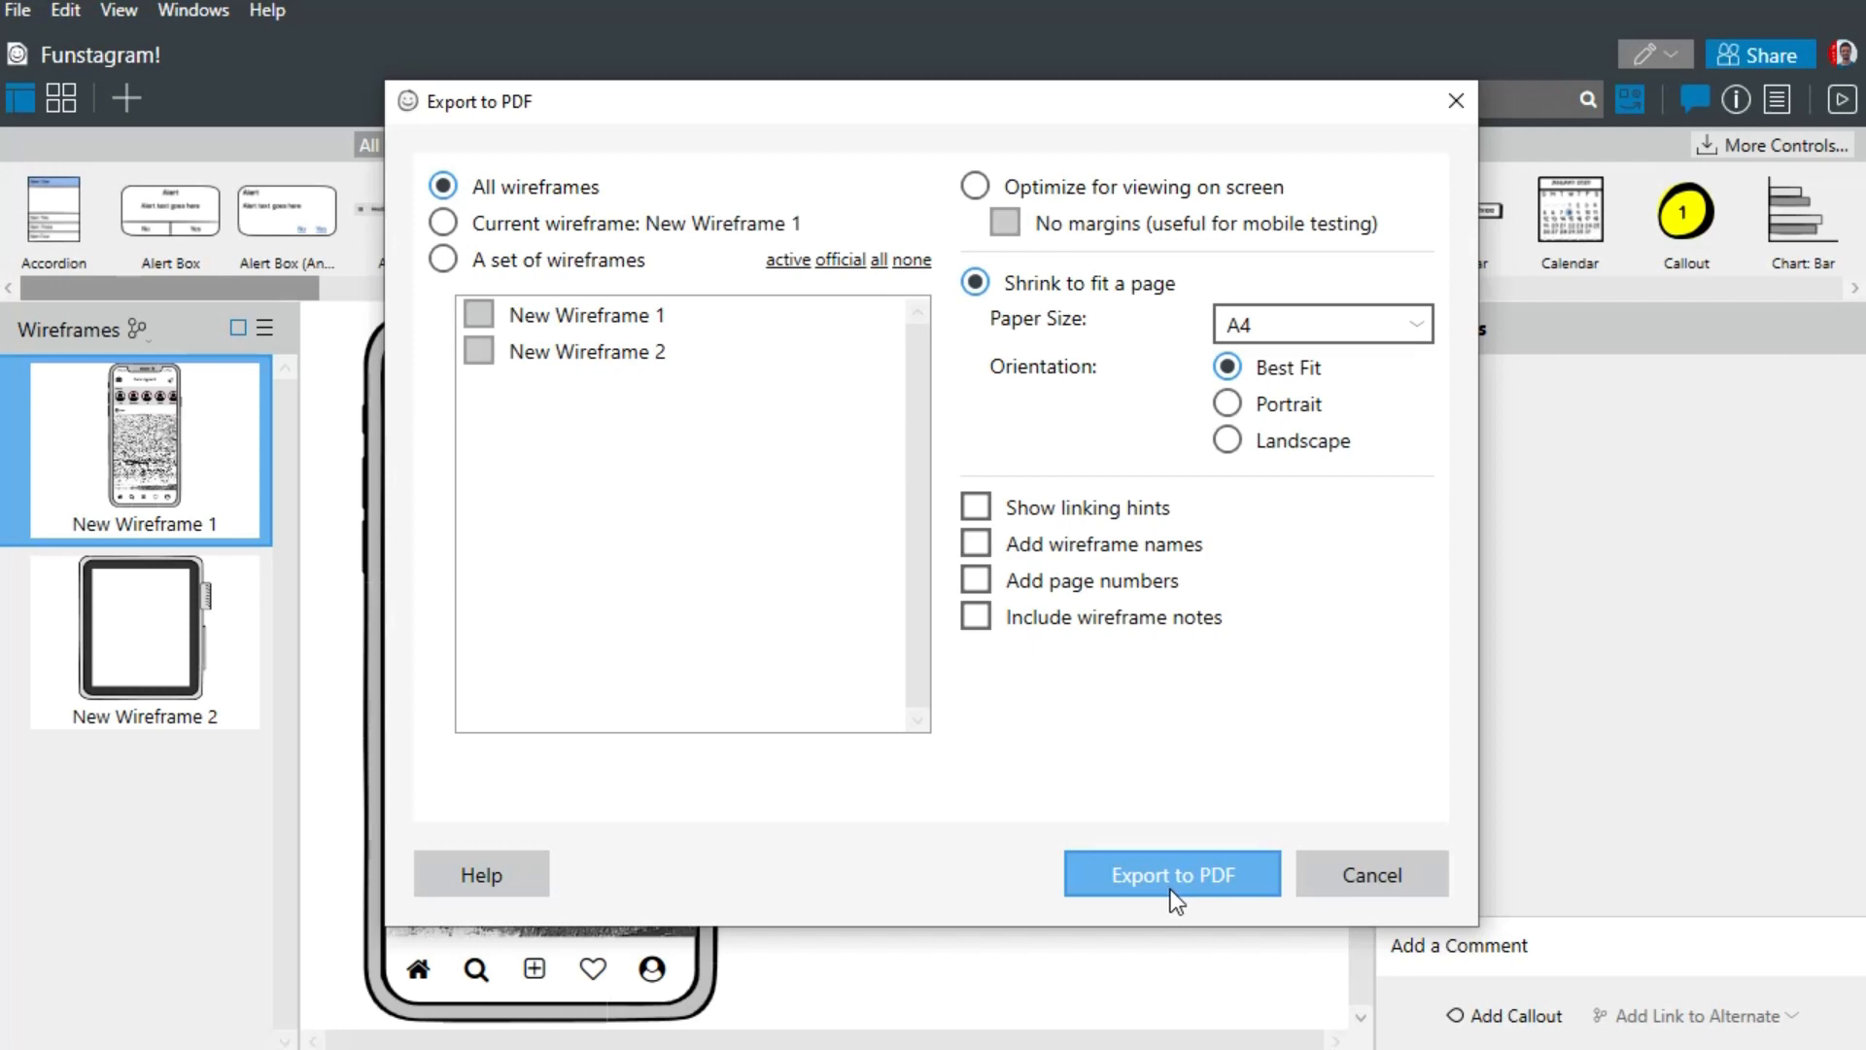
{"action": "left_click", "coordinate": [1171, 873]}
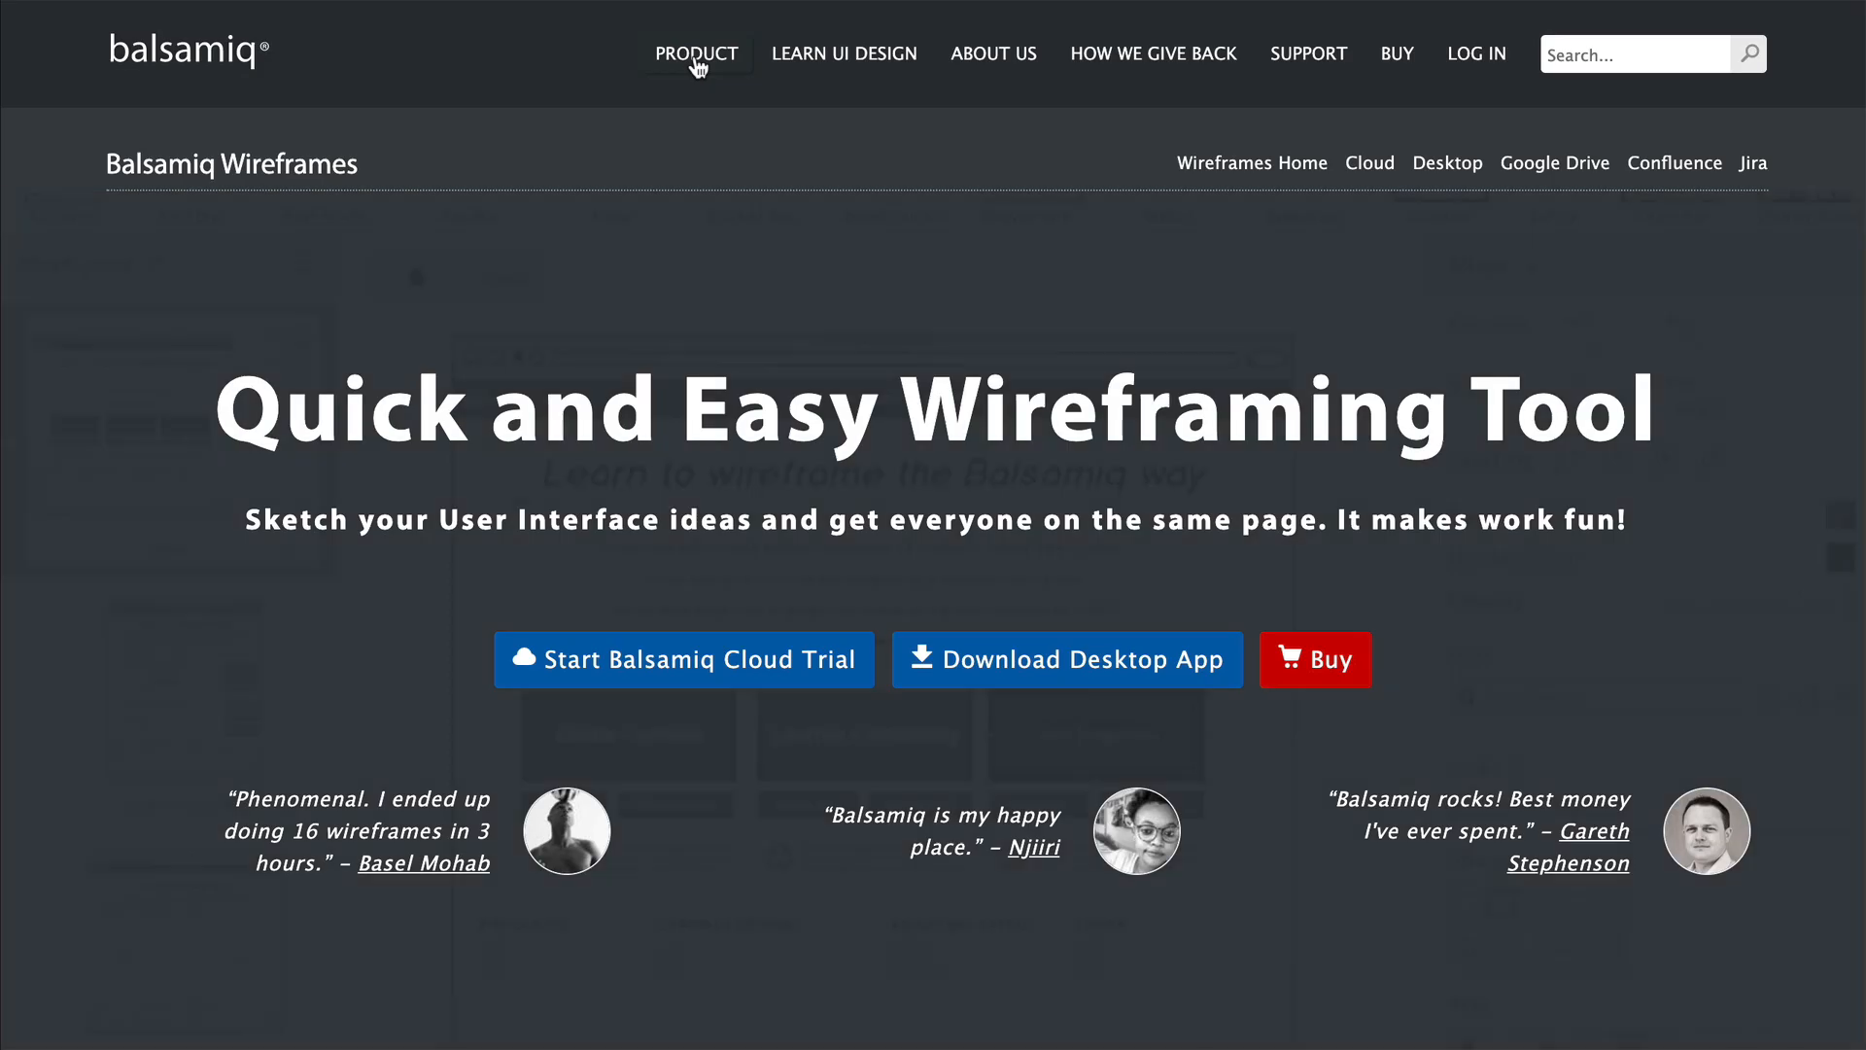
{"action": "mouse_move", "coordinate": [1447, 175]}
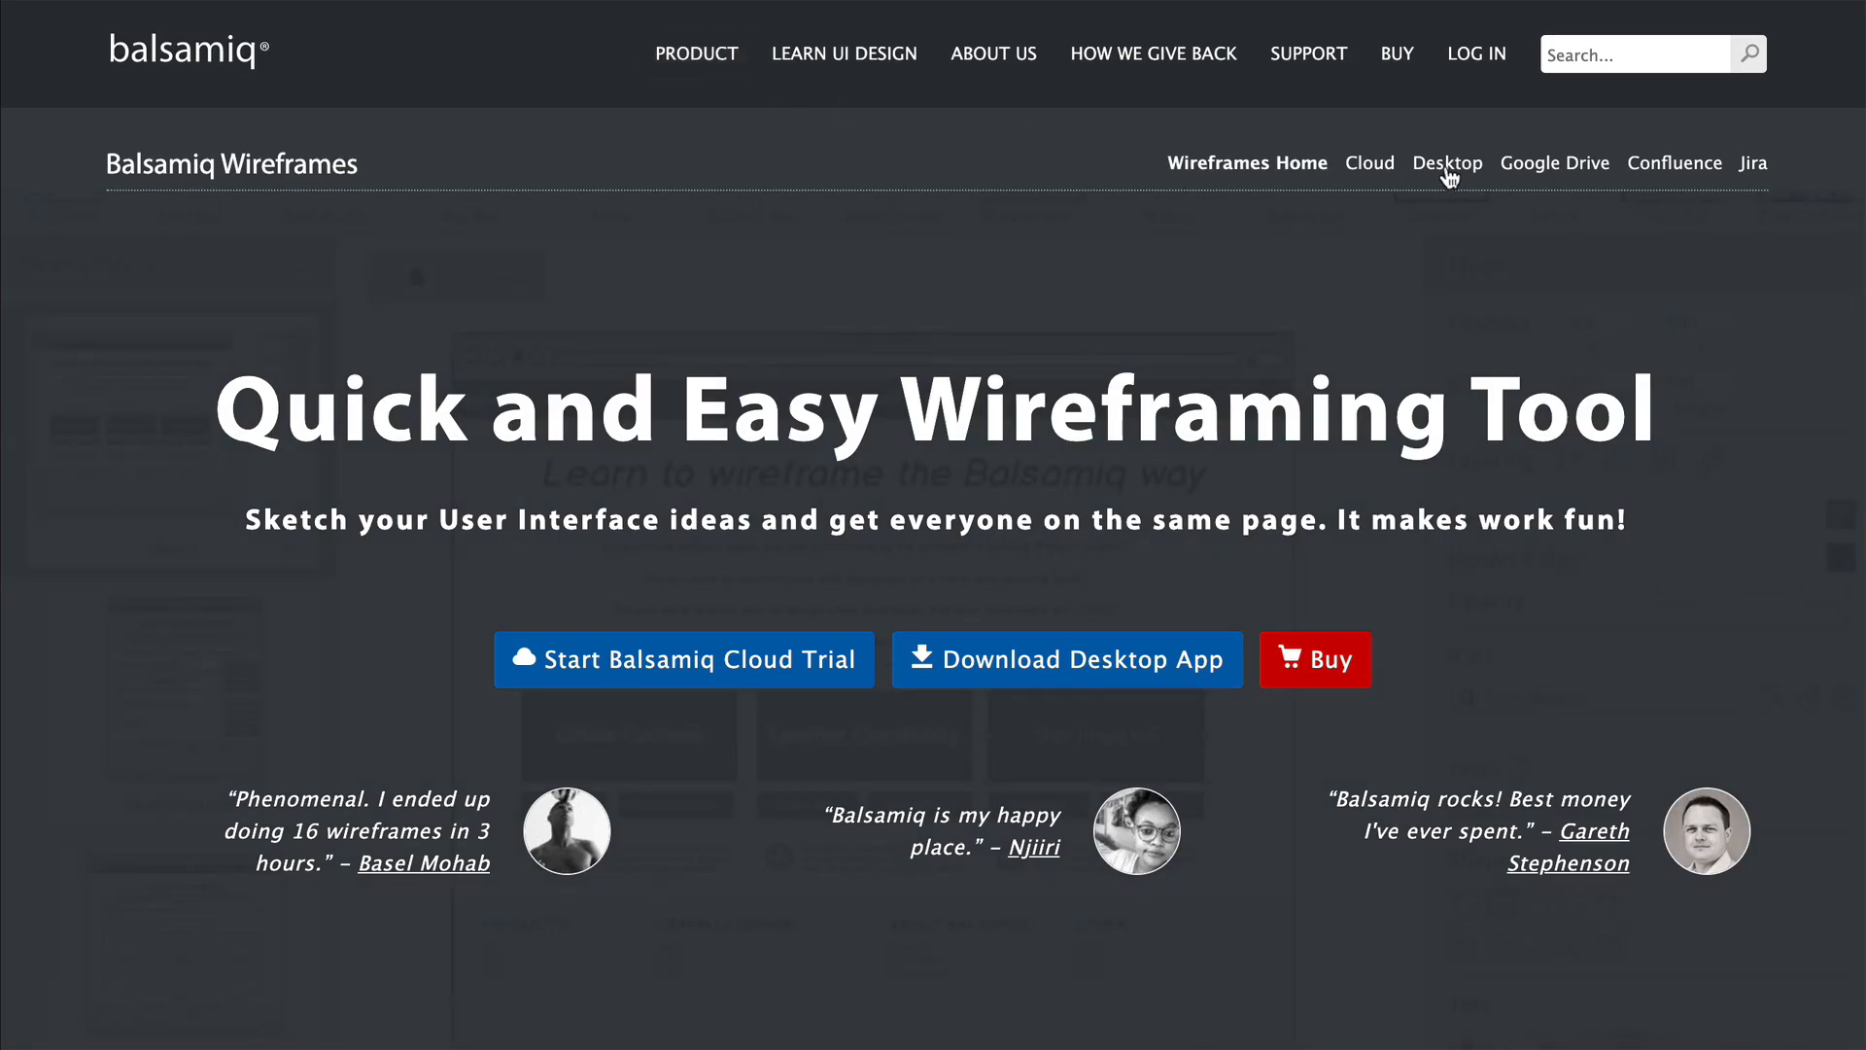
- Go to the Desktop download page from the Balsamiq Wireframes sub-navigation
{"action": "left_click", "coordinate": [1446, 164]}
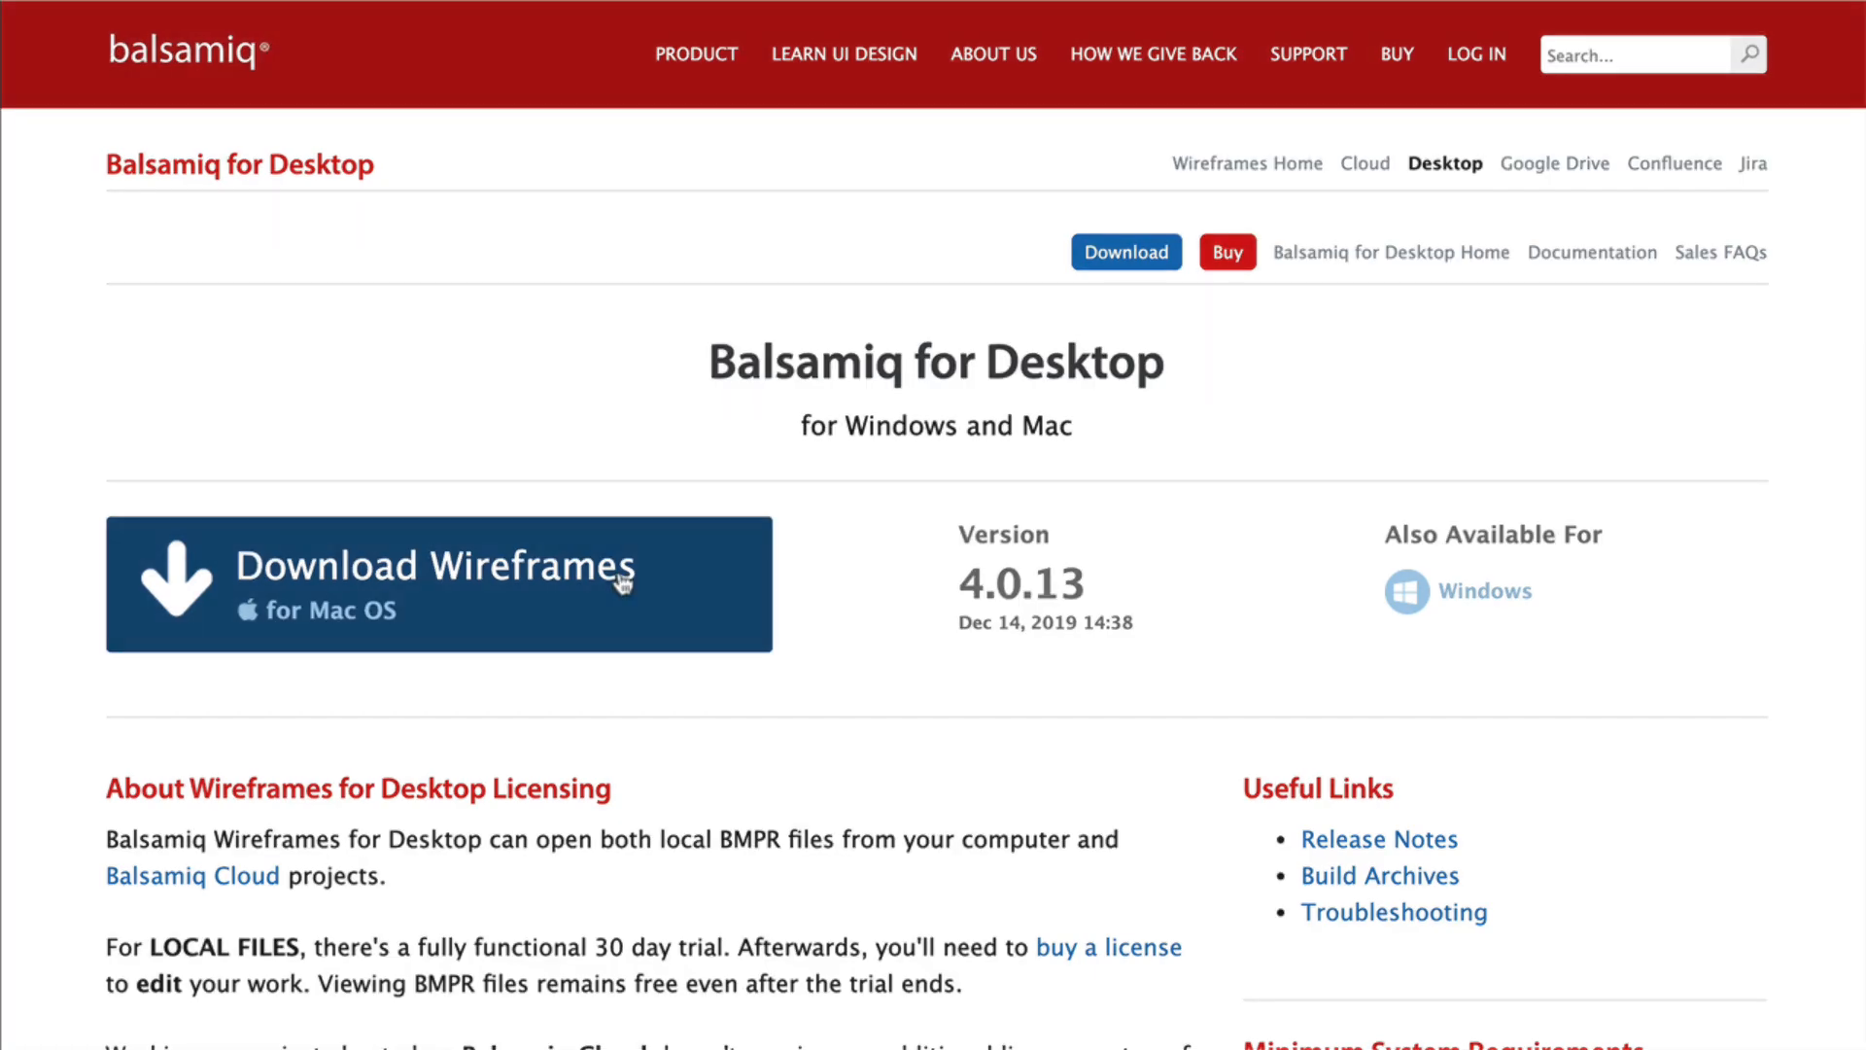